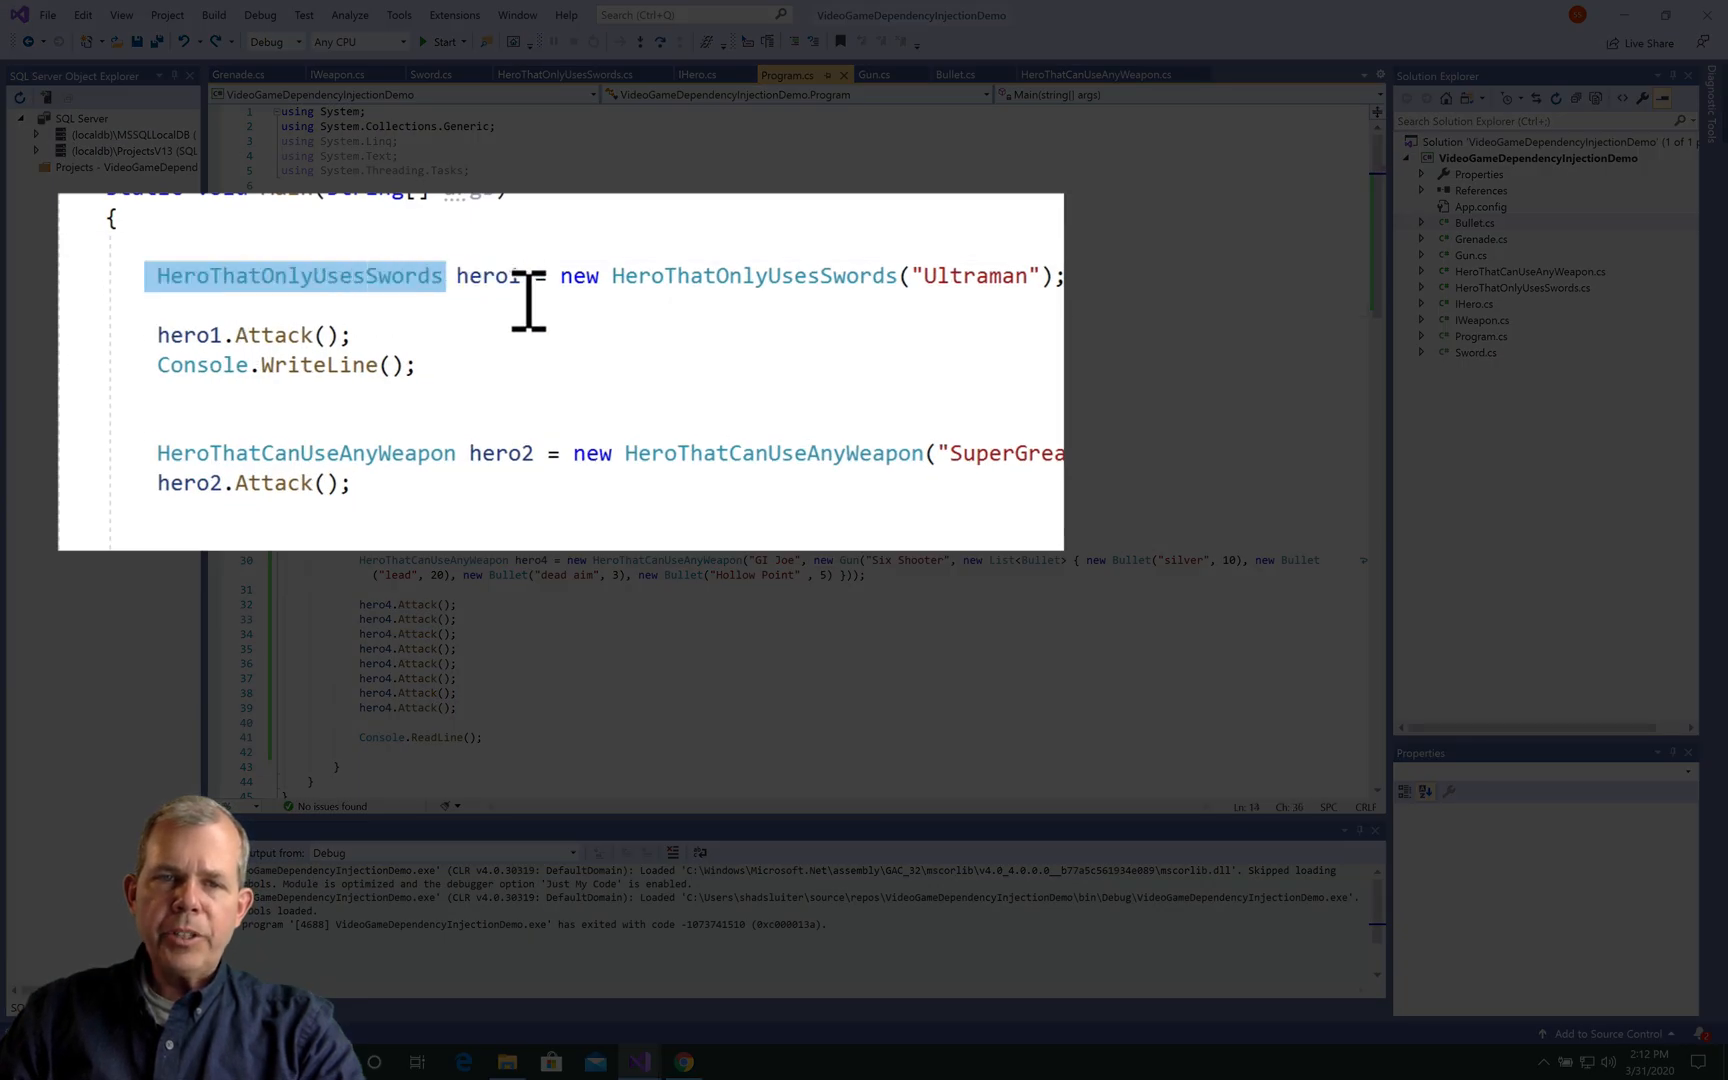
# Install the Unity NuGet package into the VideoGameDependencyInjectionDemo project.
pyautogui.doubleClick(494, 276)
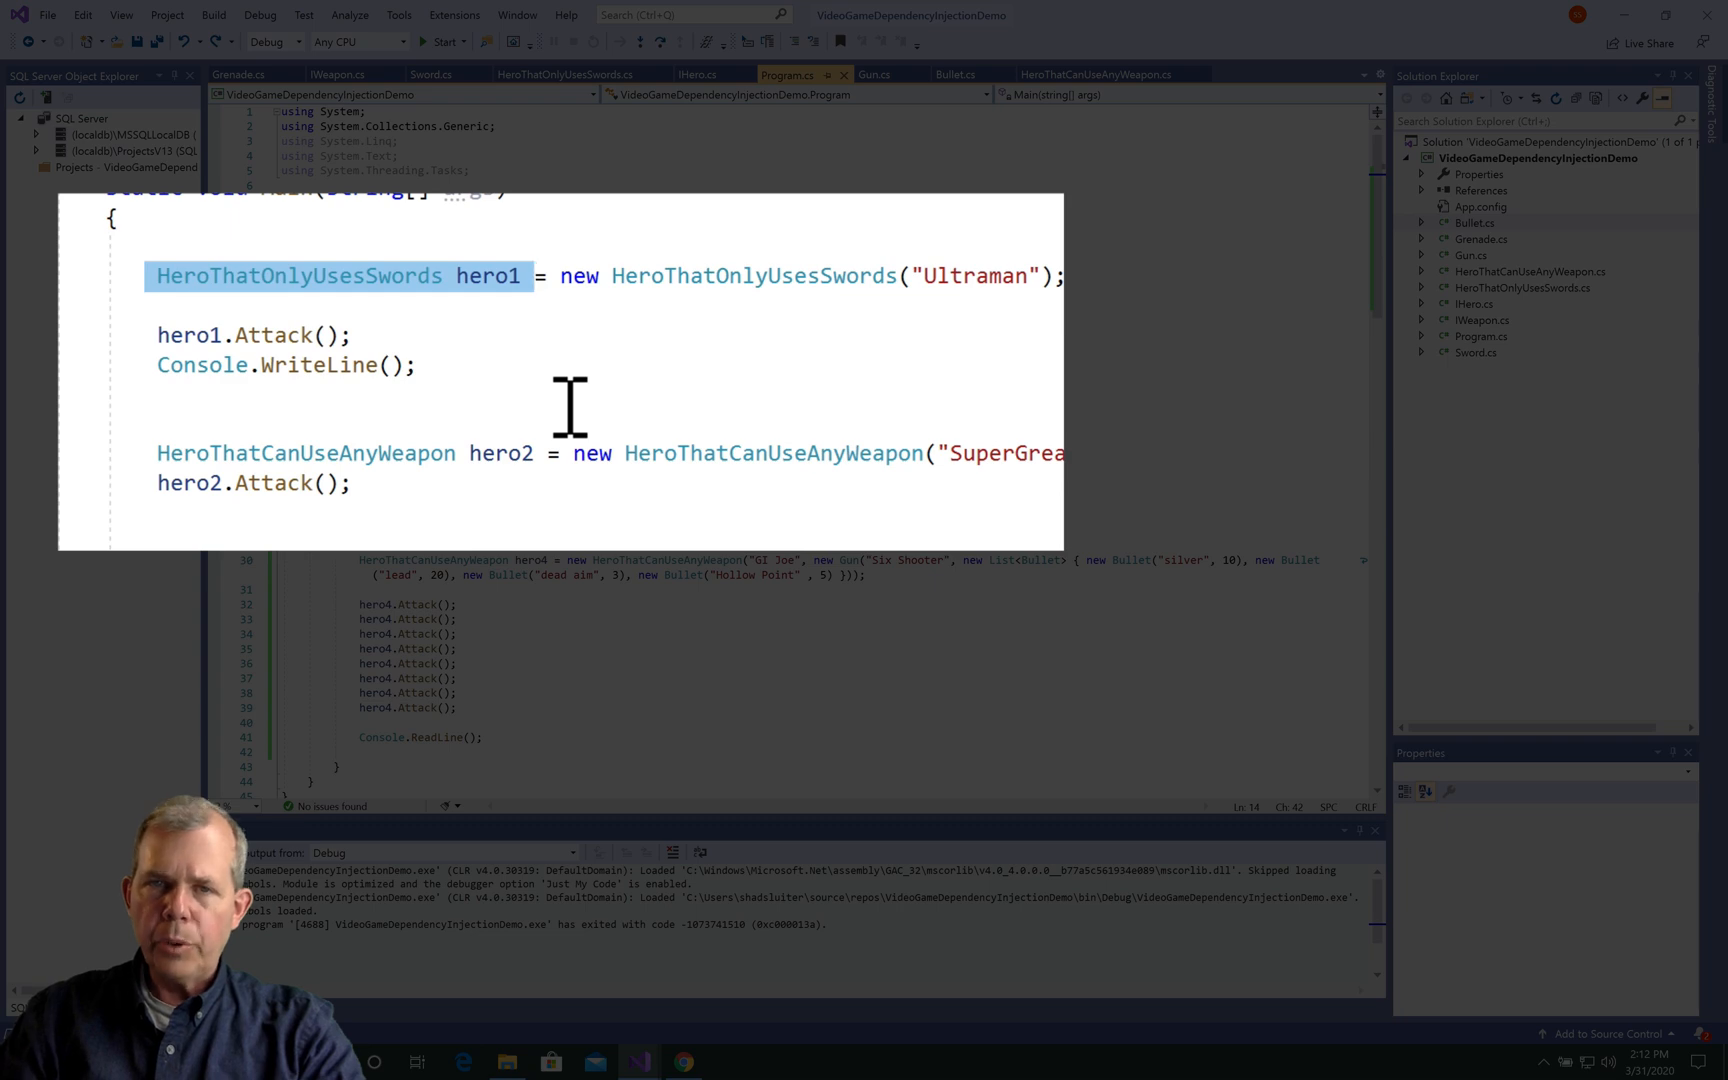
pyautogui.moveTo(154, 468)
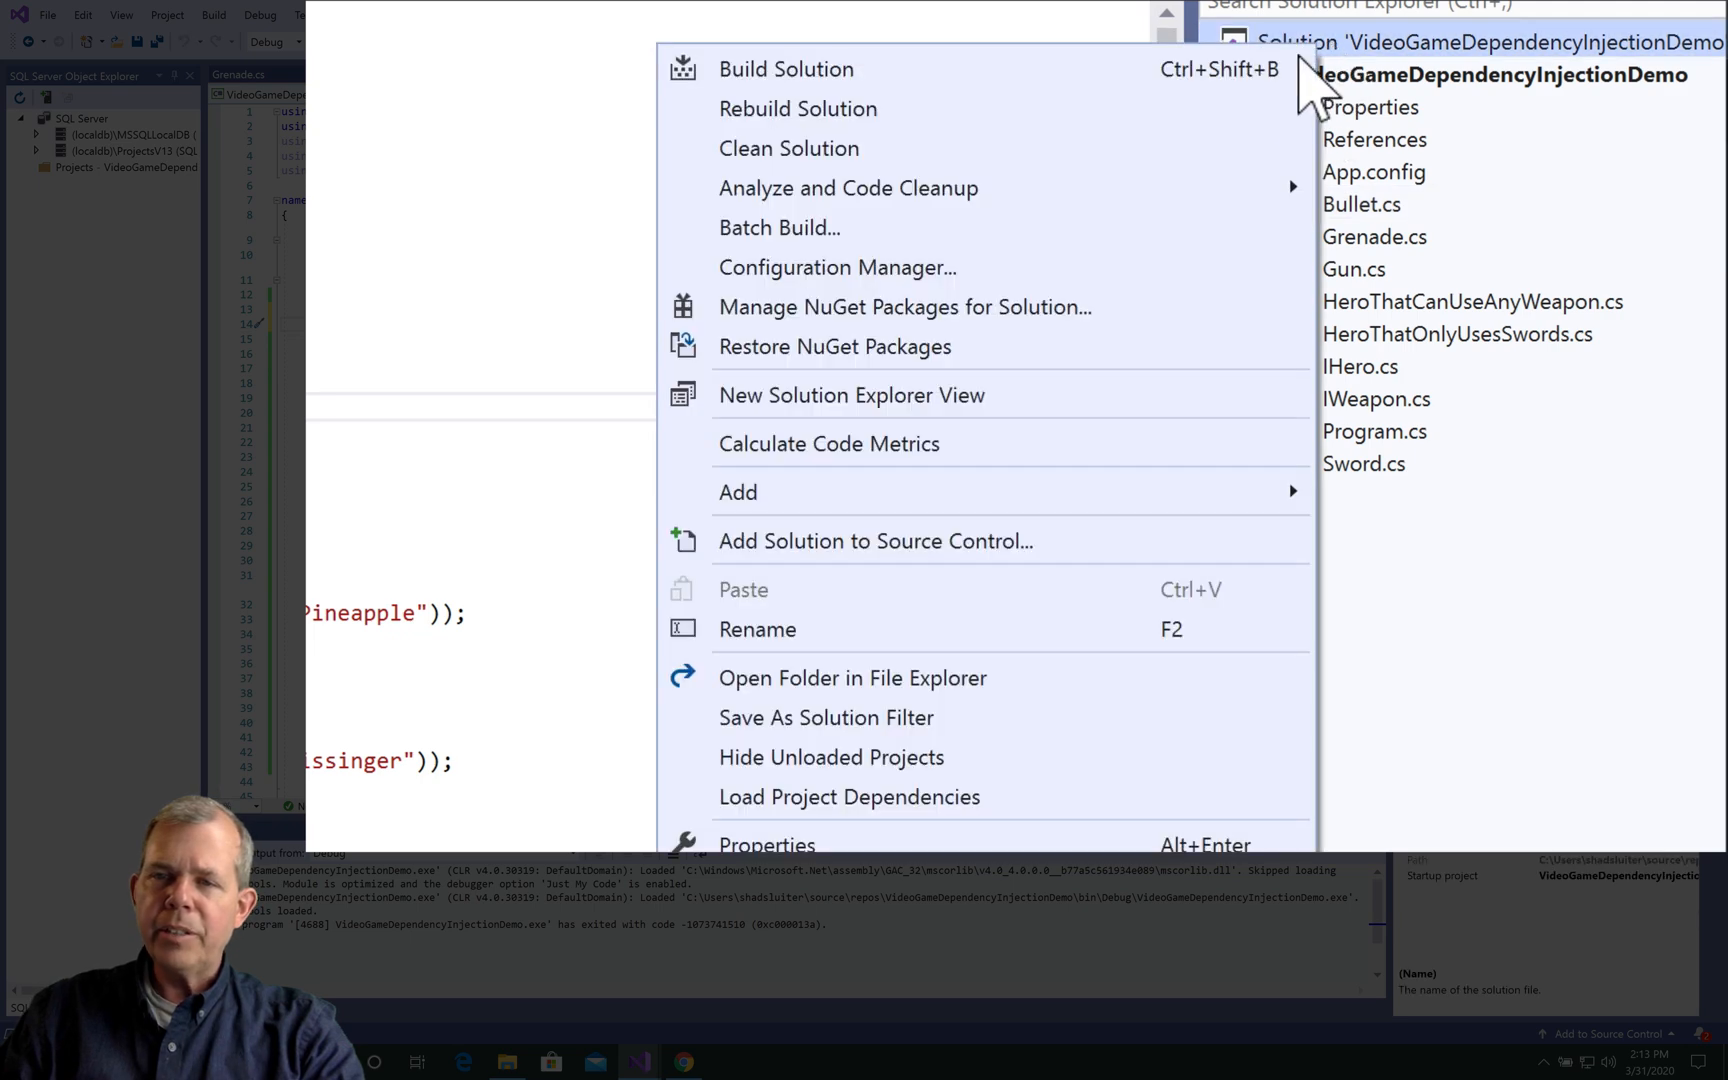
pyautogui.moveTo(904, 306)
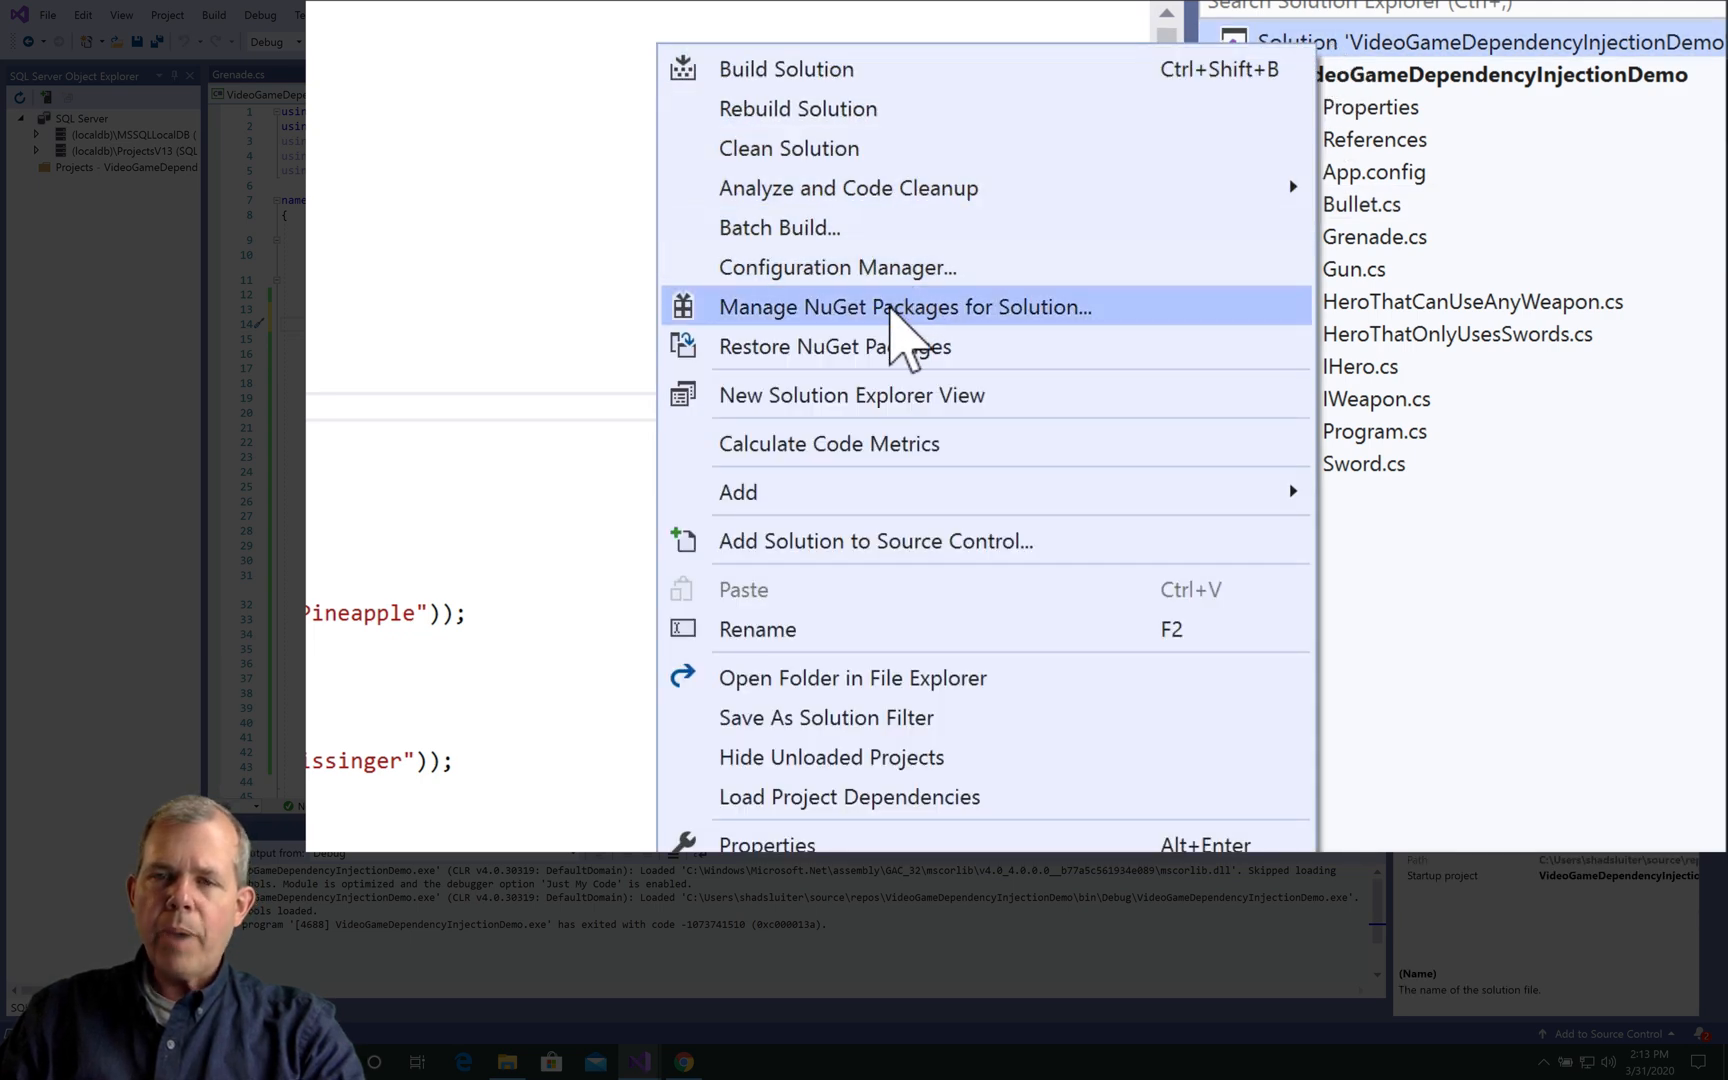
pyautogui.click(901, 306)
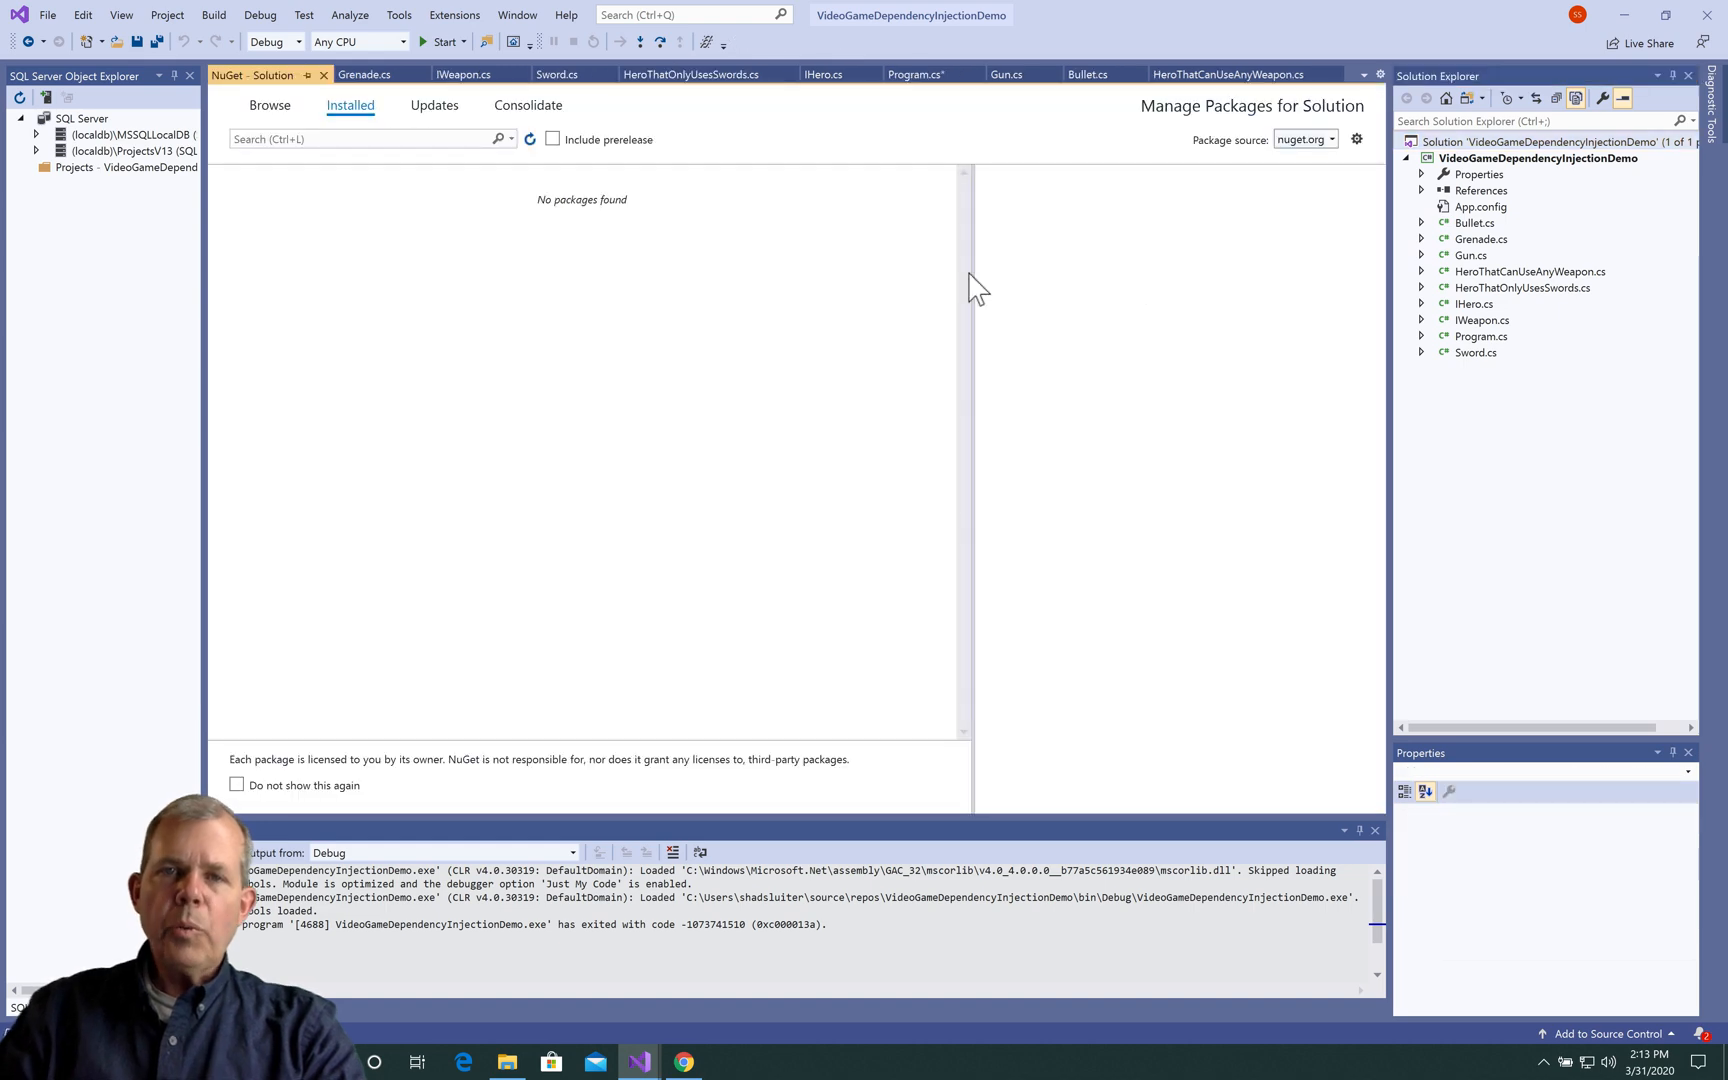
pyautogui.click(269, 105)
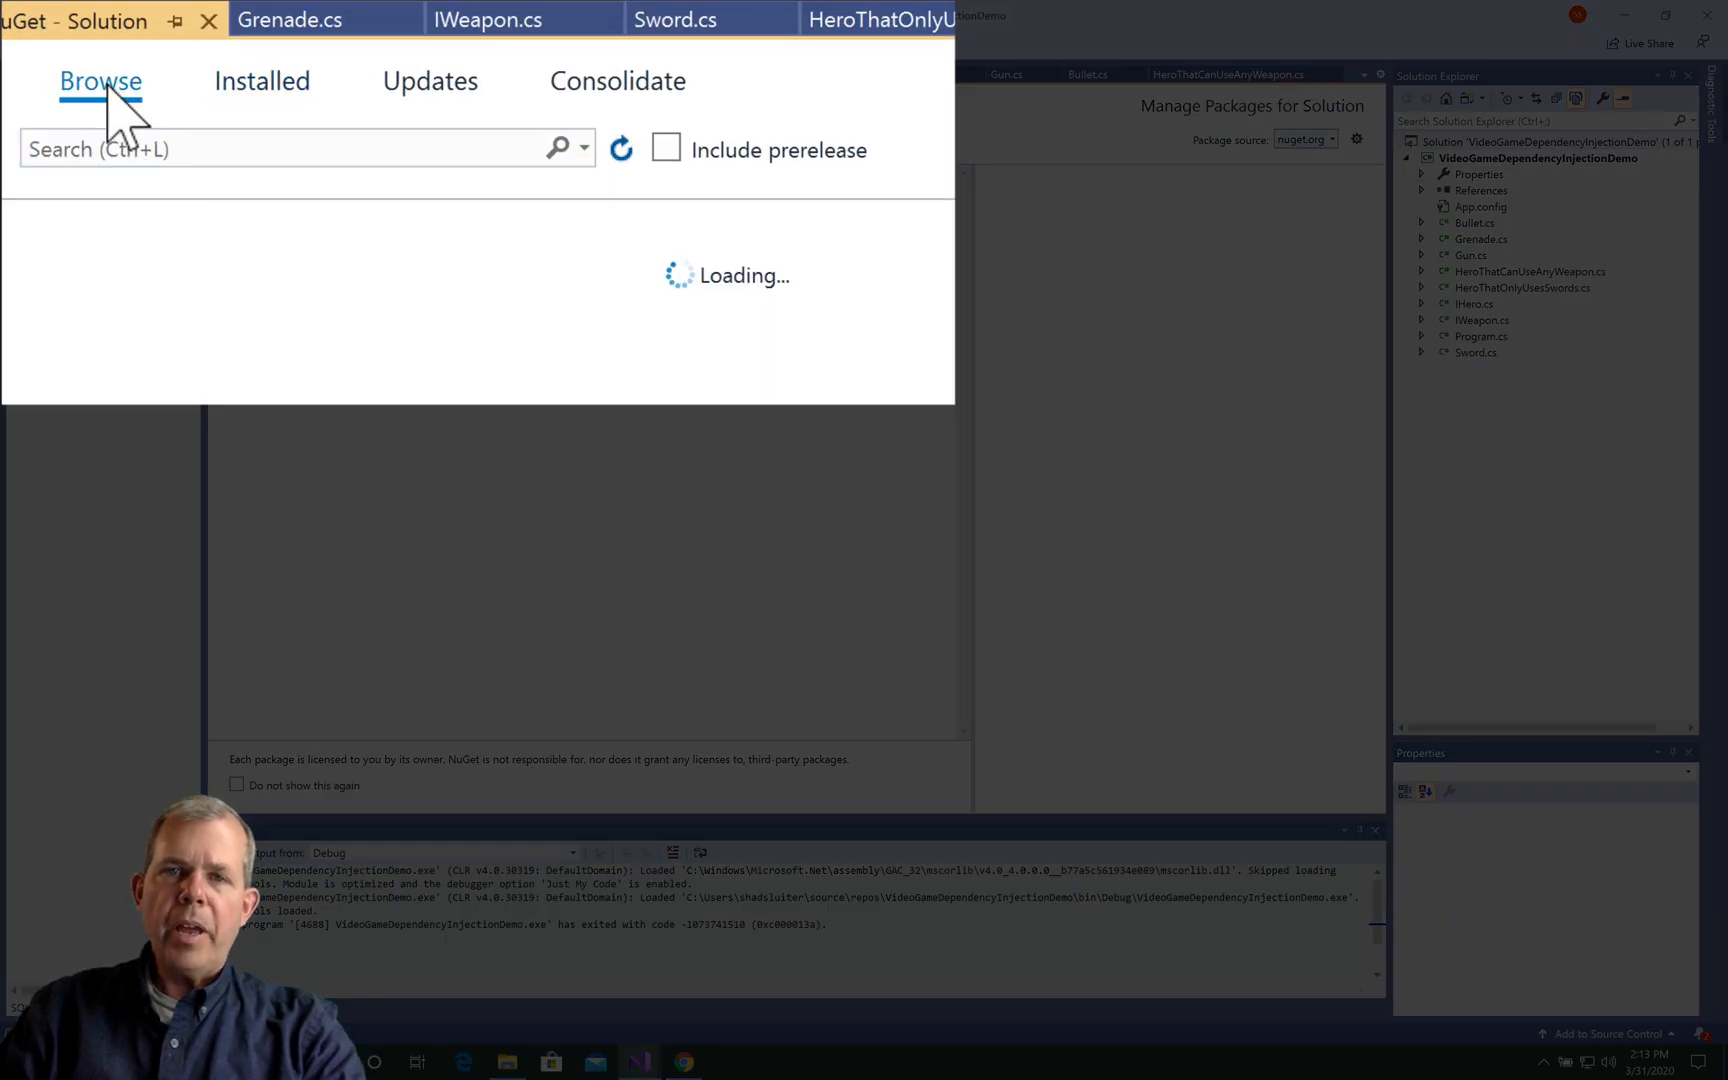
pyautogui.write('unity')
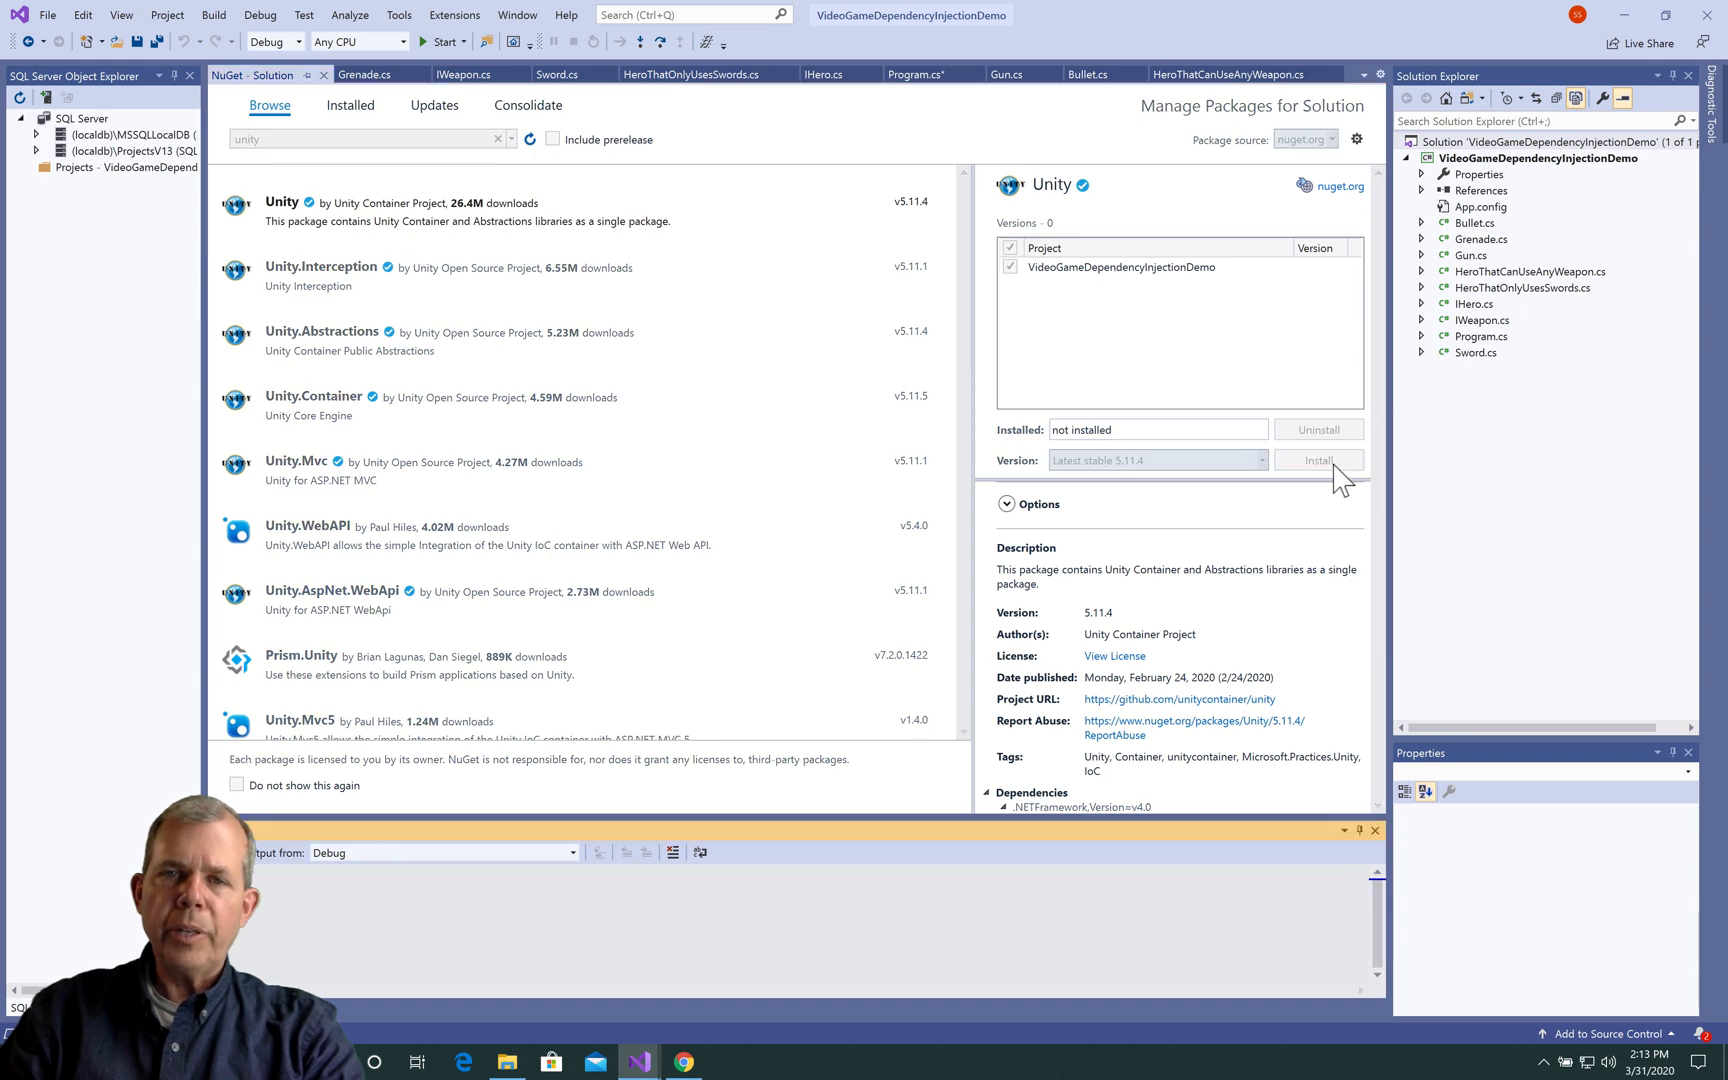
pyautogui.click(1318, 460)
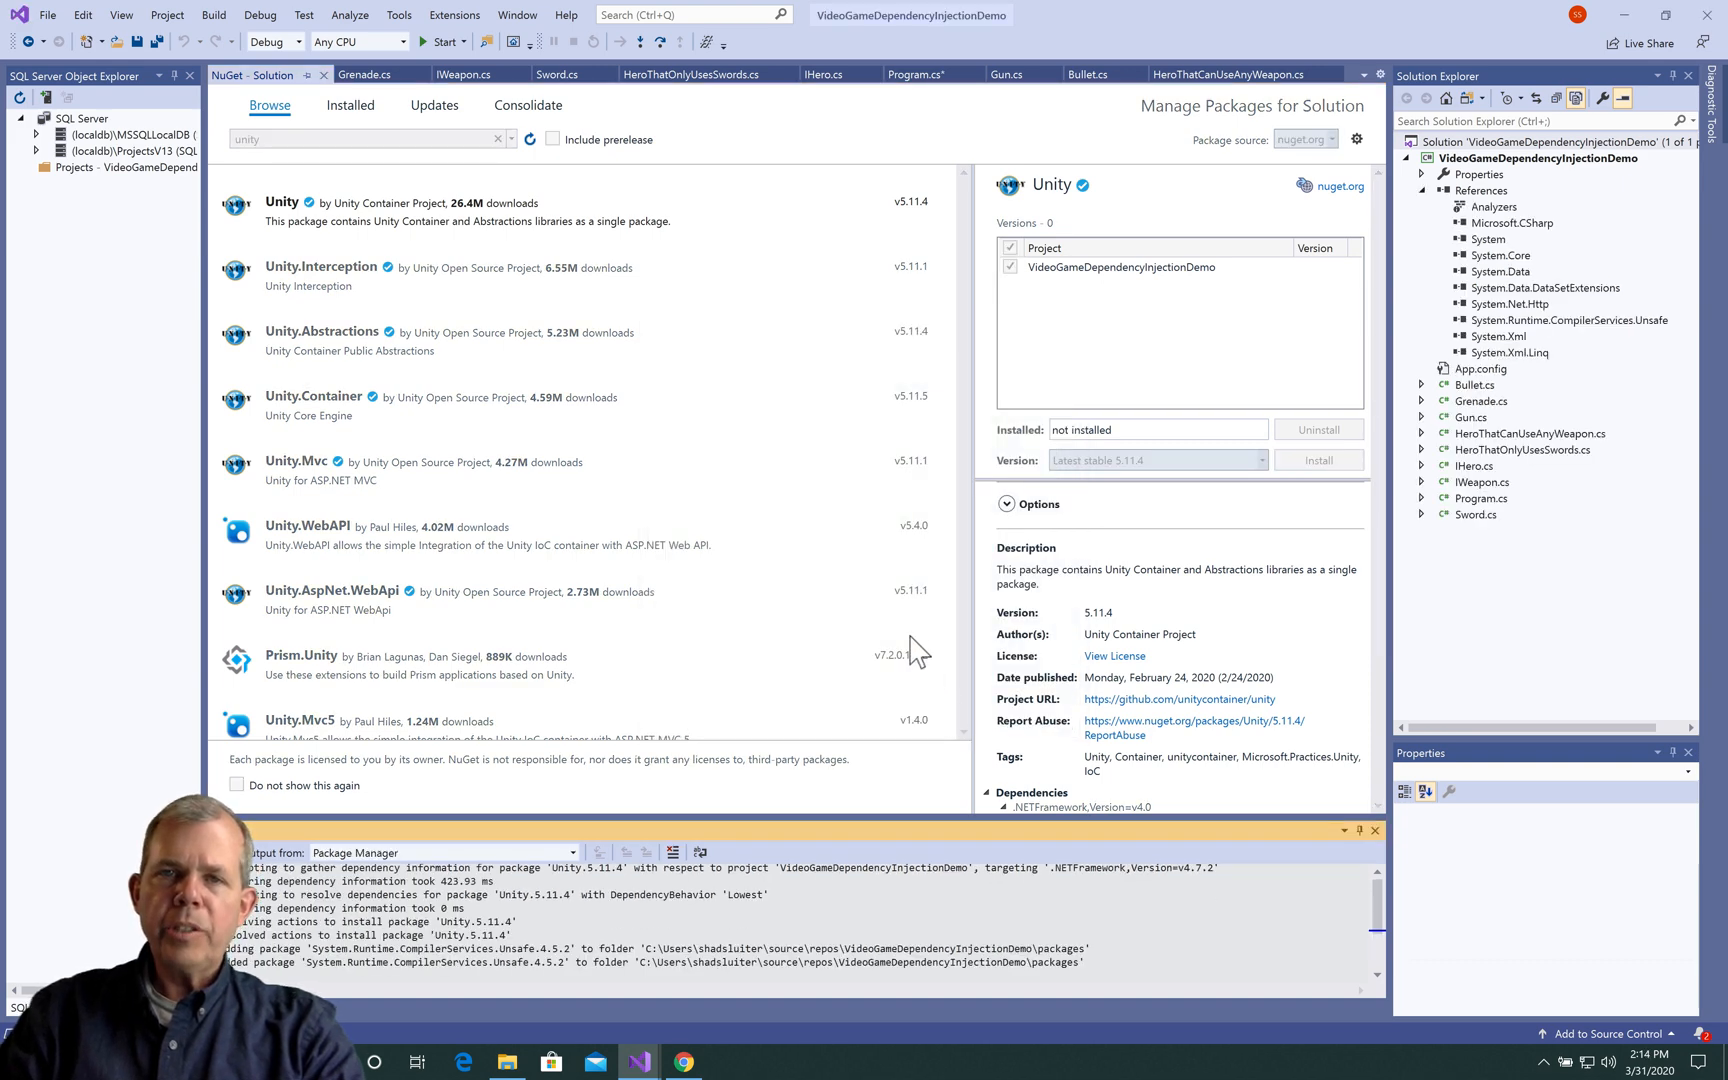
pyautogui.click(787, 74)
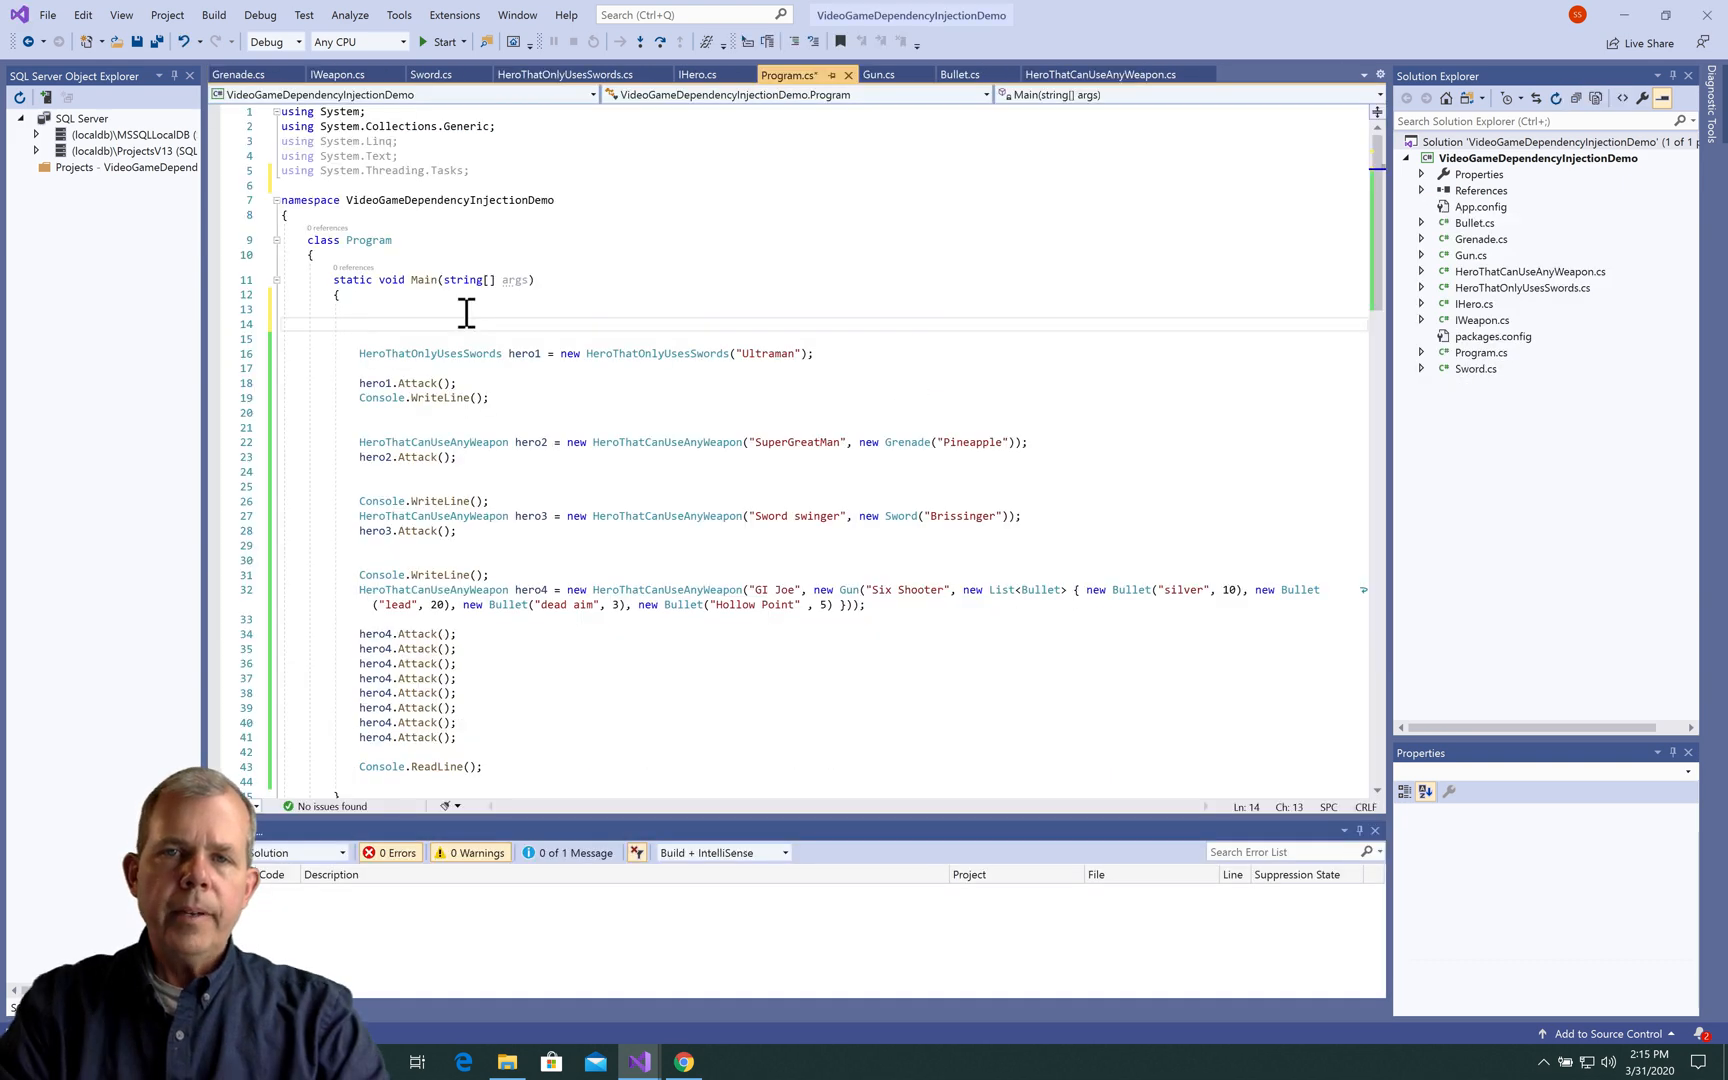
# Create a new UnityContainer named container in Main and add 'using Unity;'.
pyautogui.write('UnityC')
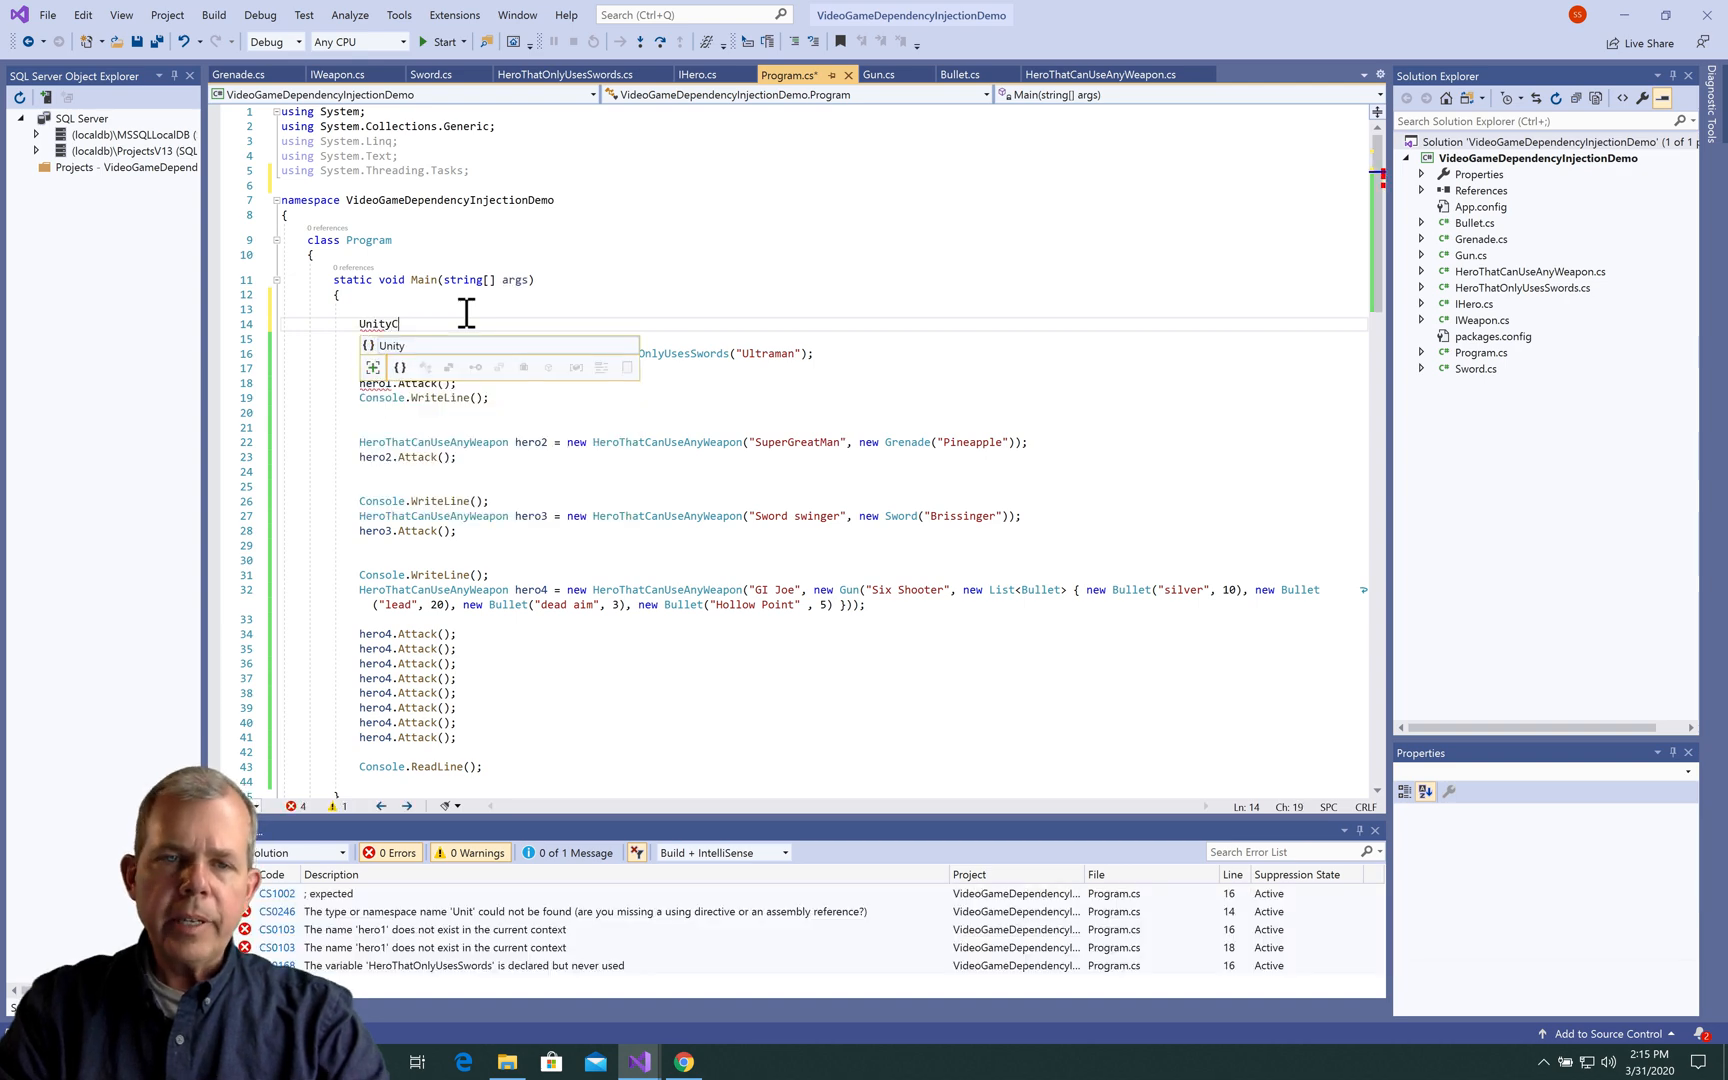
pyautogui.write('ontainer container = new UnityContainer();')
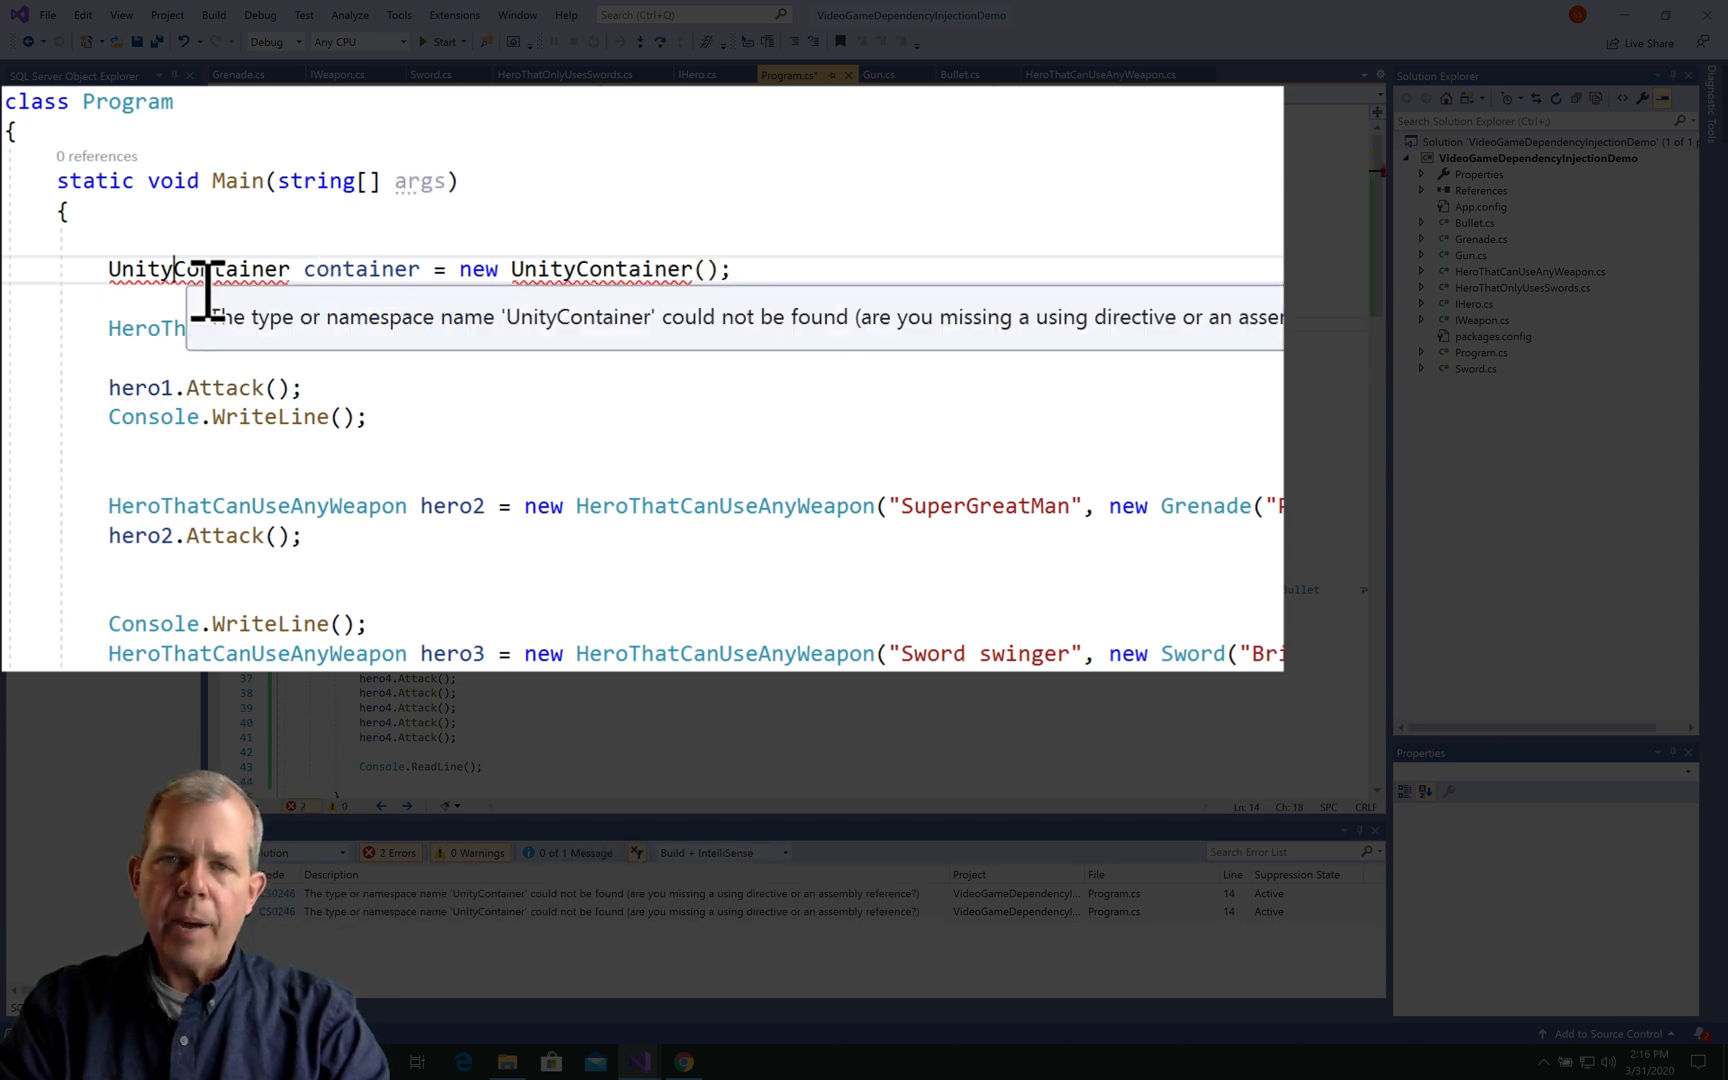
pyautogui.click(129, 305)
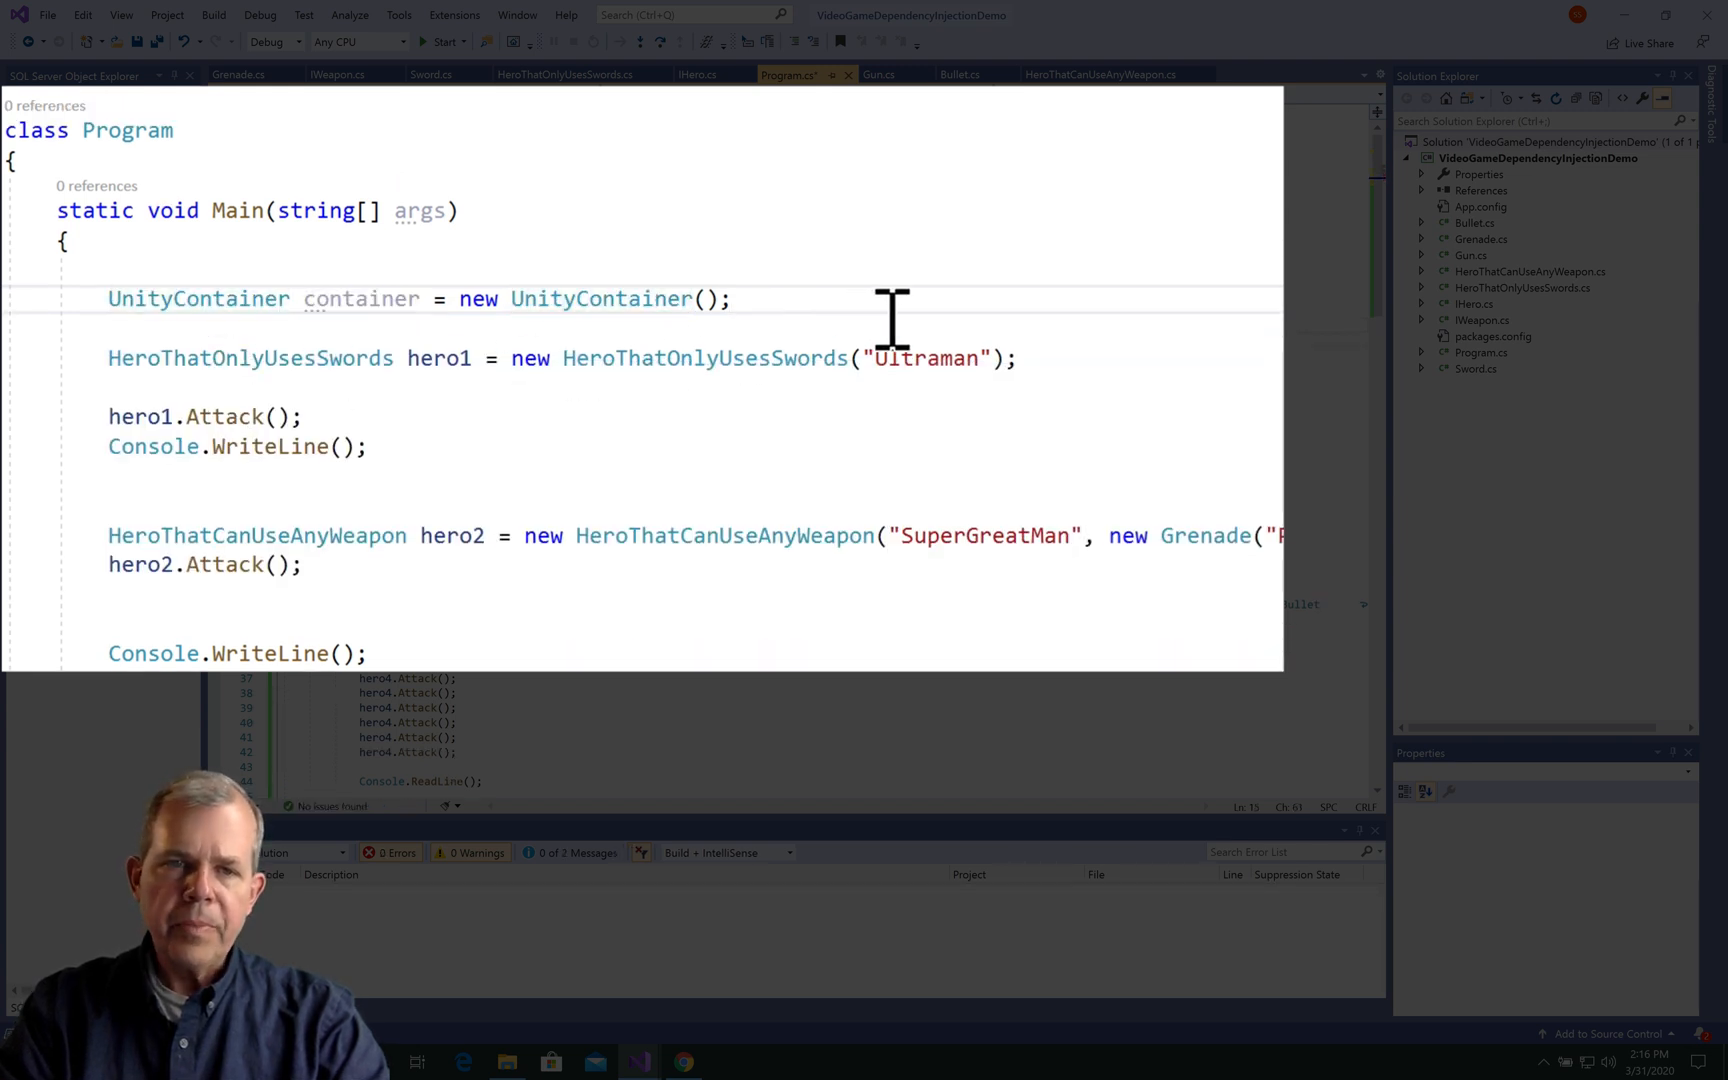
# Add a comment saying a container lists items used as parameters in the hero class.
pyautogui.write('//')
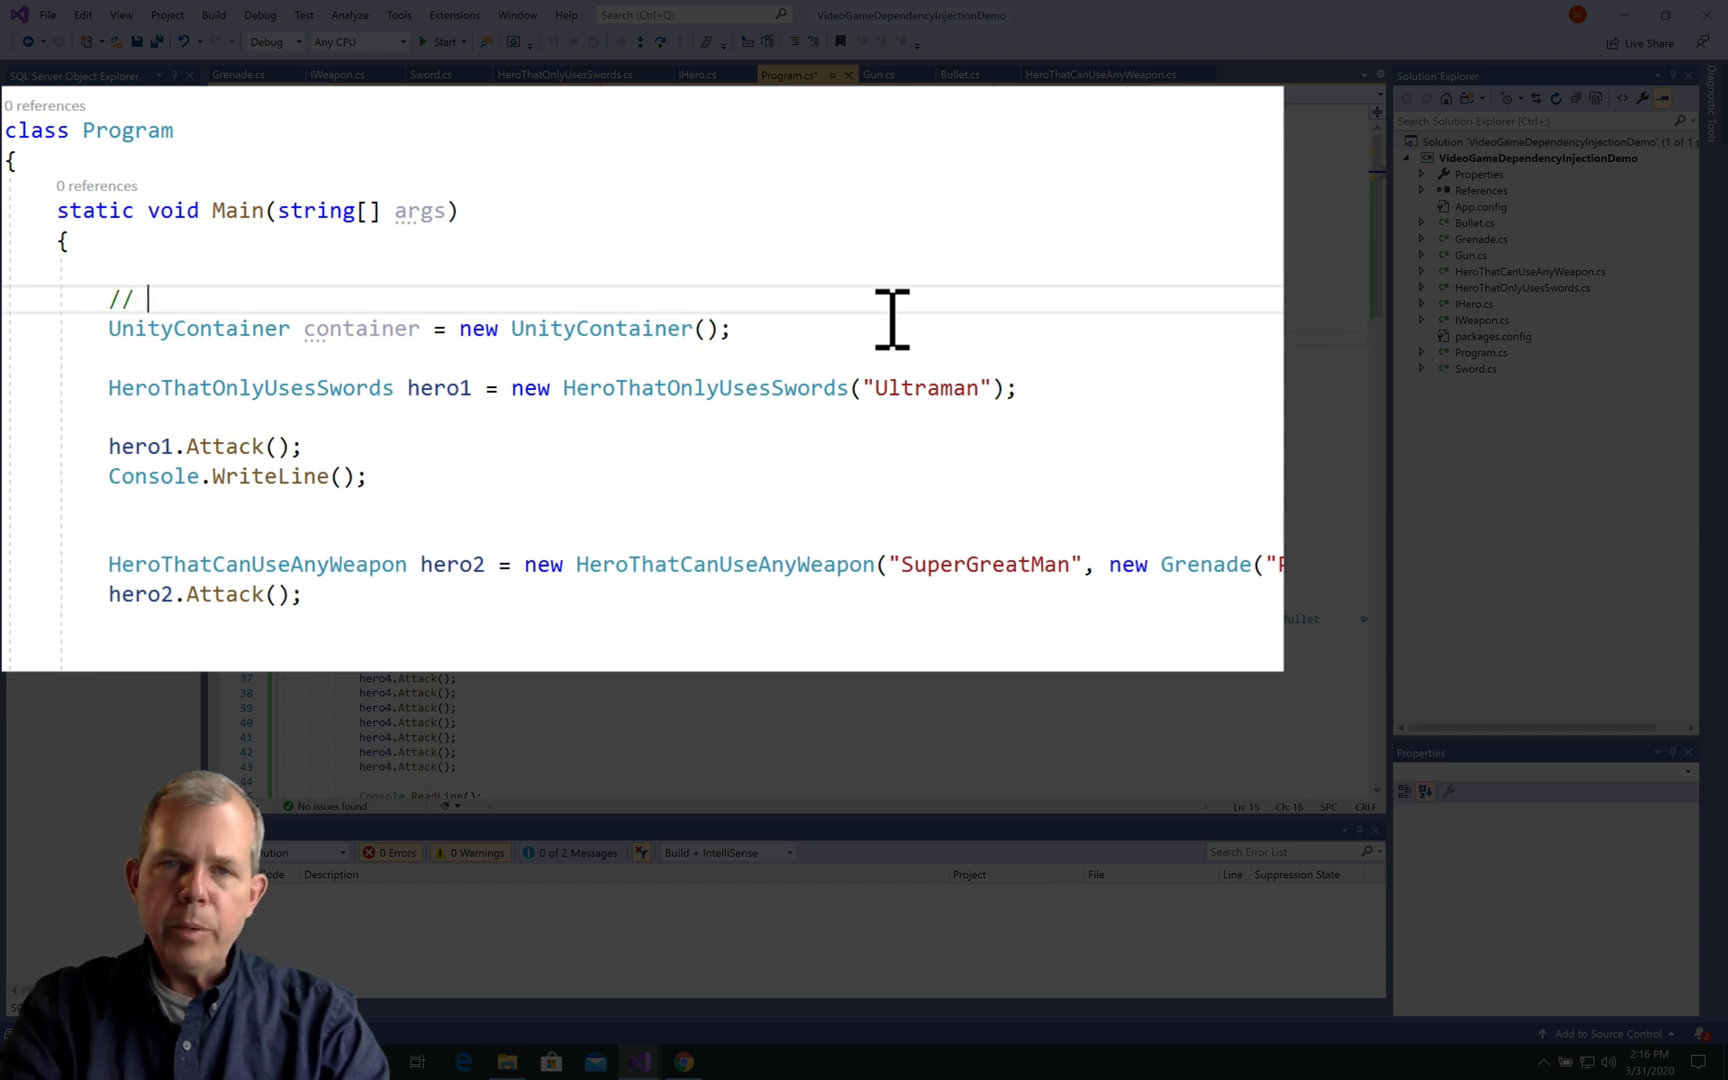
pyautogui.write('a container')
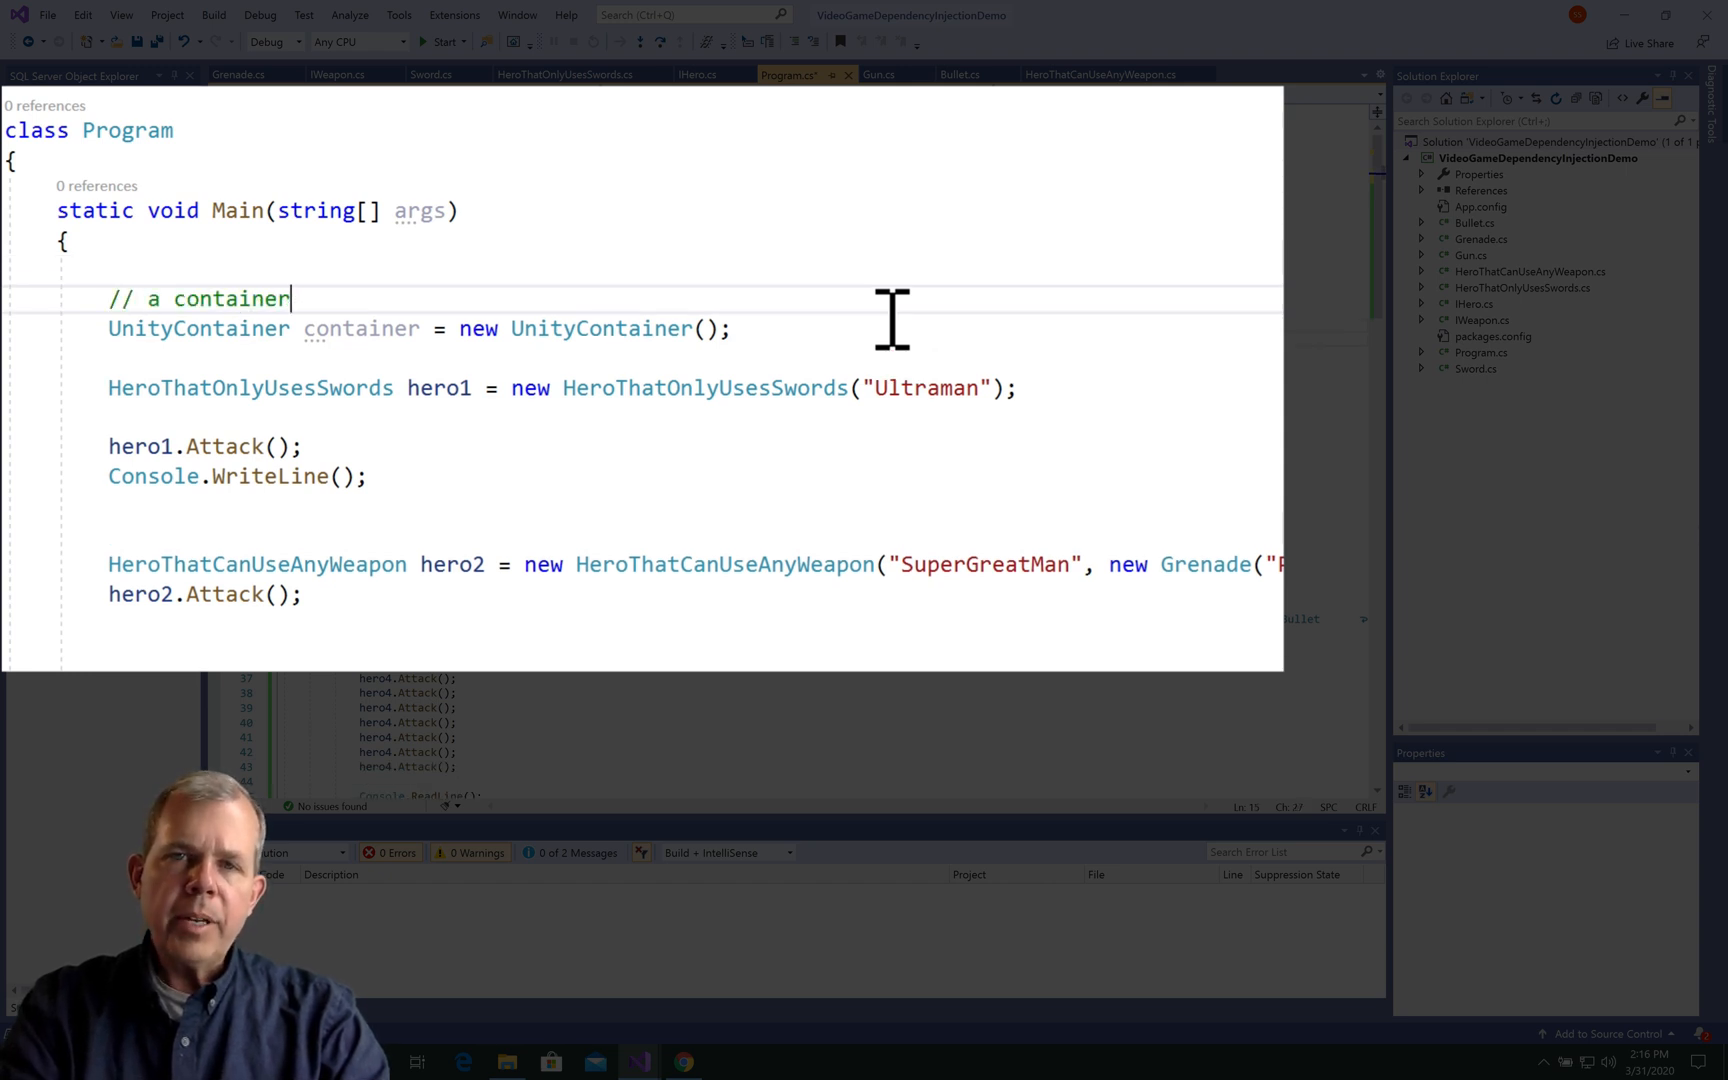
pyautogui.write('is a lis')
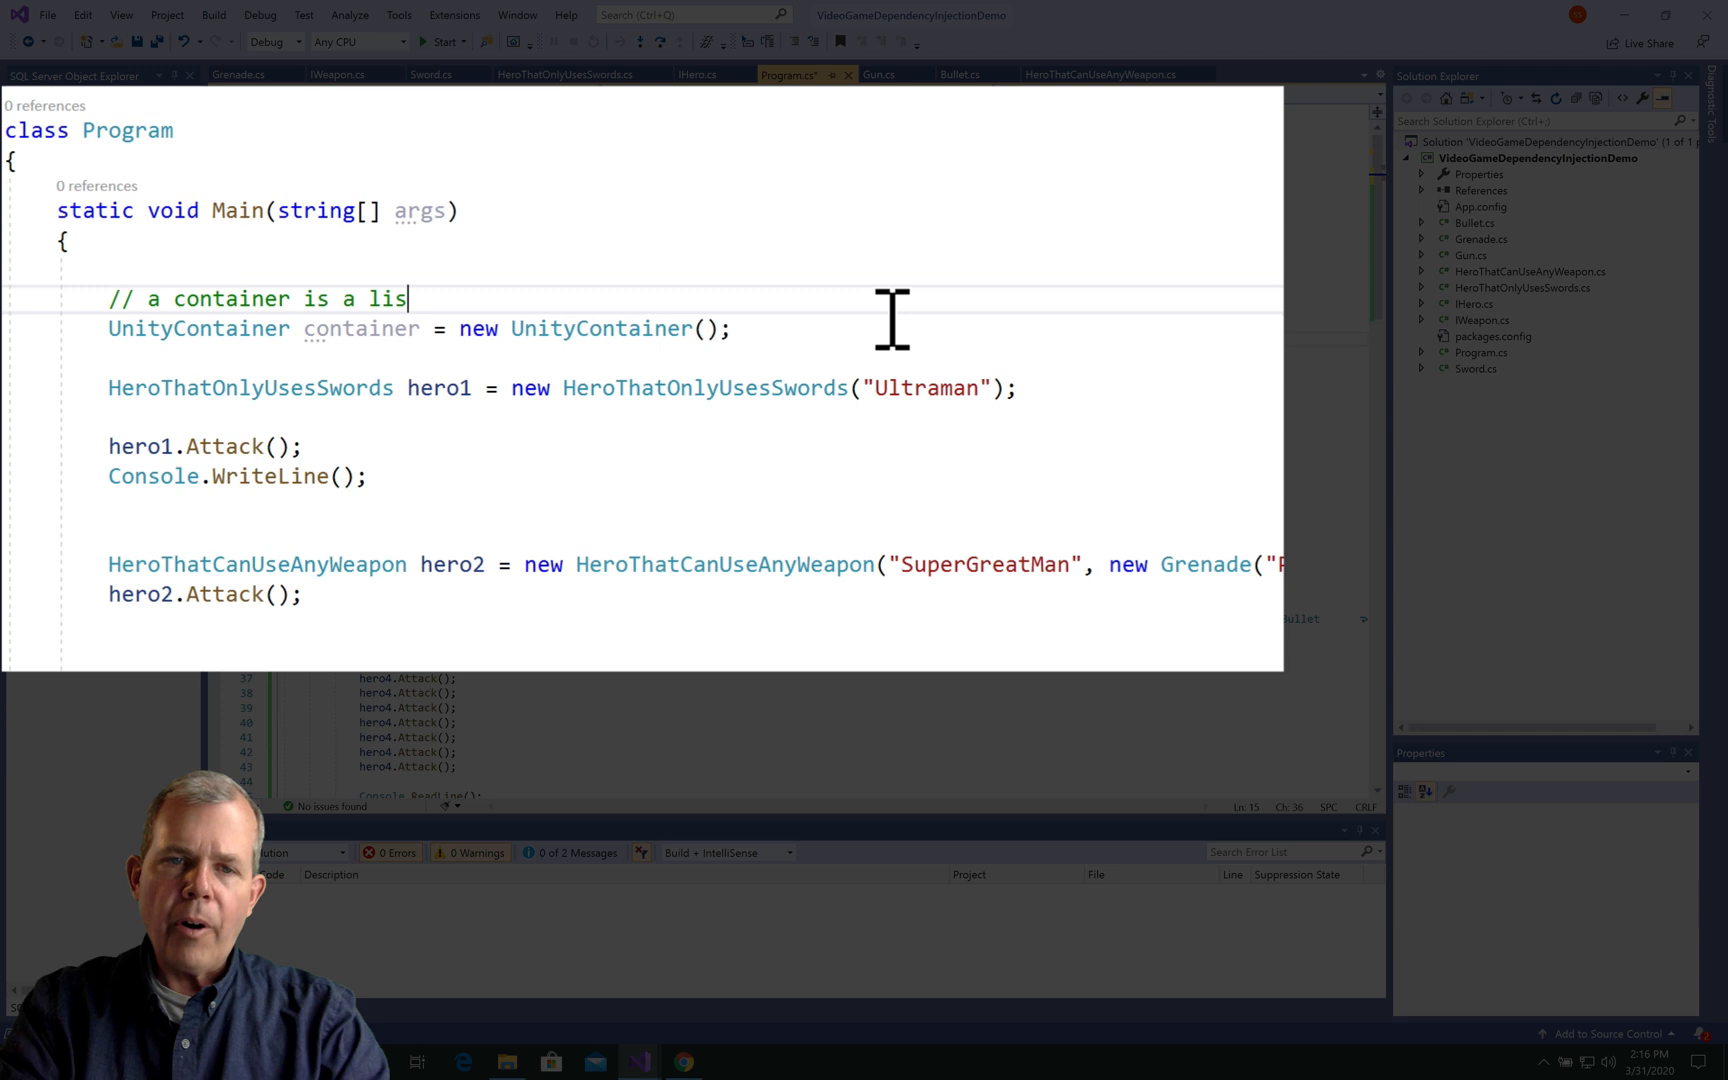
pyautogui.write('t of items that can be u')
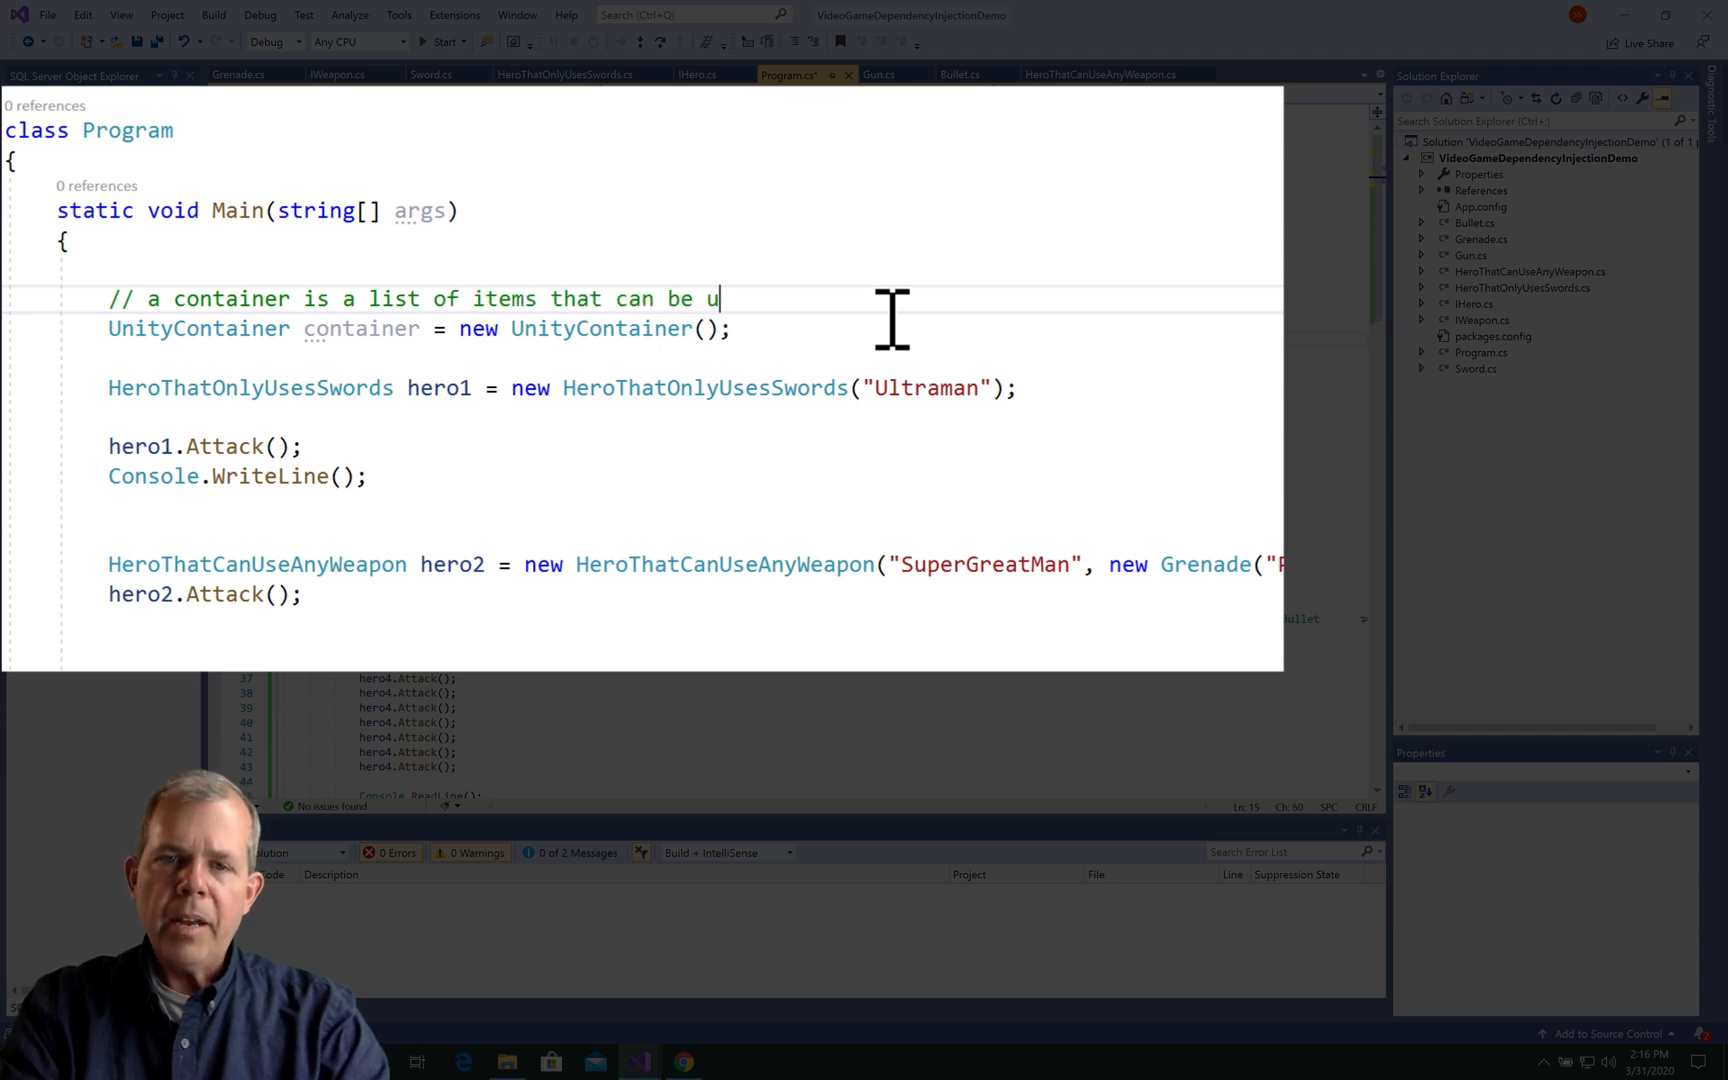
pyautogui.write('sed as p')
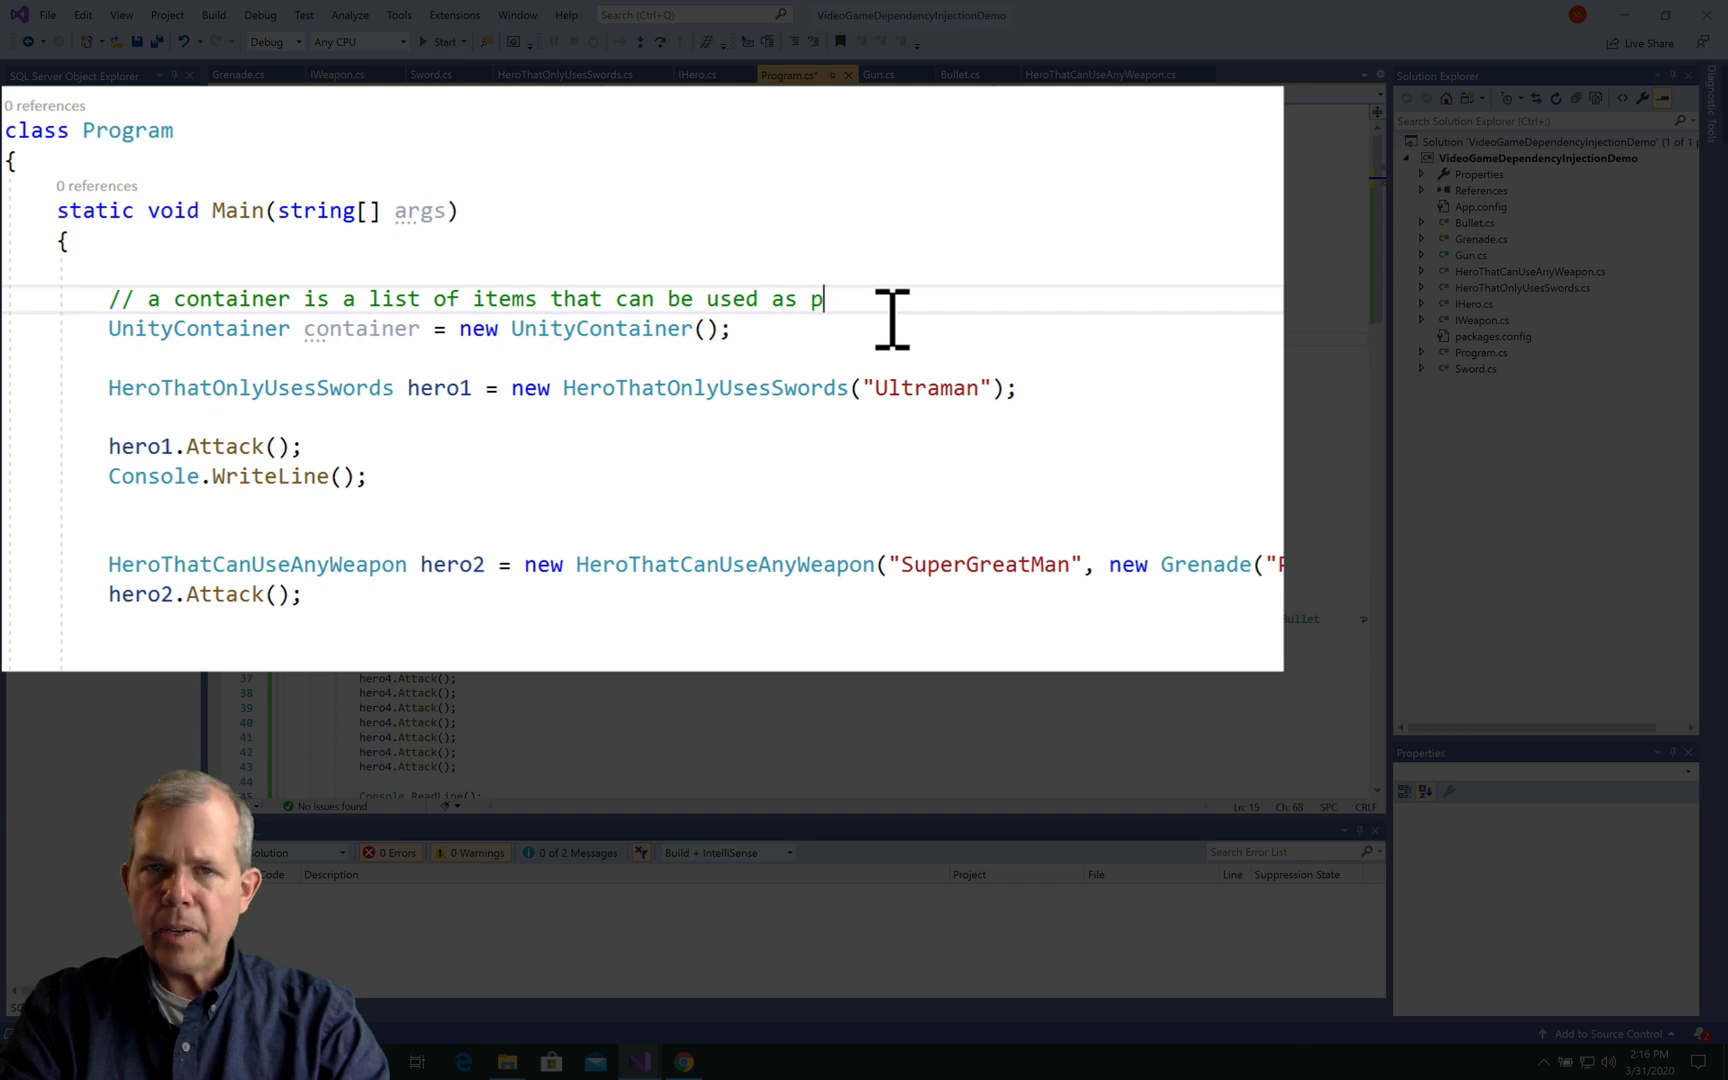
pyautogui.write('arameters in m')
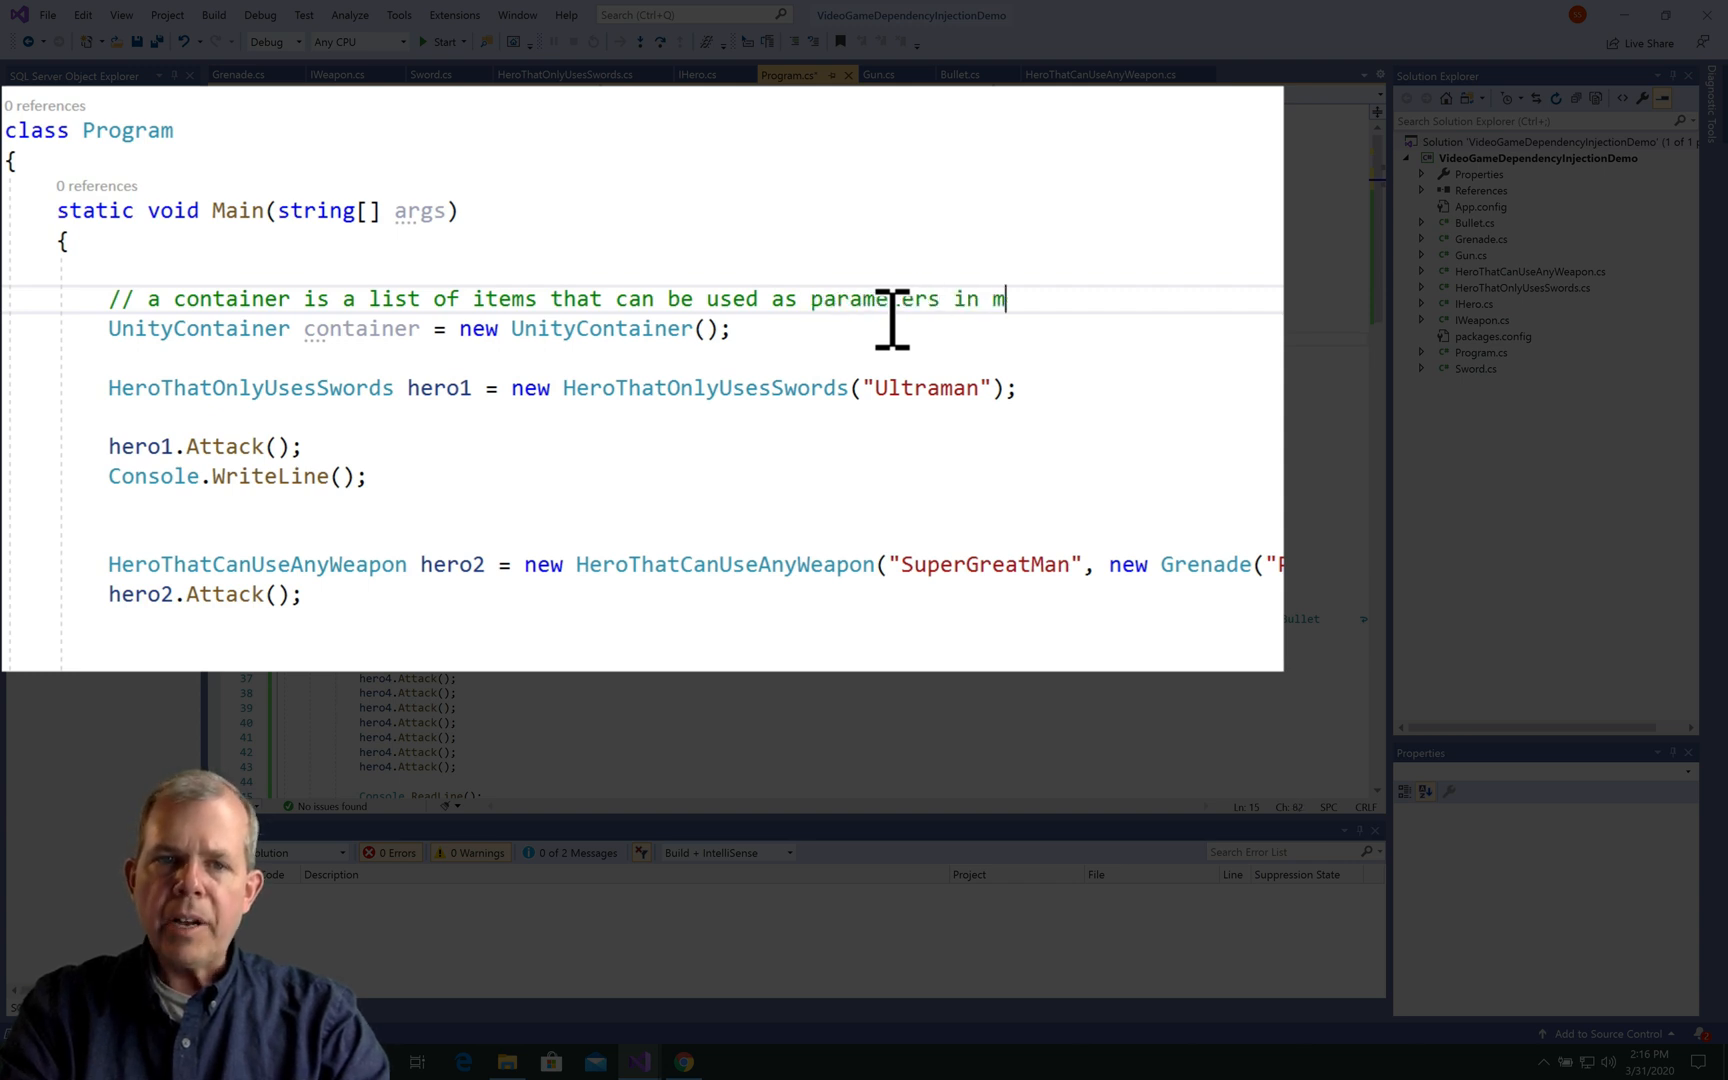
pyautogui.write('y hero class.')
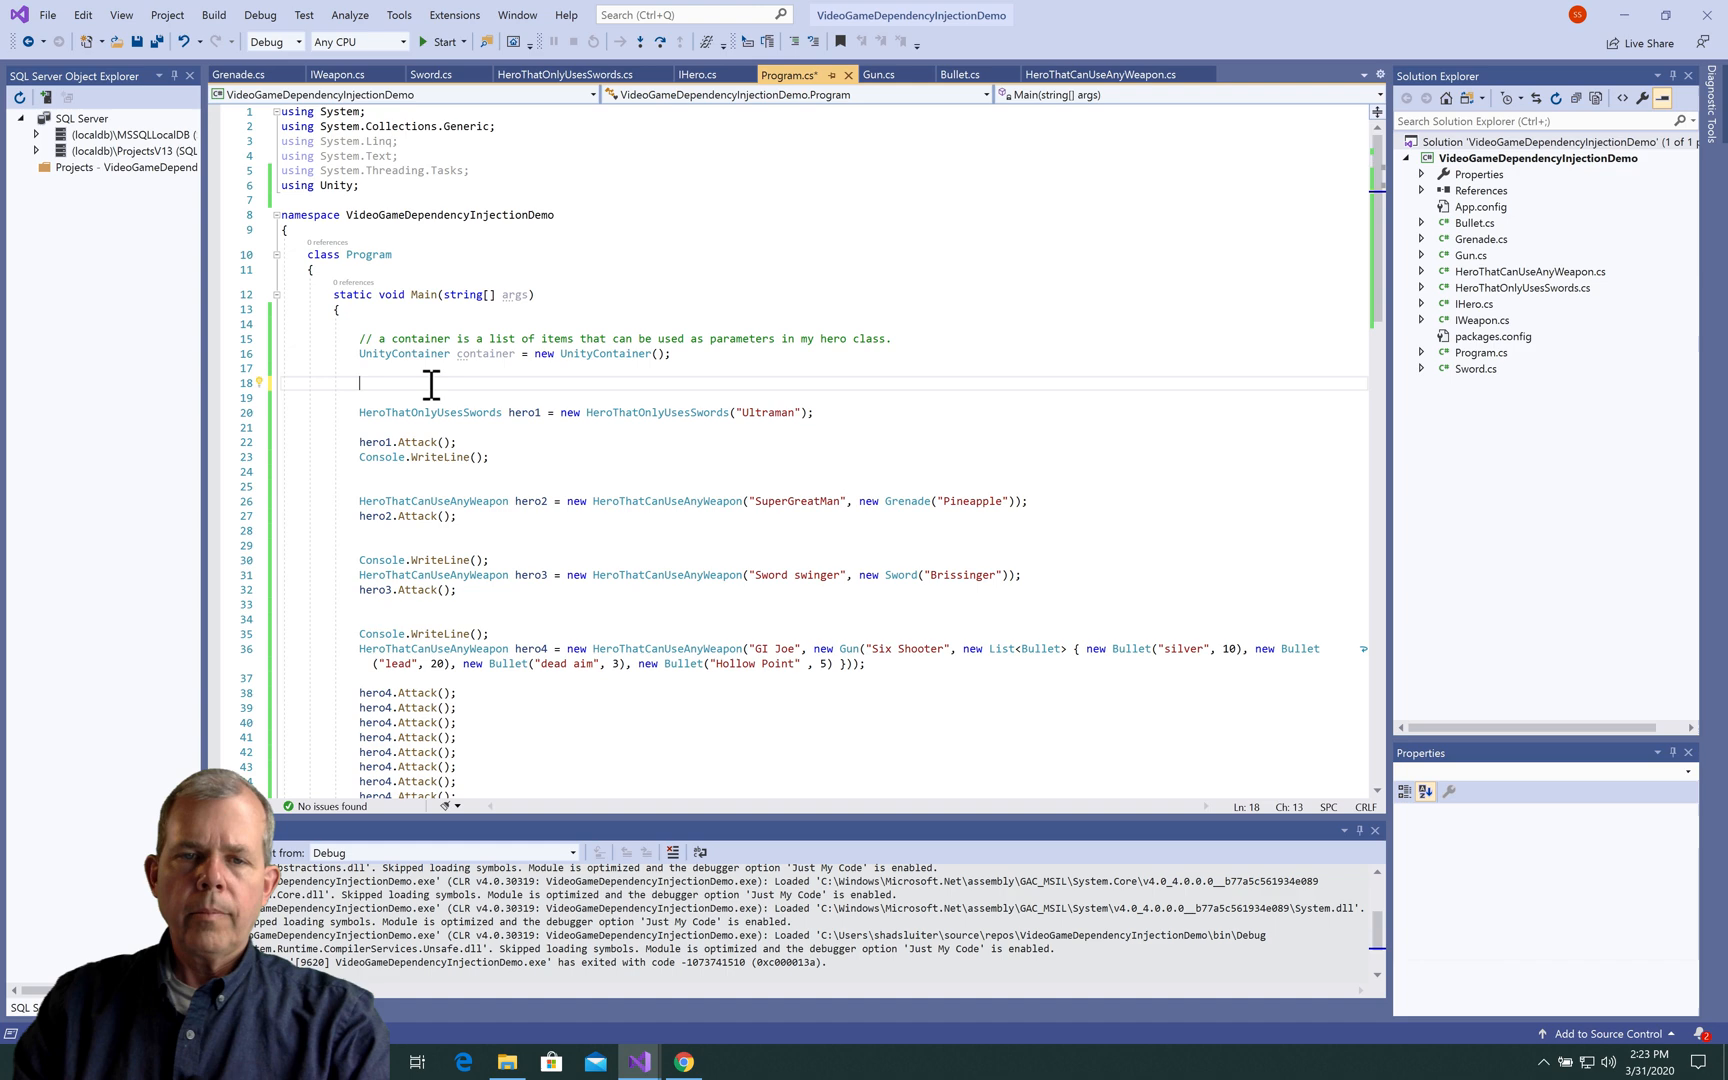
# Register IWeapon mapped to Sword with container.RegisterType<IWeapon, Sword>().
pyautogui.write('container.')
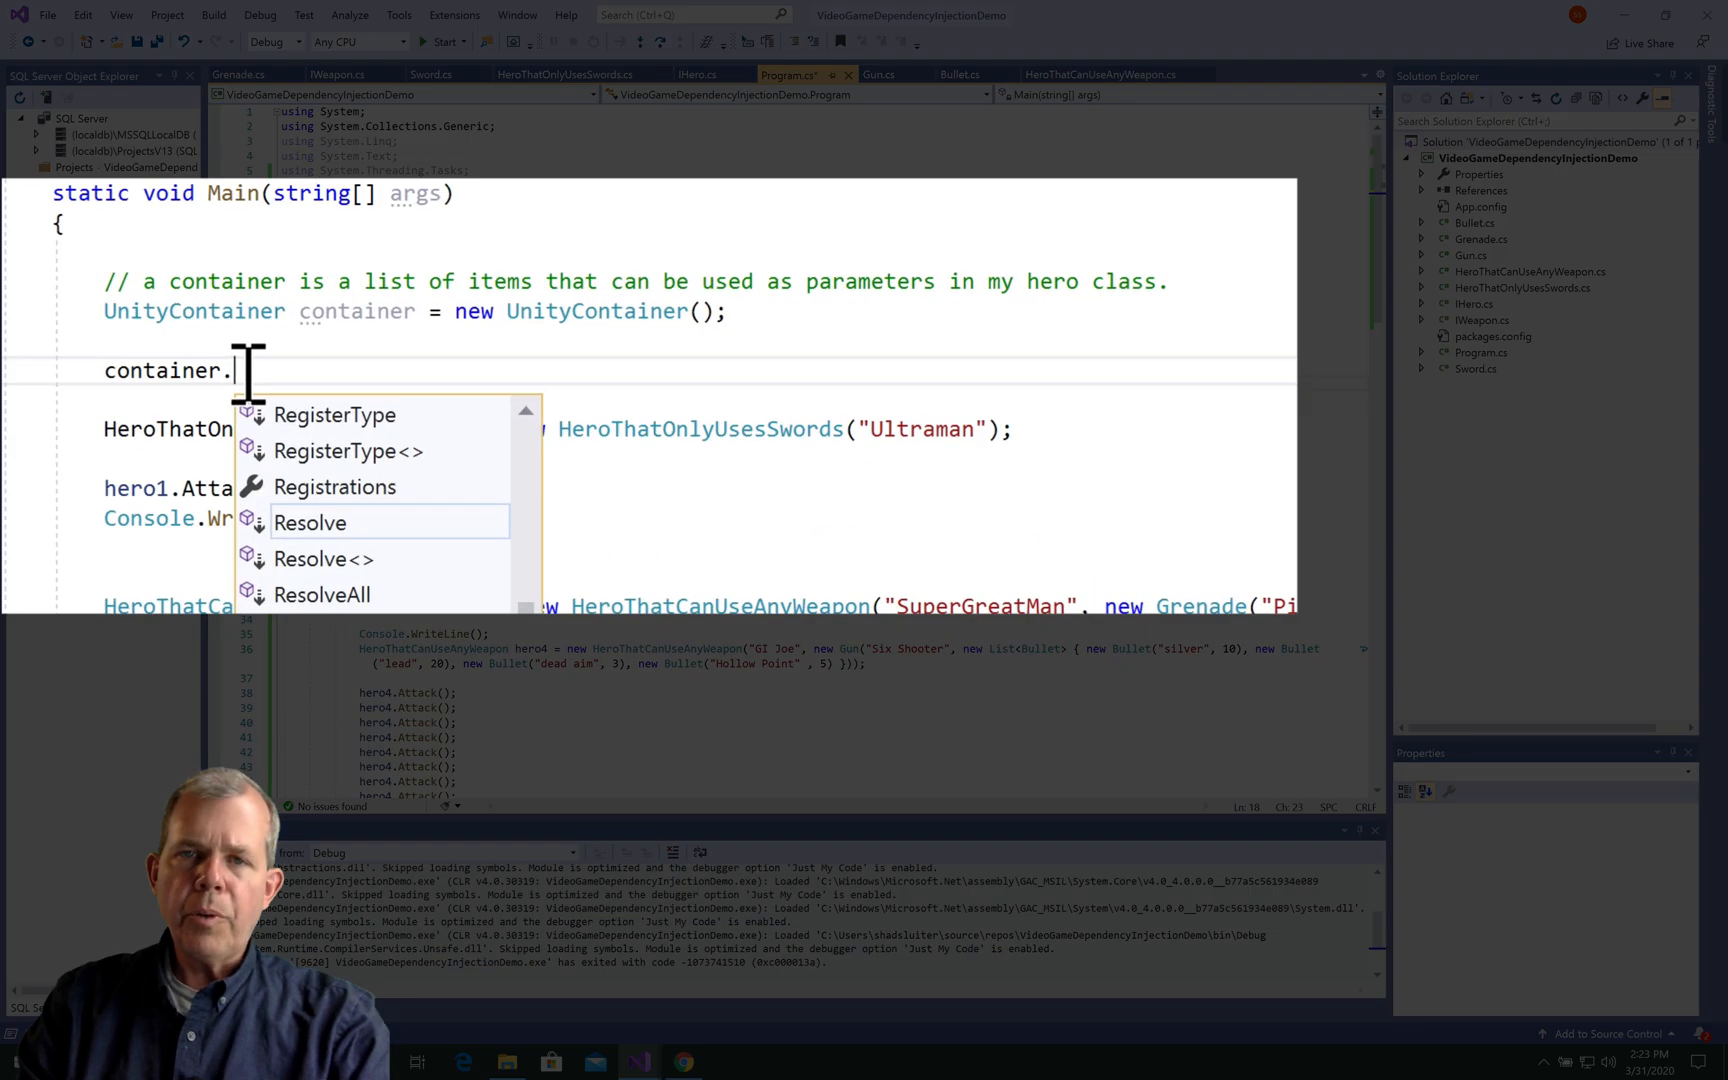
pyautogui.write('RegisterType(')
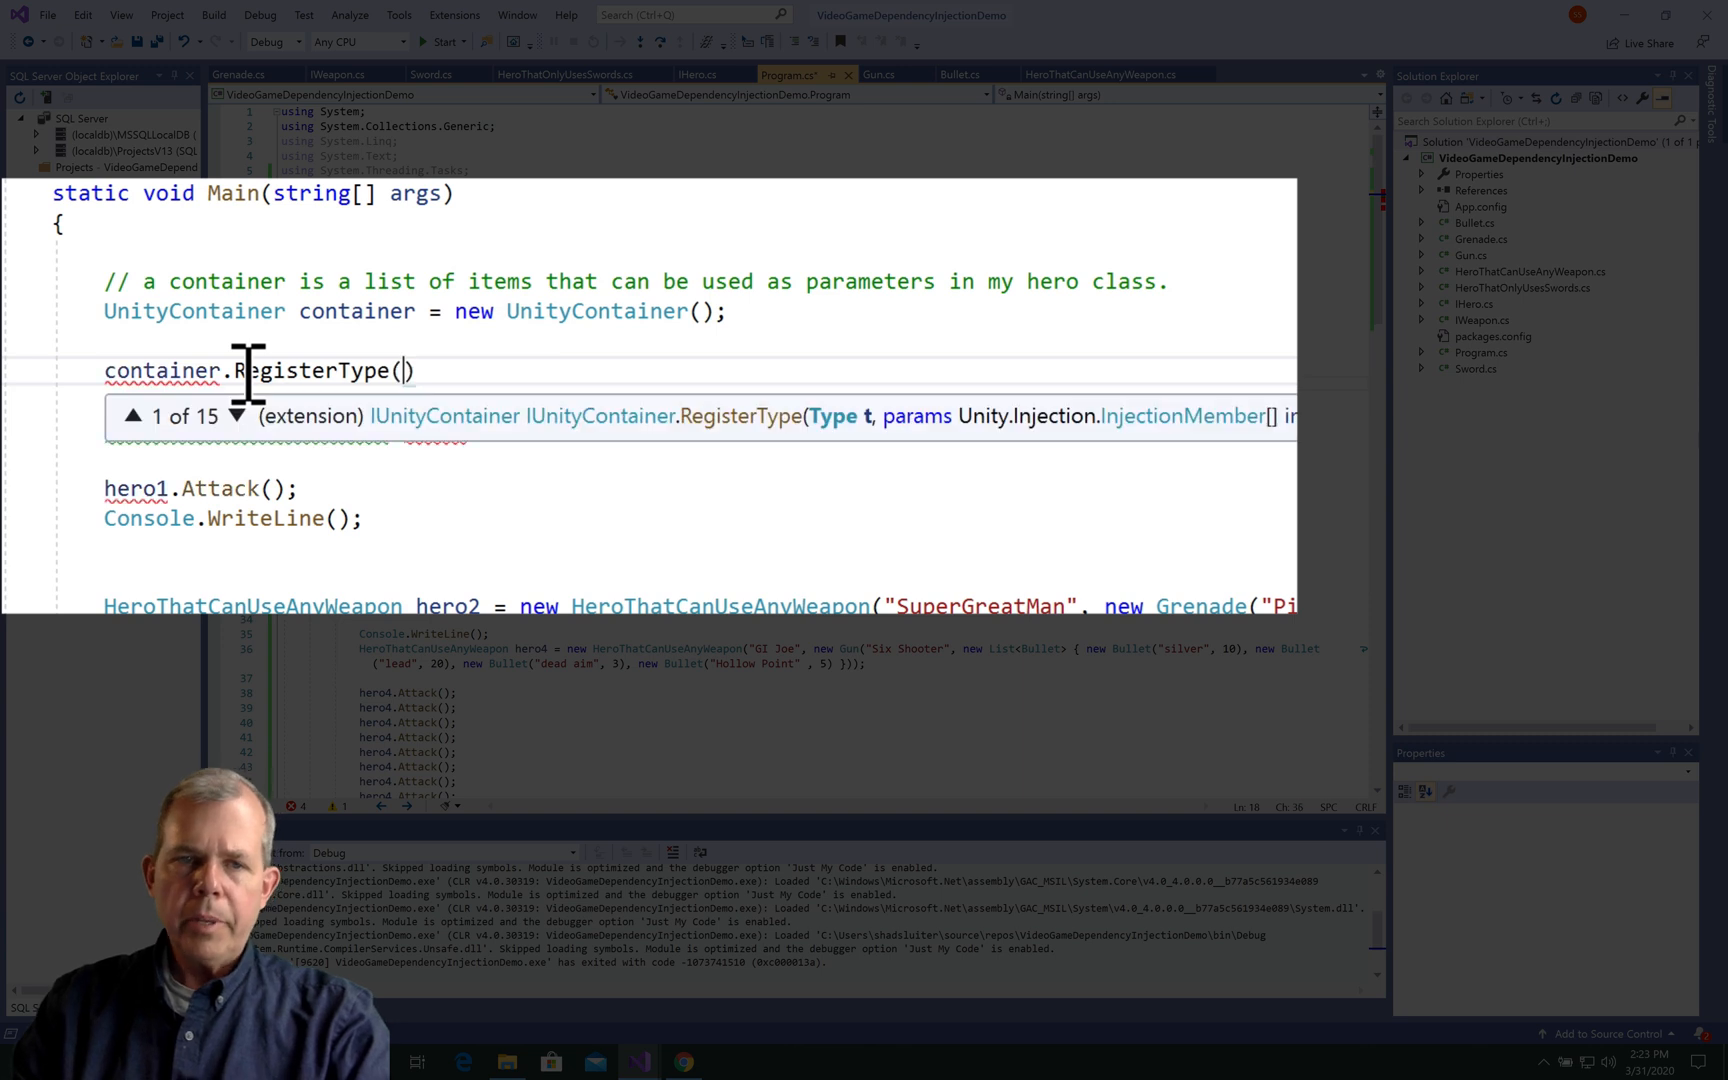
pyautogui.write('<>')
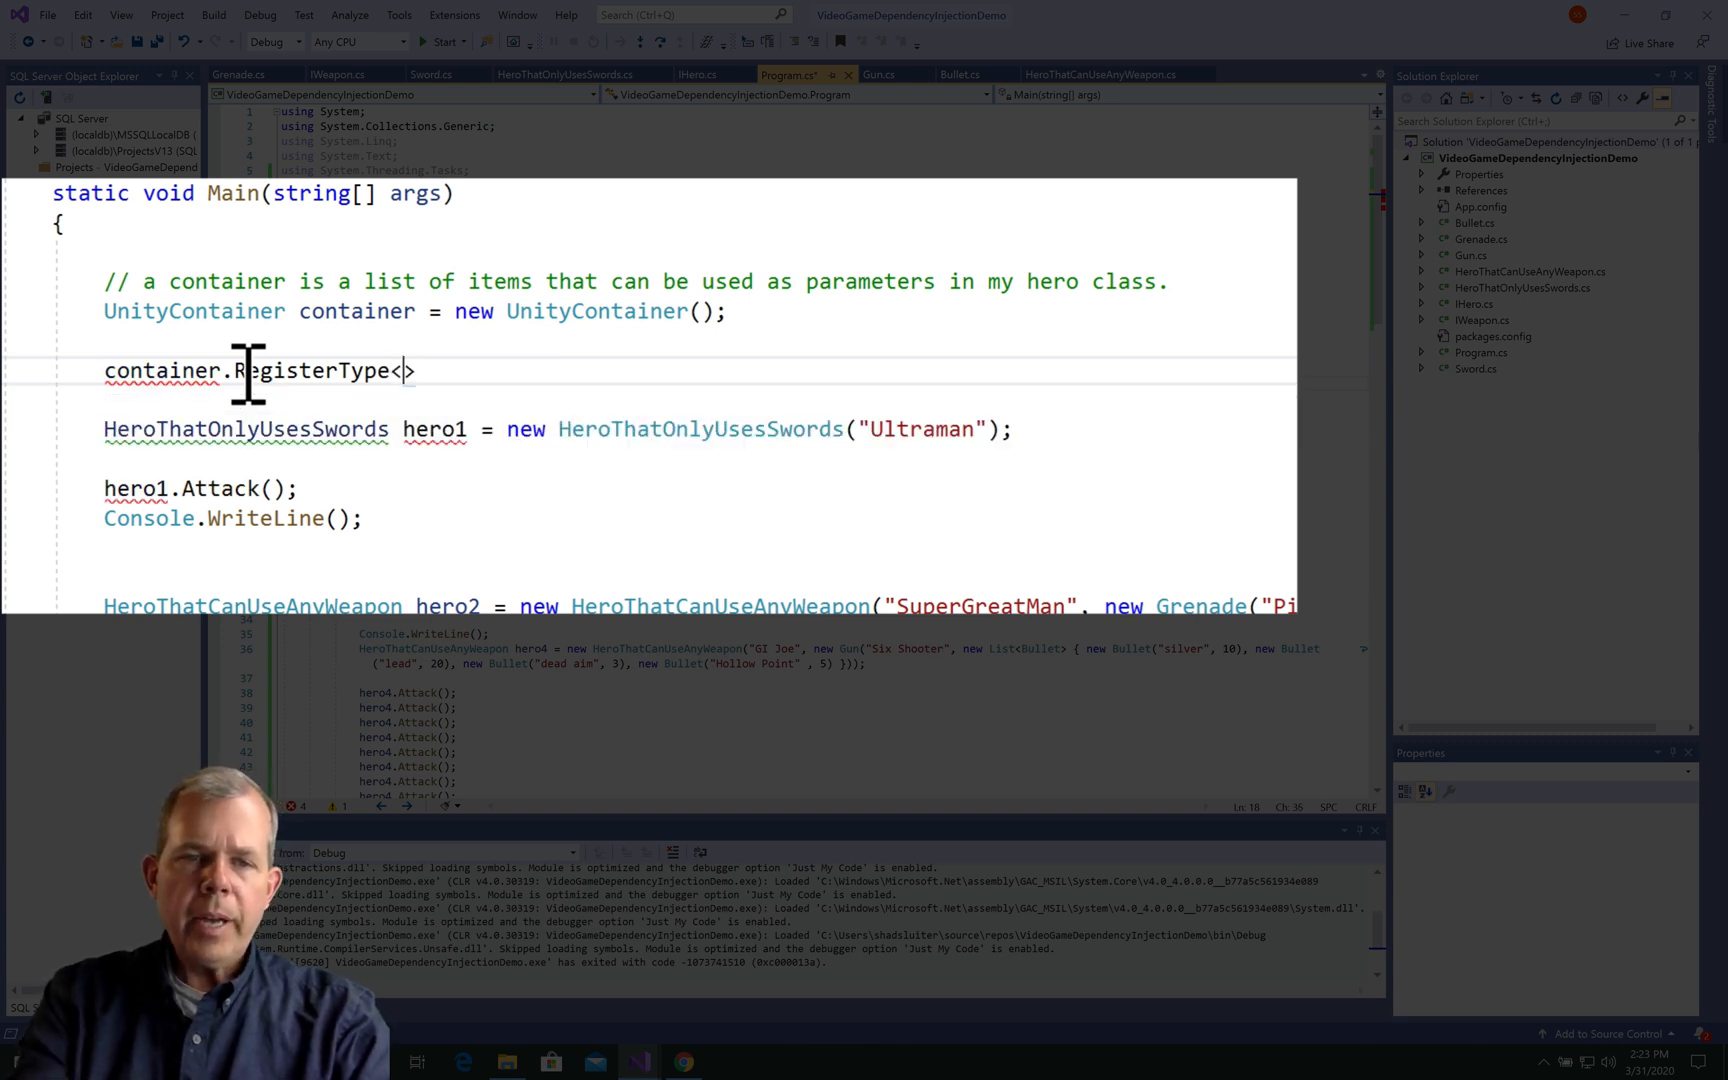
pyautogui.write('IWeapon,')
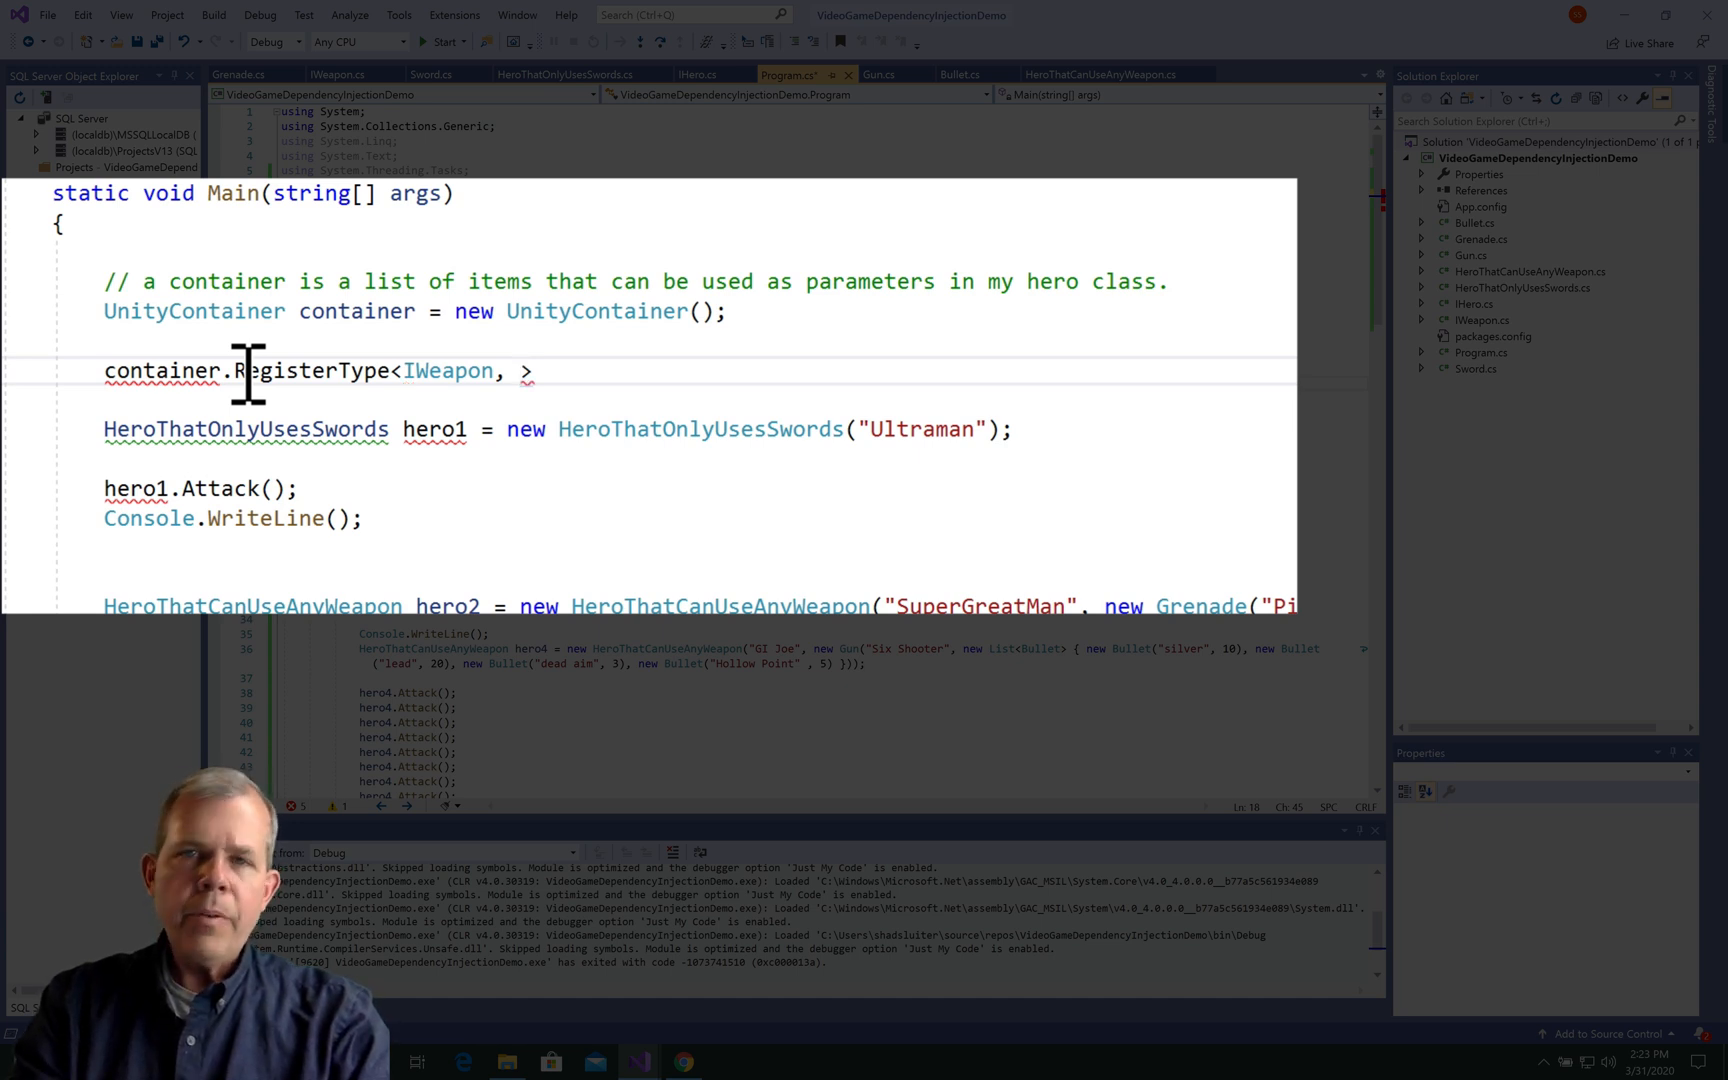
pyautogui.write('Sword')
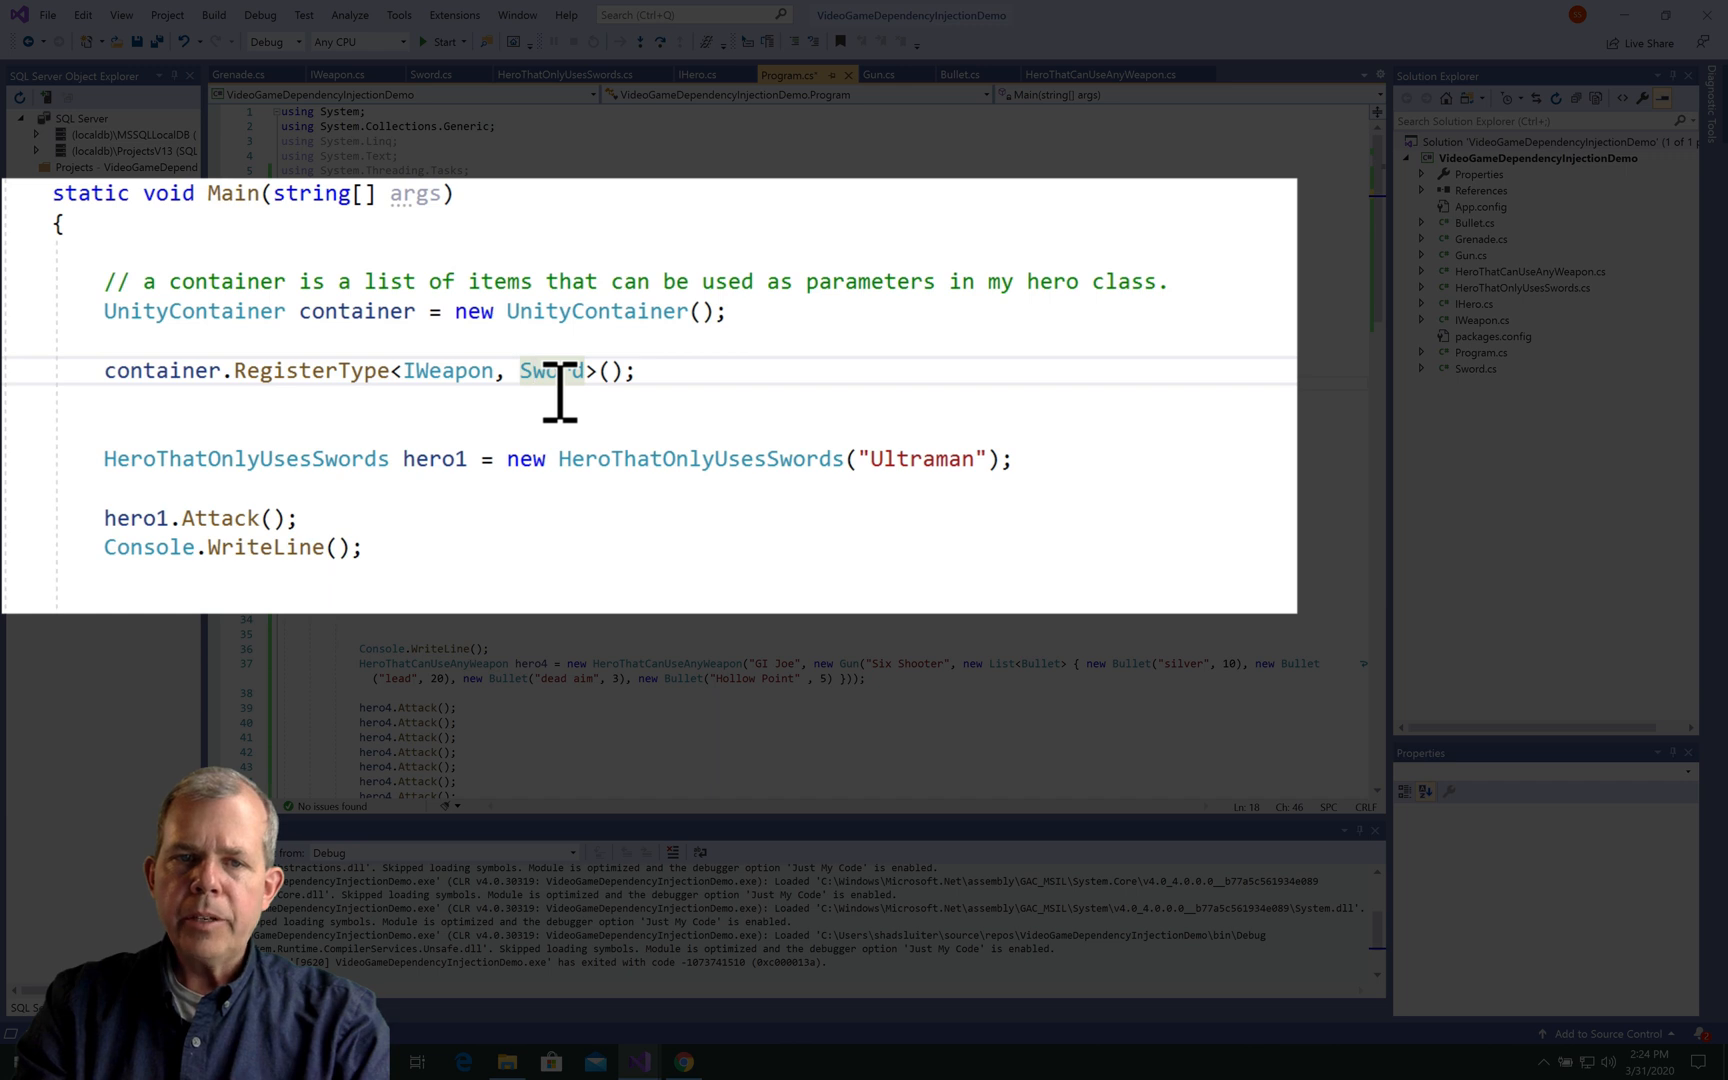
pyautogui.moveTo(338, 458)
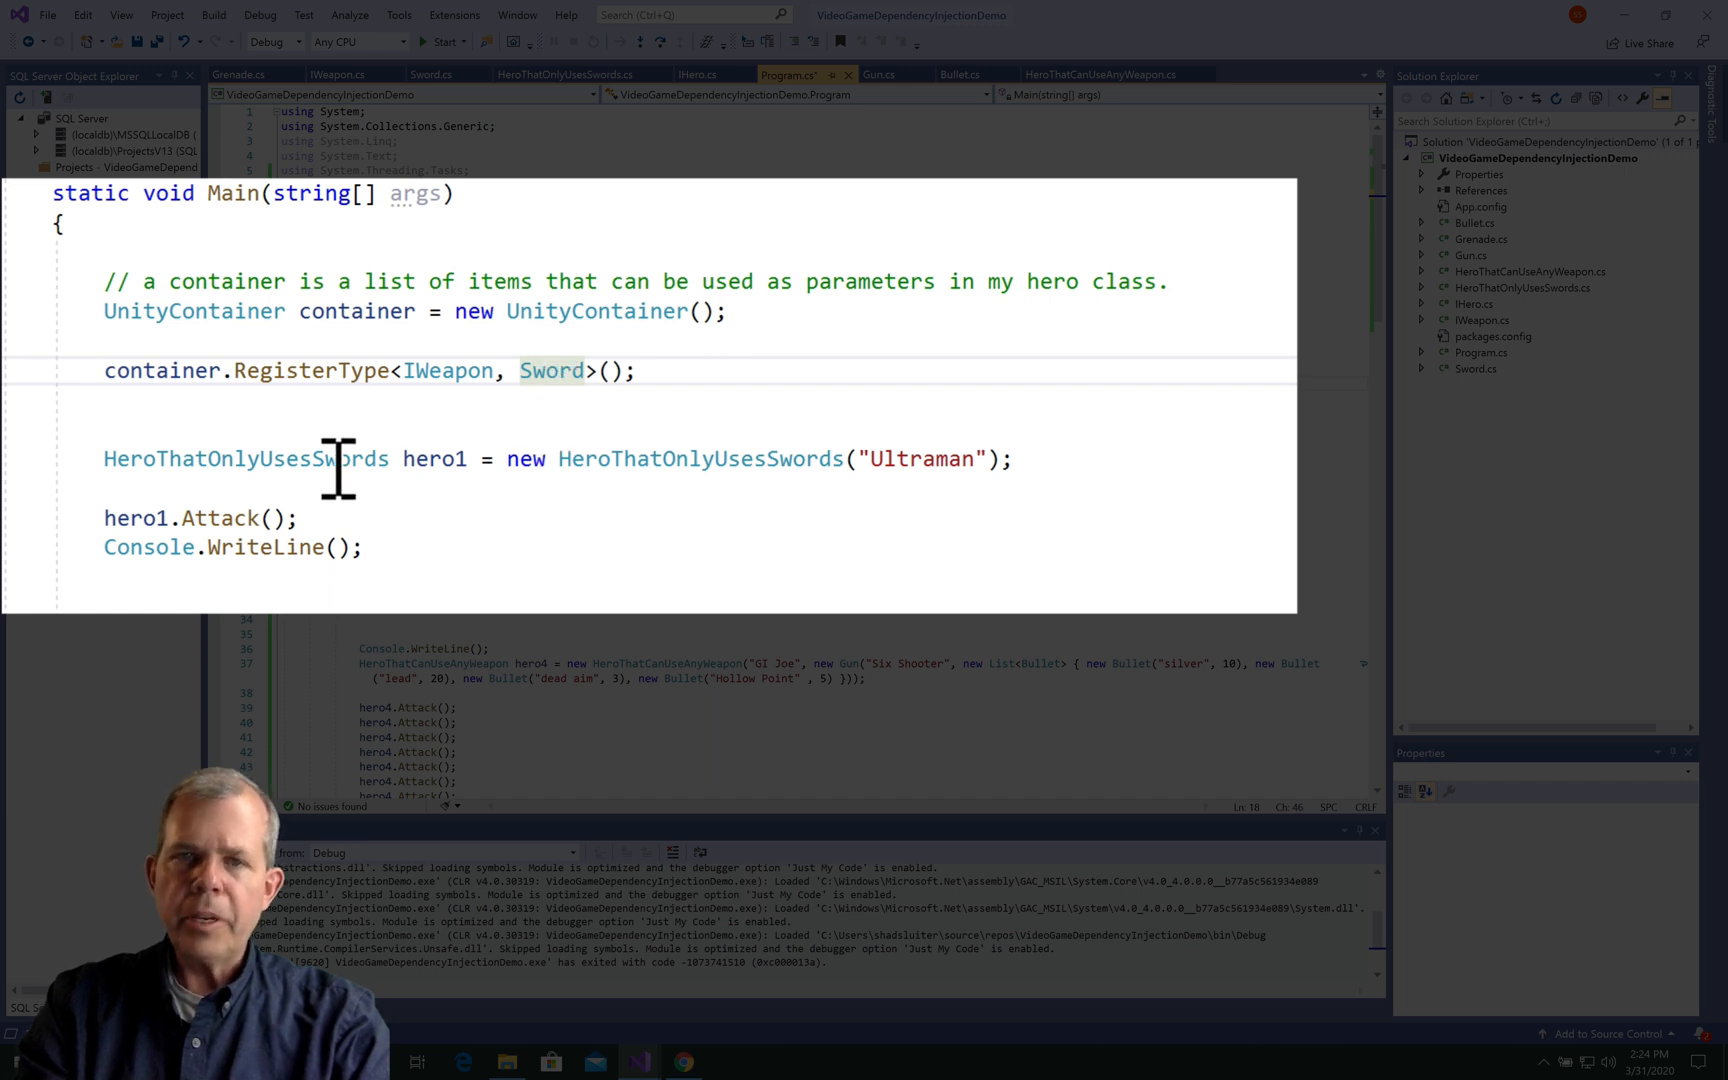
# Begin another container registration on a new line below it.
pyautogui.click(105, 400)
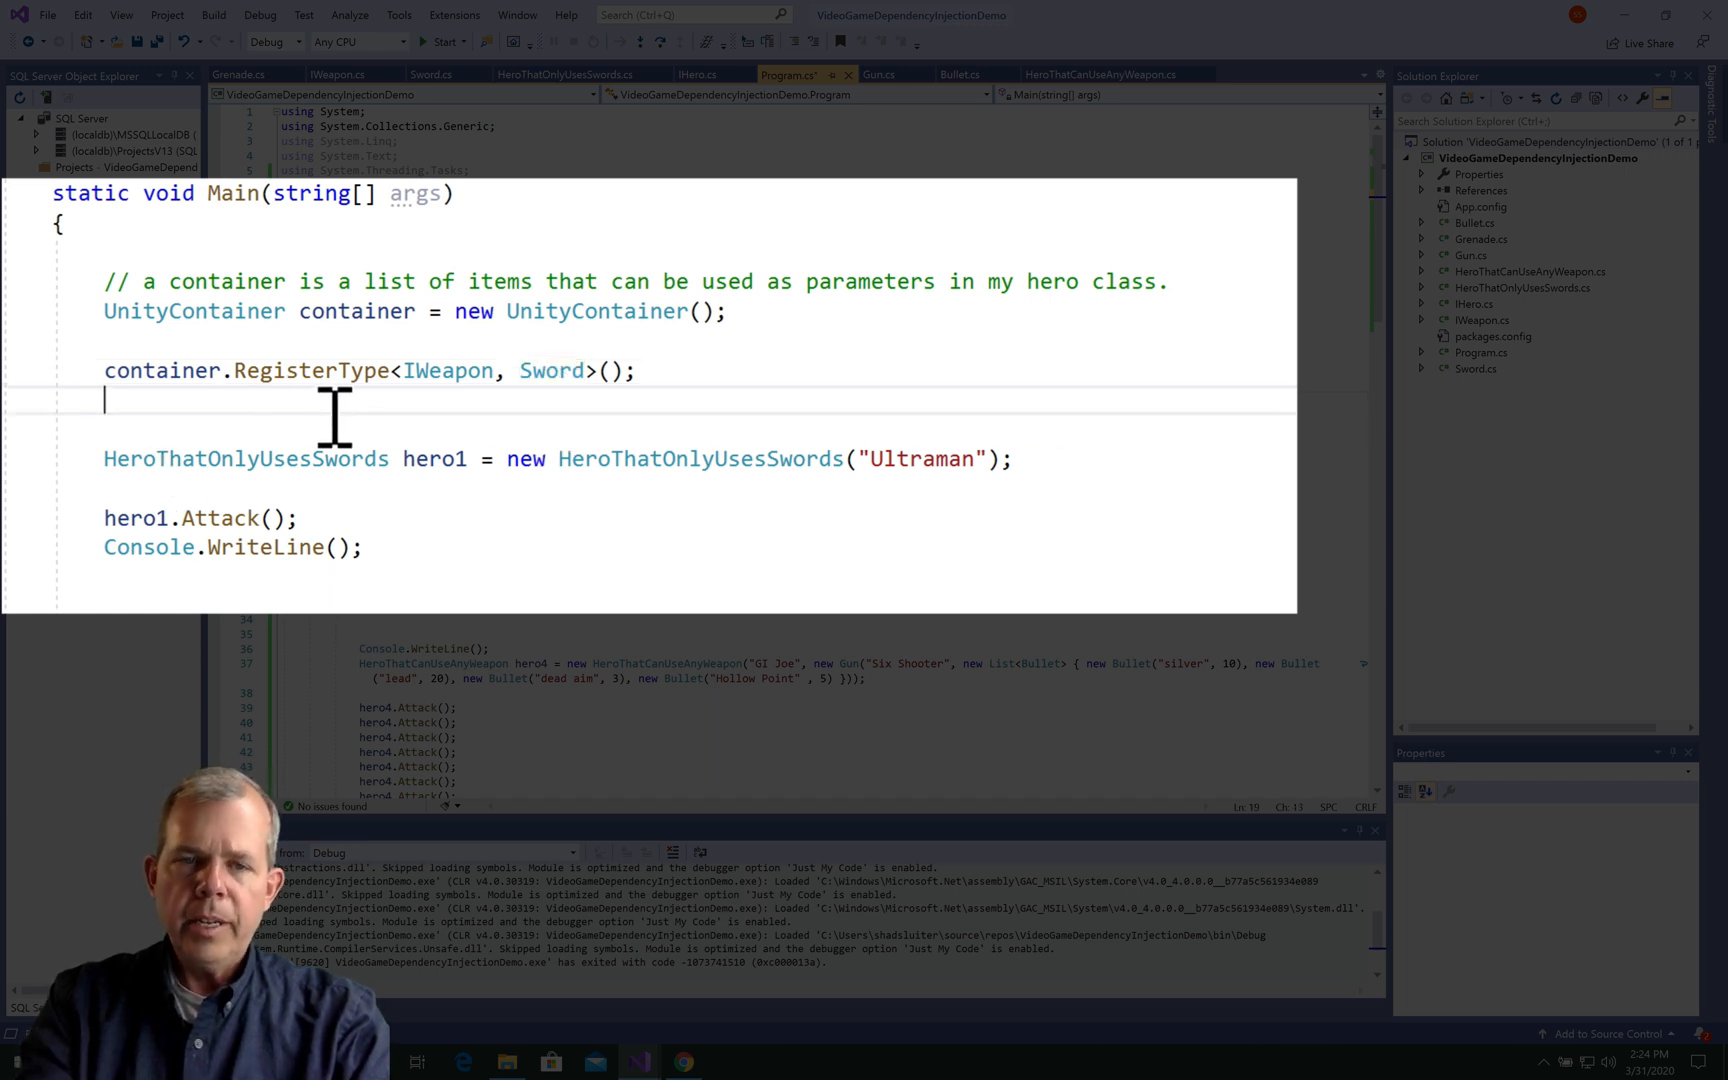
pyautogui.write('container.RegisterType')
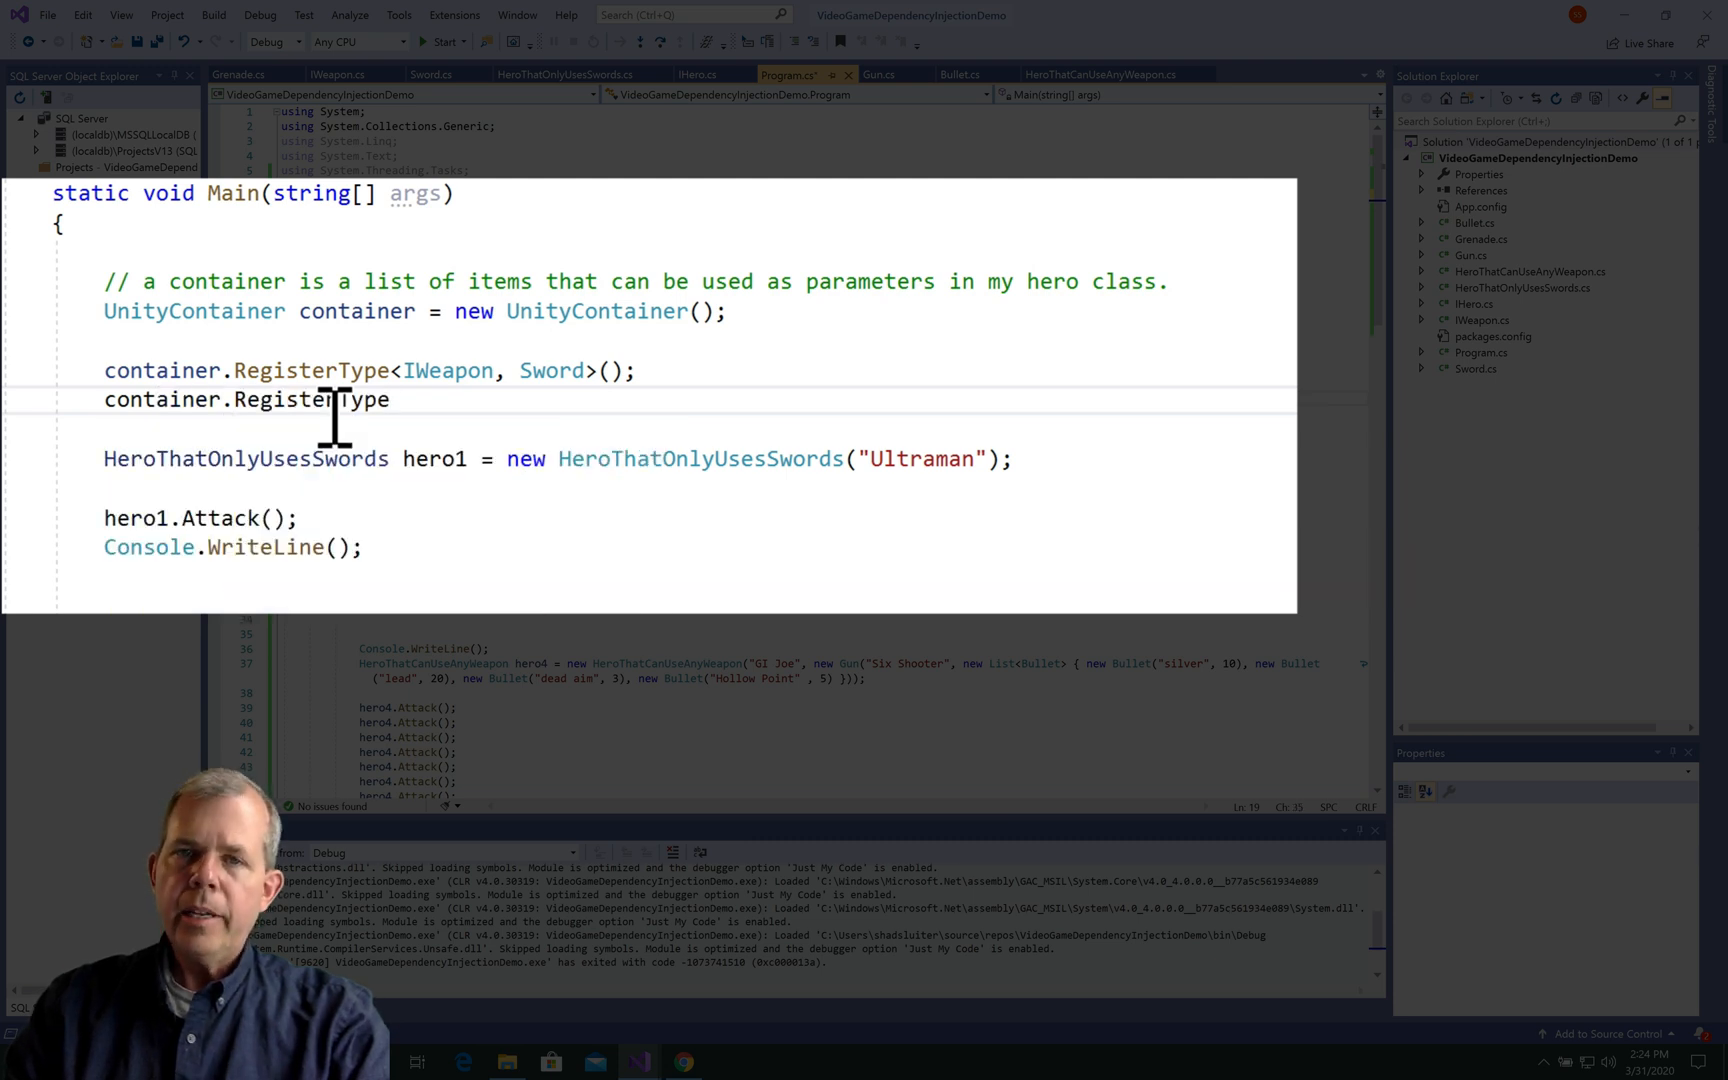
pyautogui.write('<I')
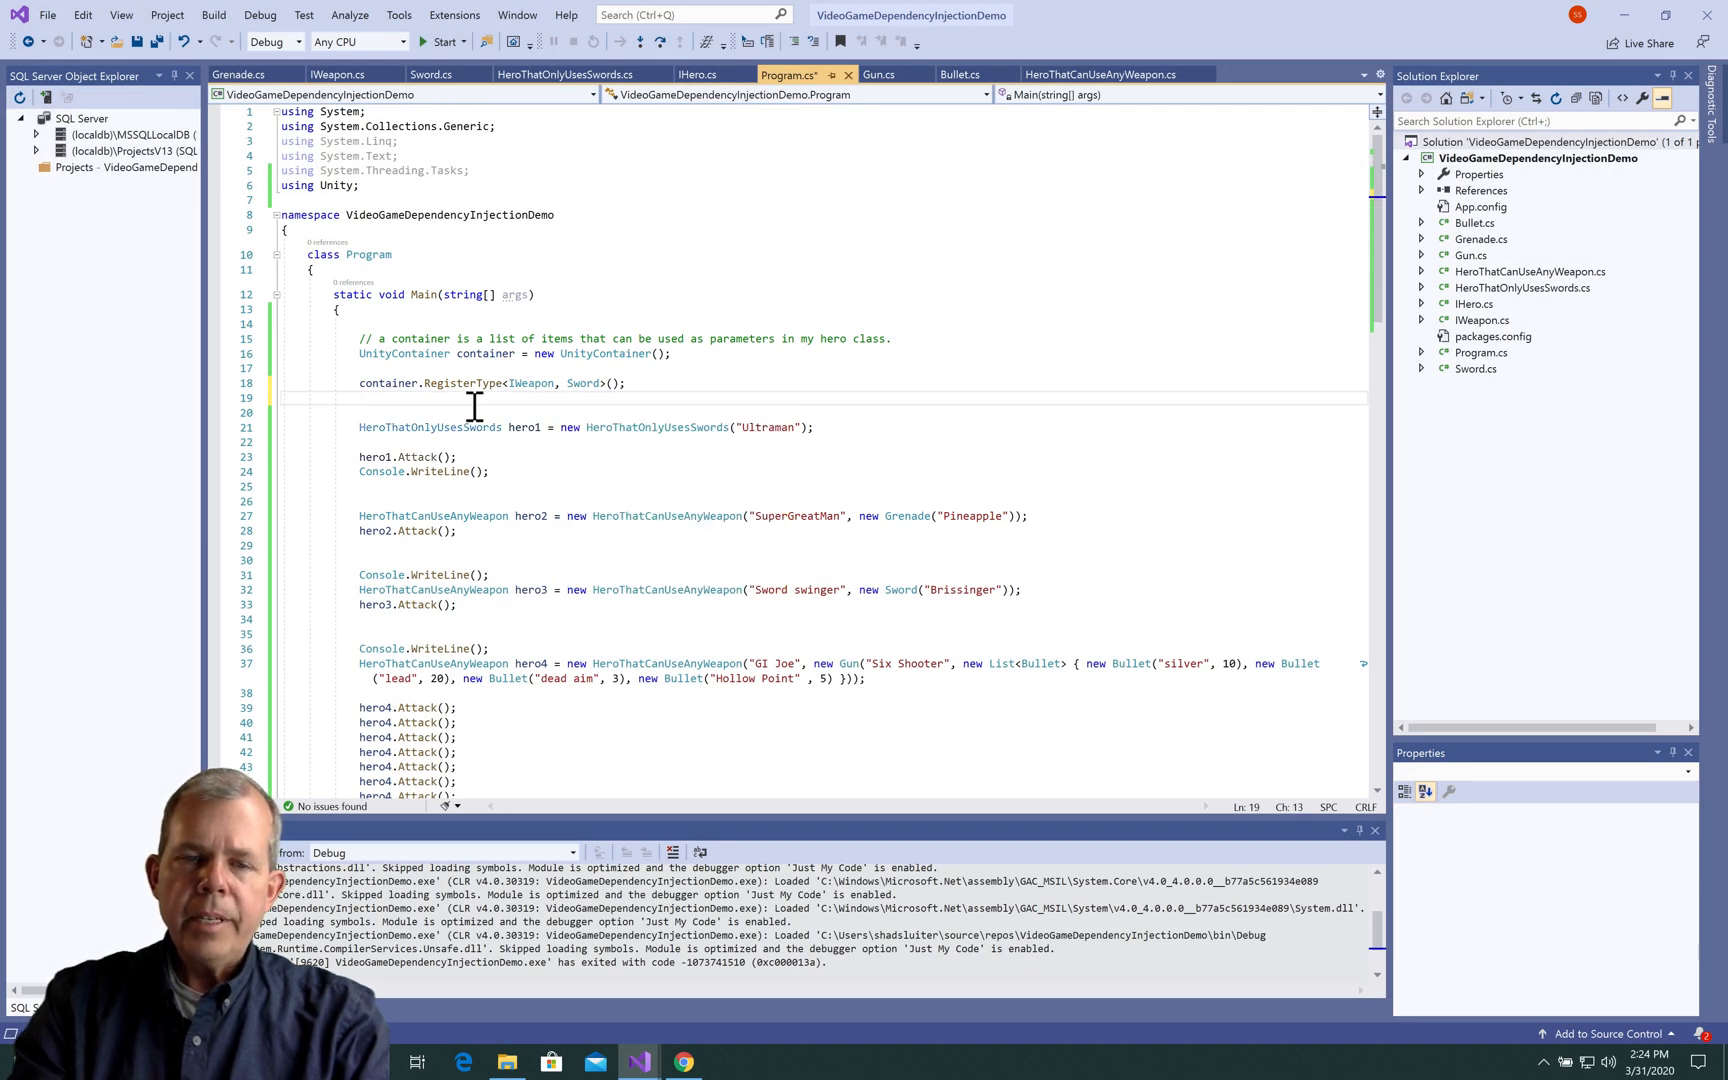
# Register IHero mapped to HeroThatCanUseAnyWeapon in the container.
pyautogui.write('container')
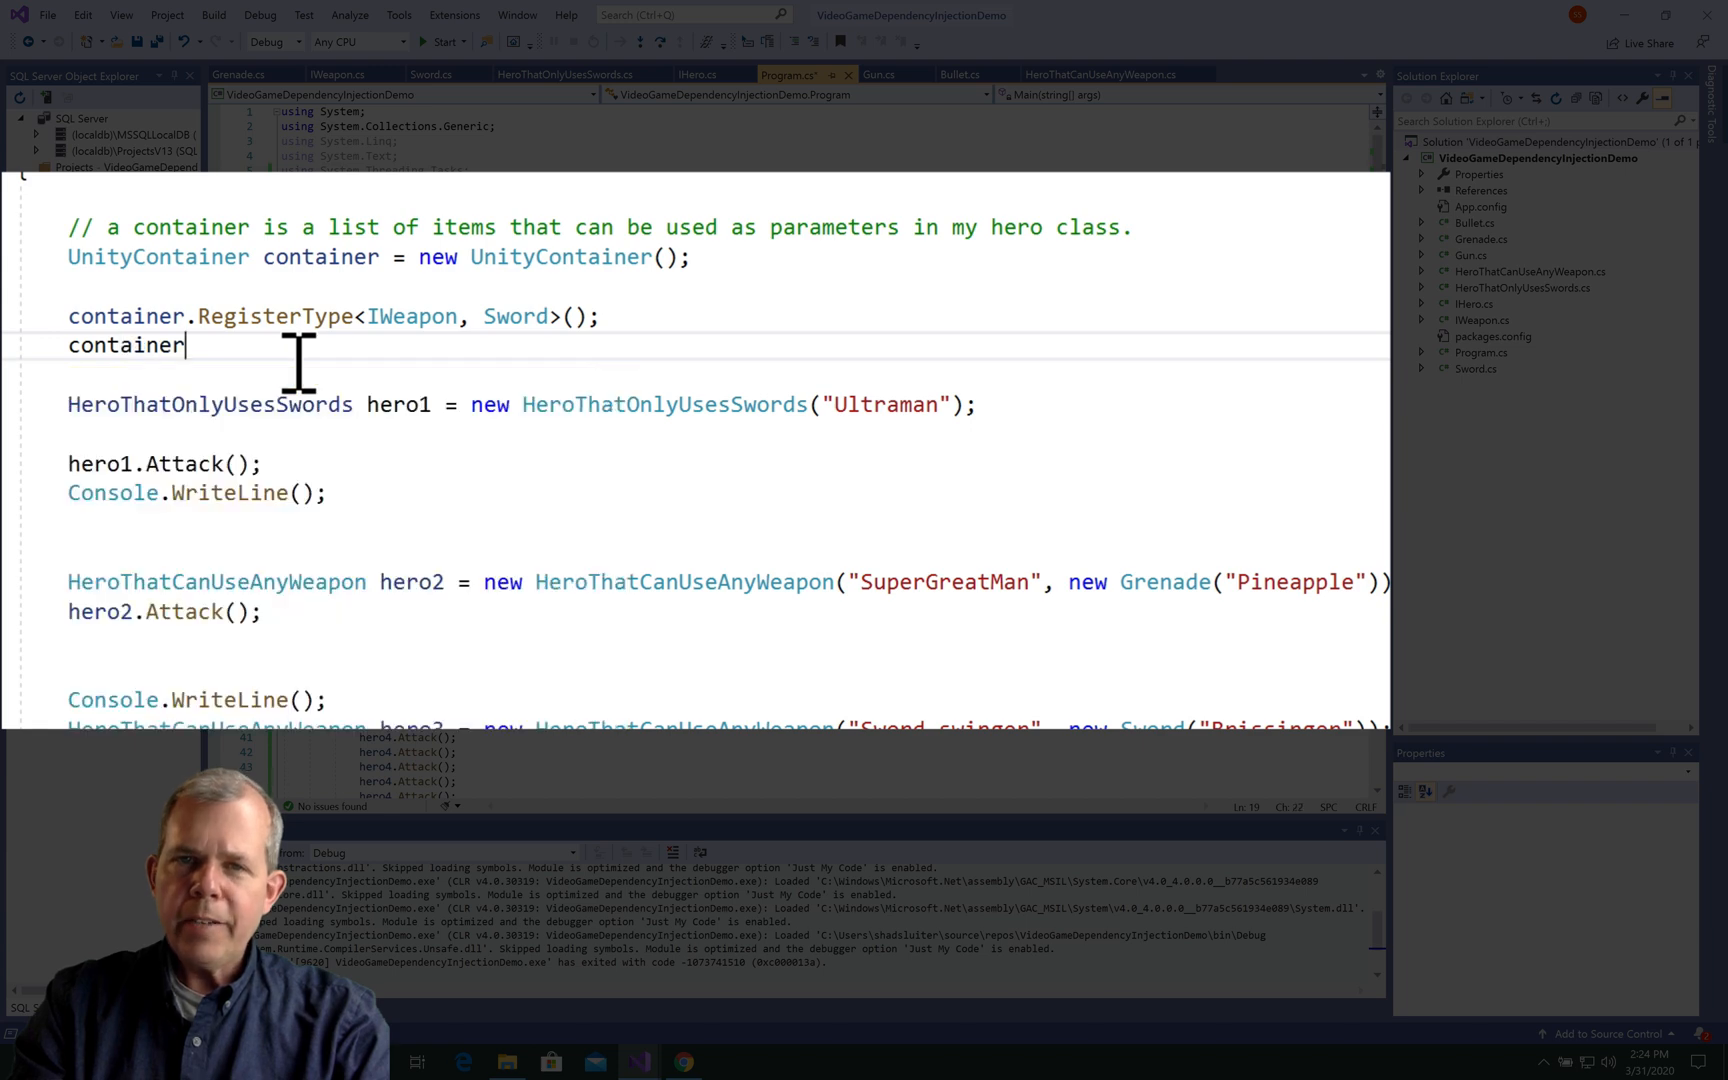
pyautogui.write('.RegisterType')
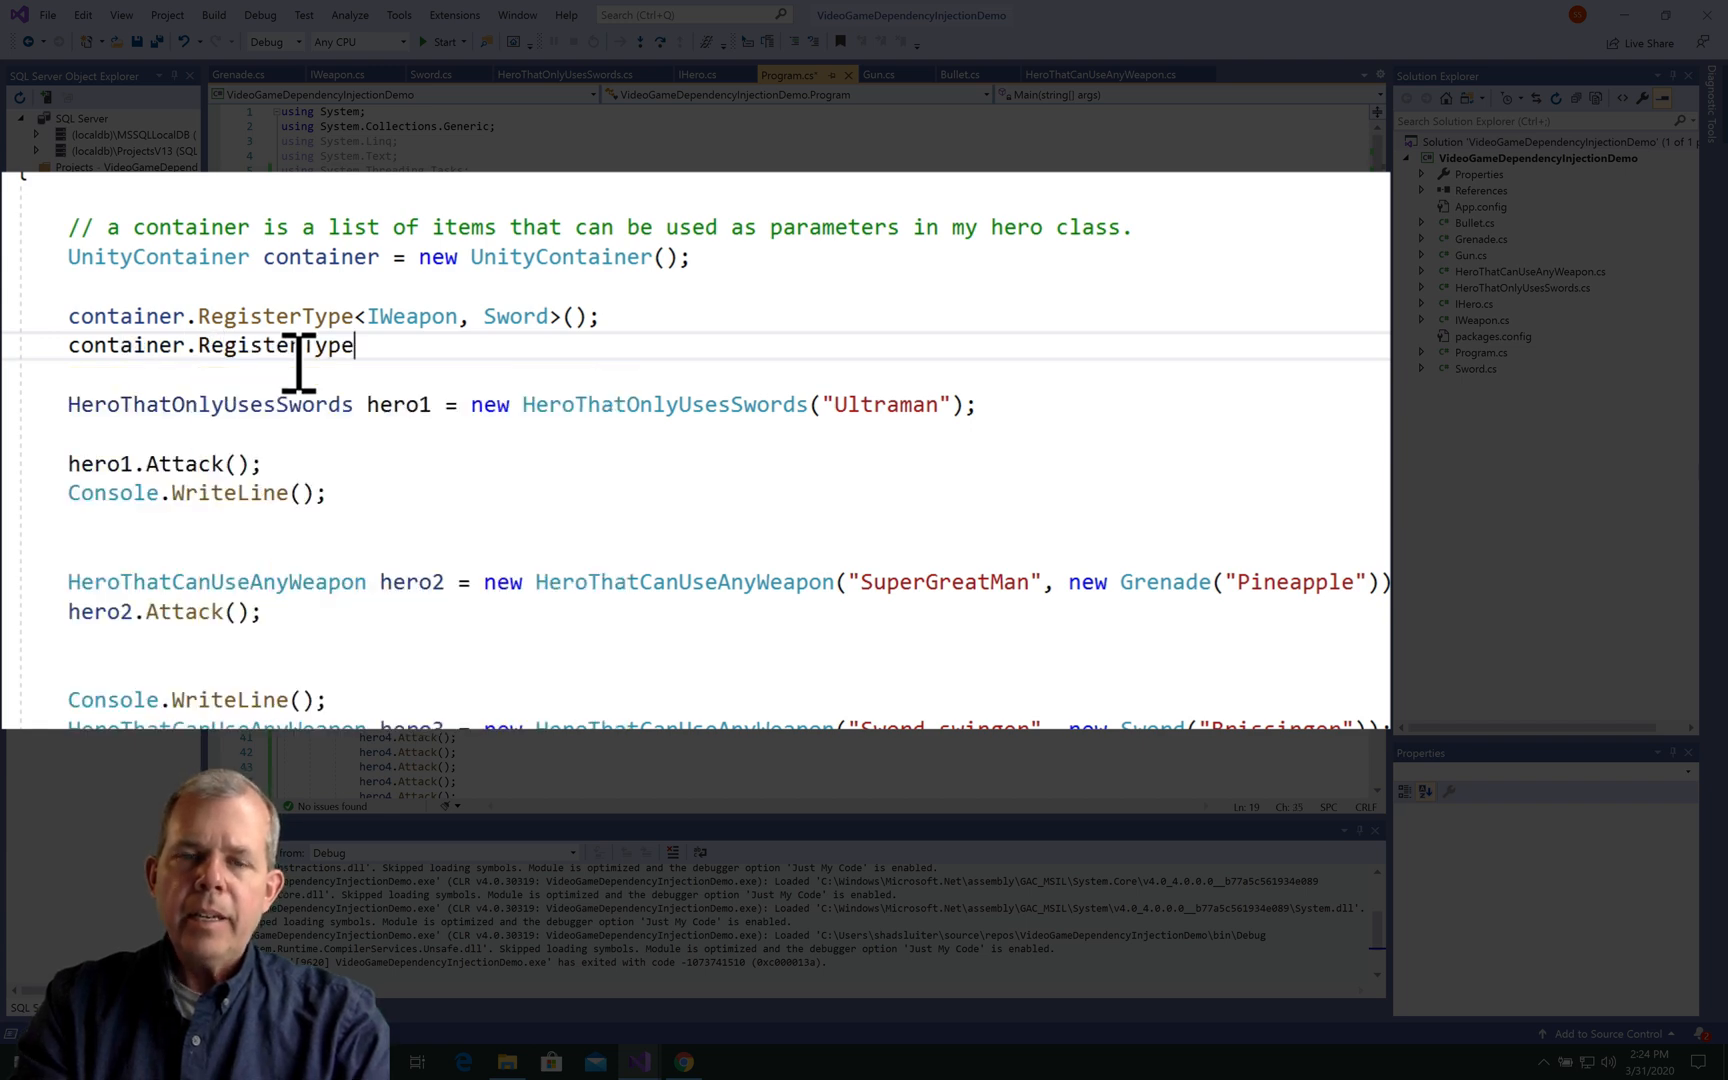
pyautogui.write('<I>')
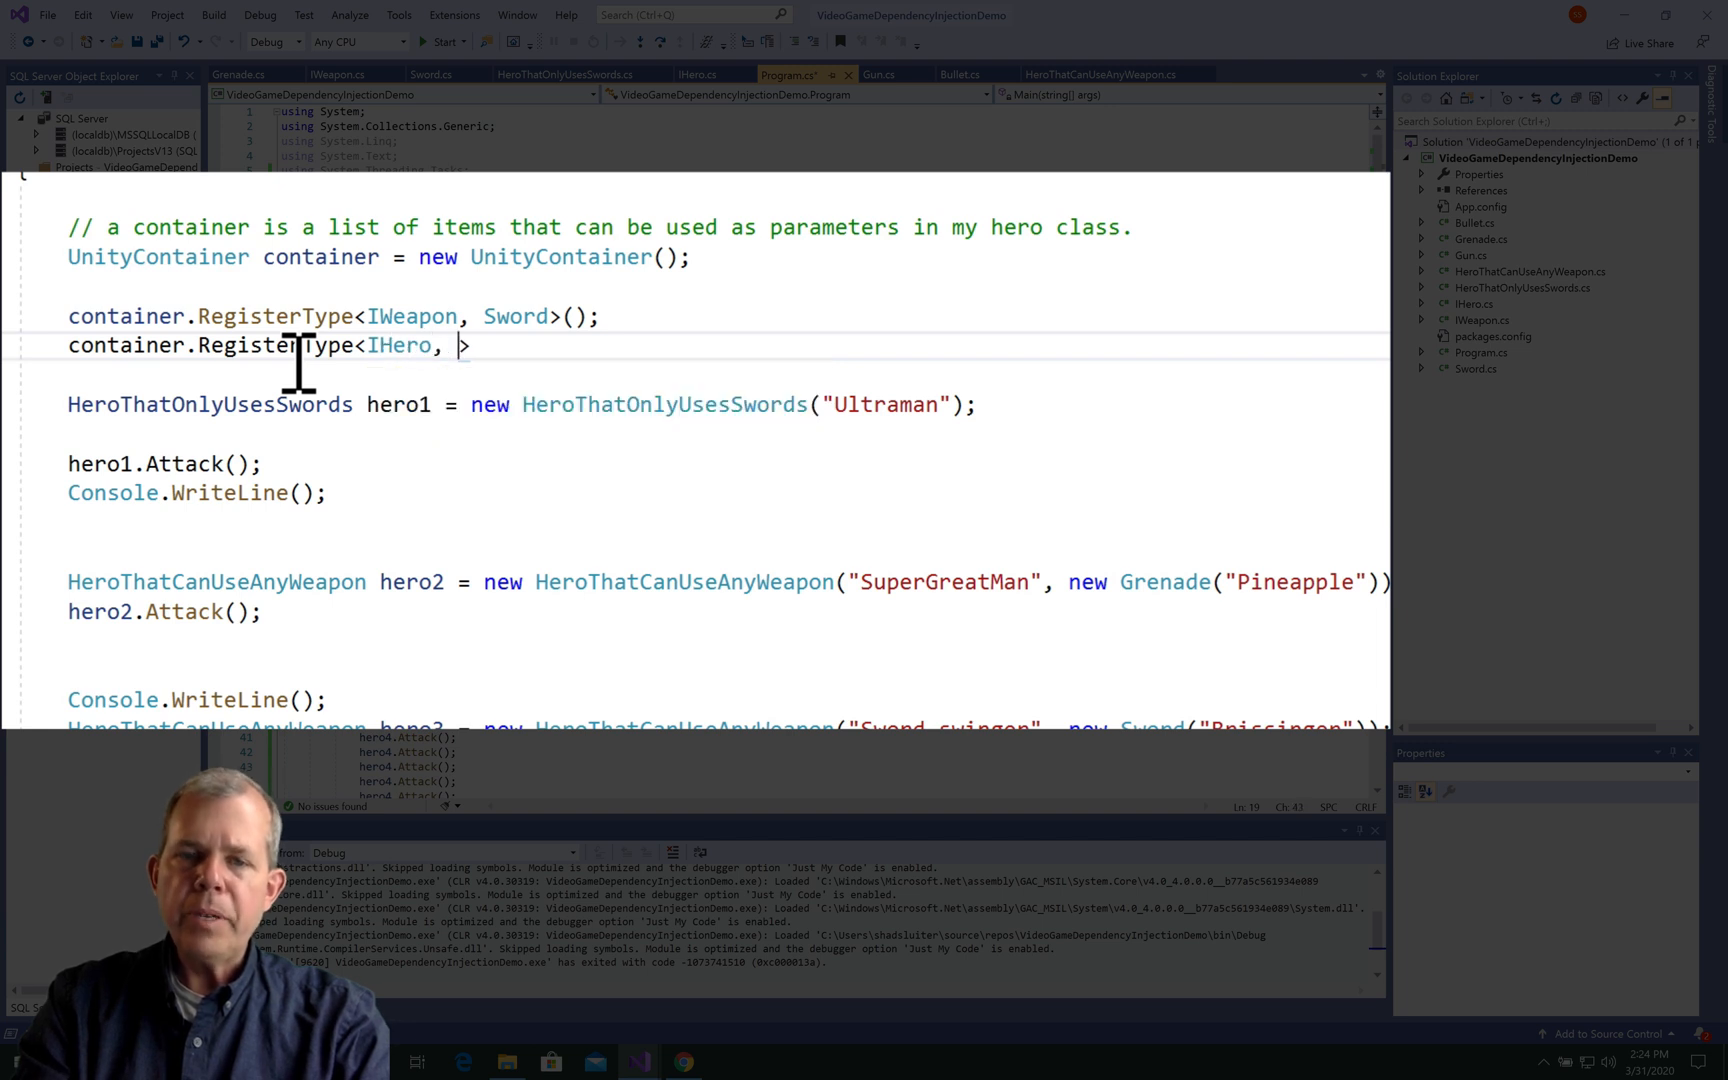
pyautogui.write('HeroThatCanUseAnyWeapon')
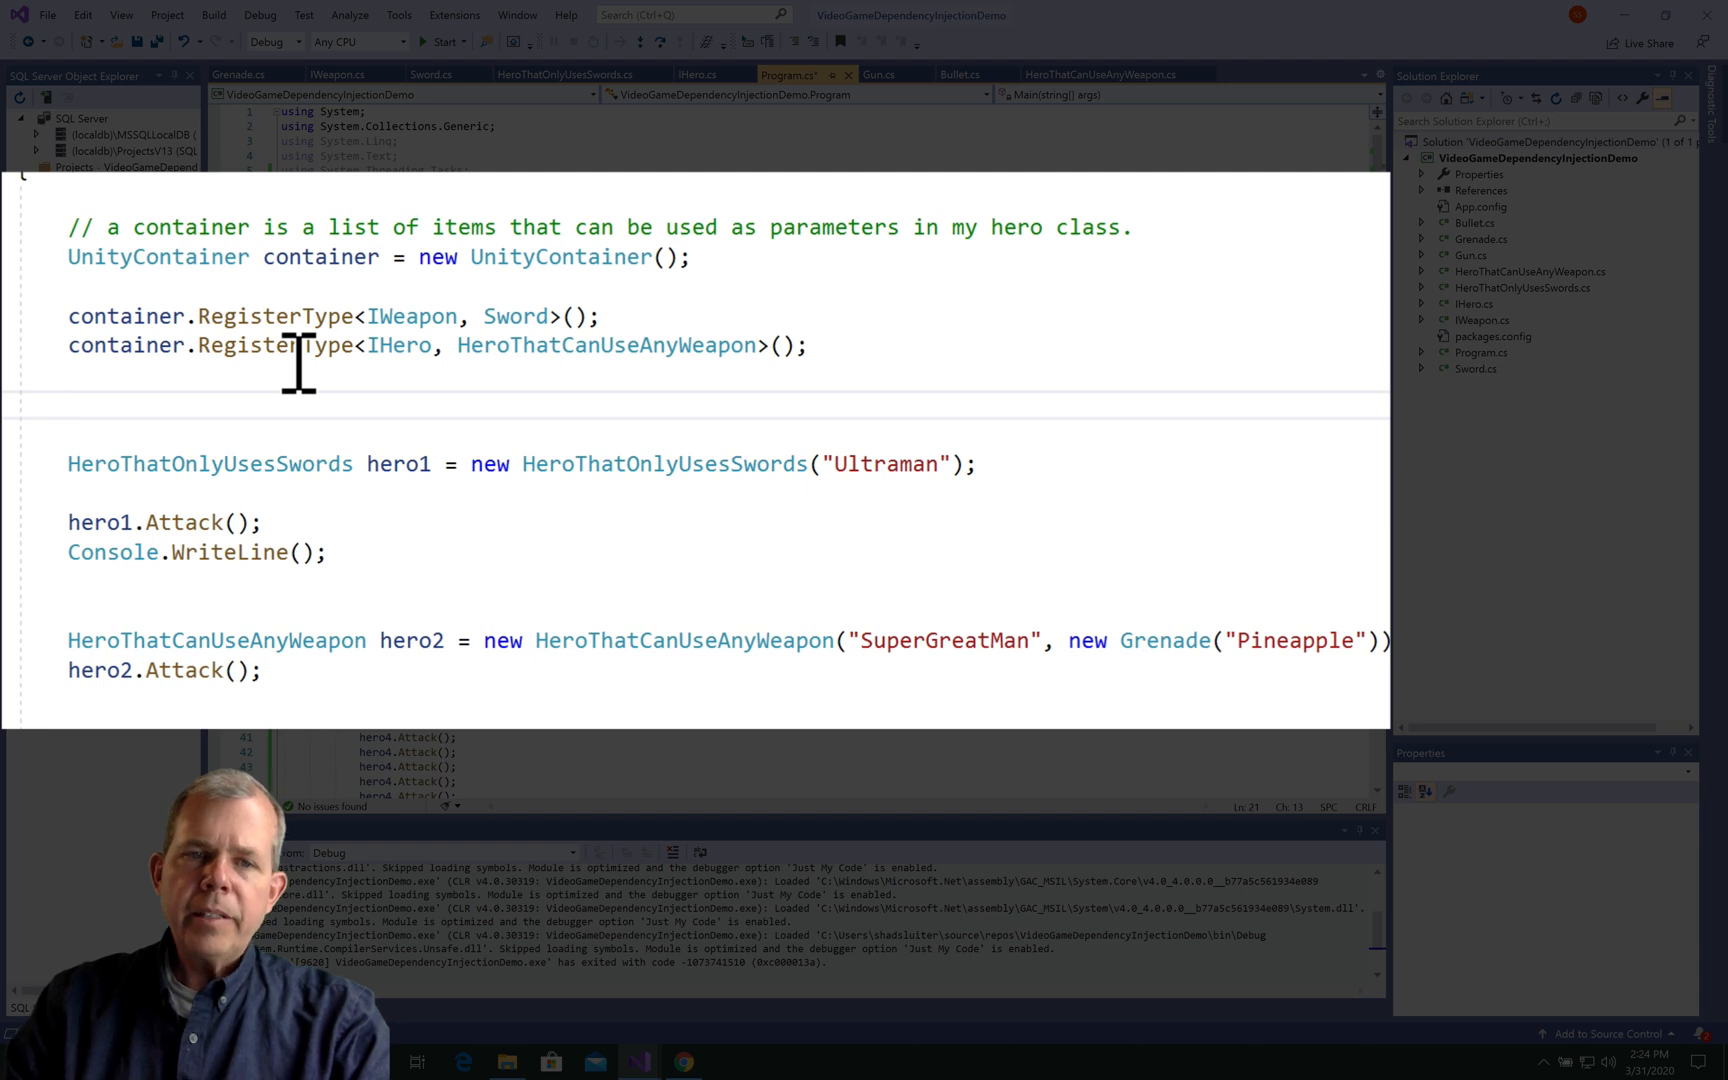
# Resolve hero5 with var hero5 = container.Resolve<IHero>();.
pyautogui.write('var')
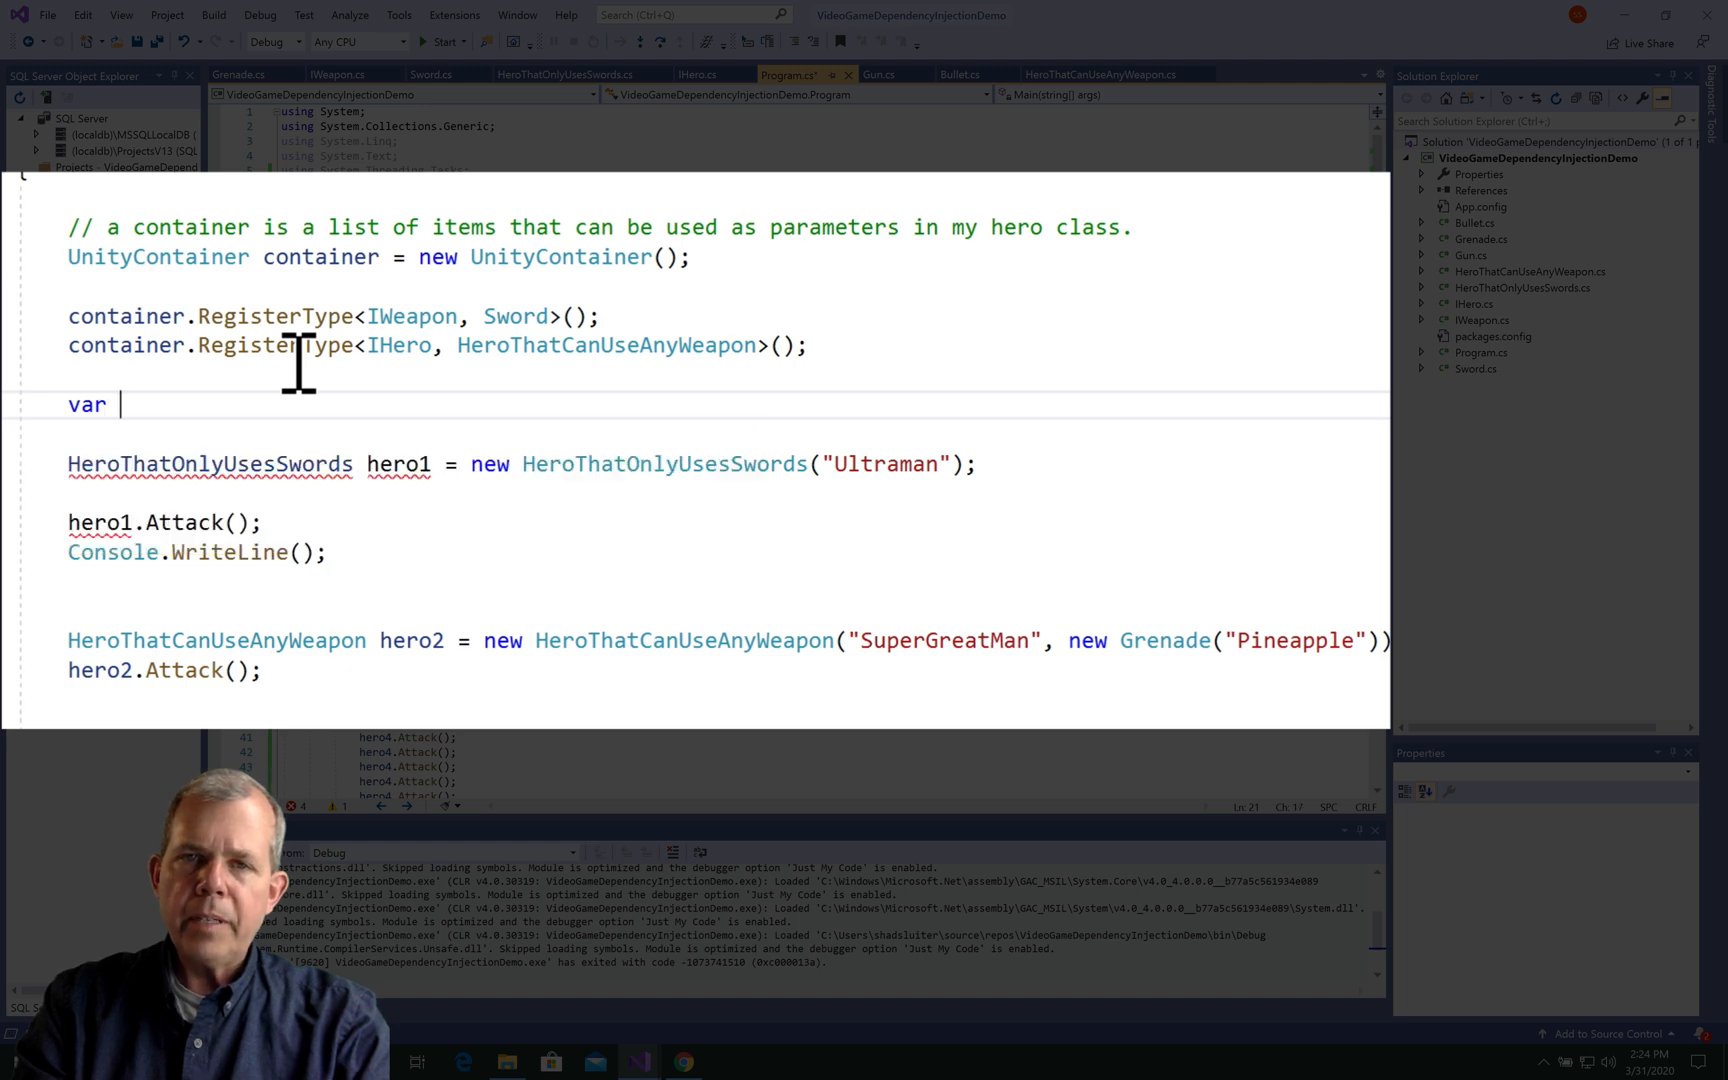
pyautogui.write('hero5')
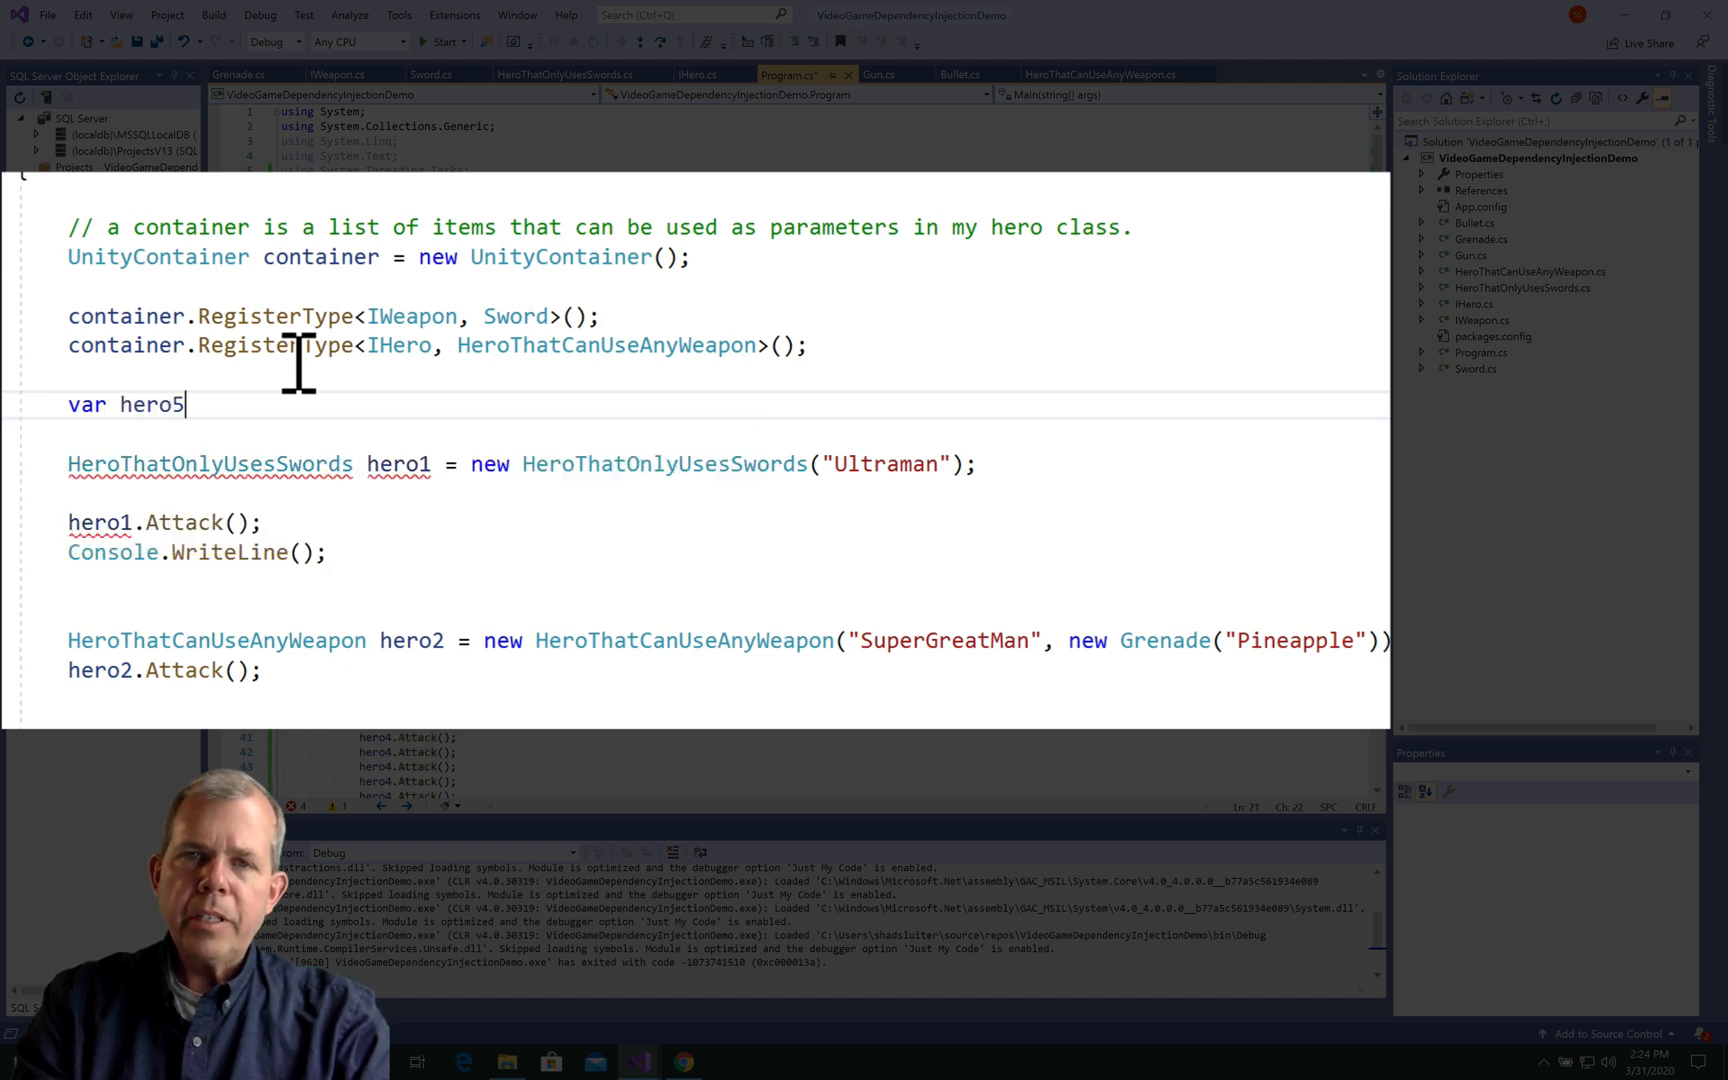
pyautogui.write('= con')
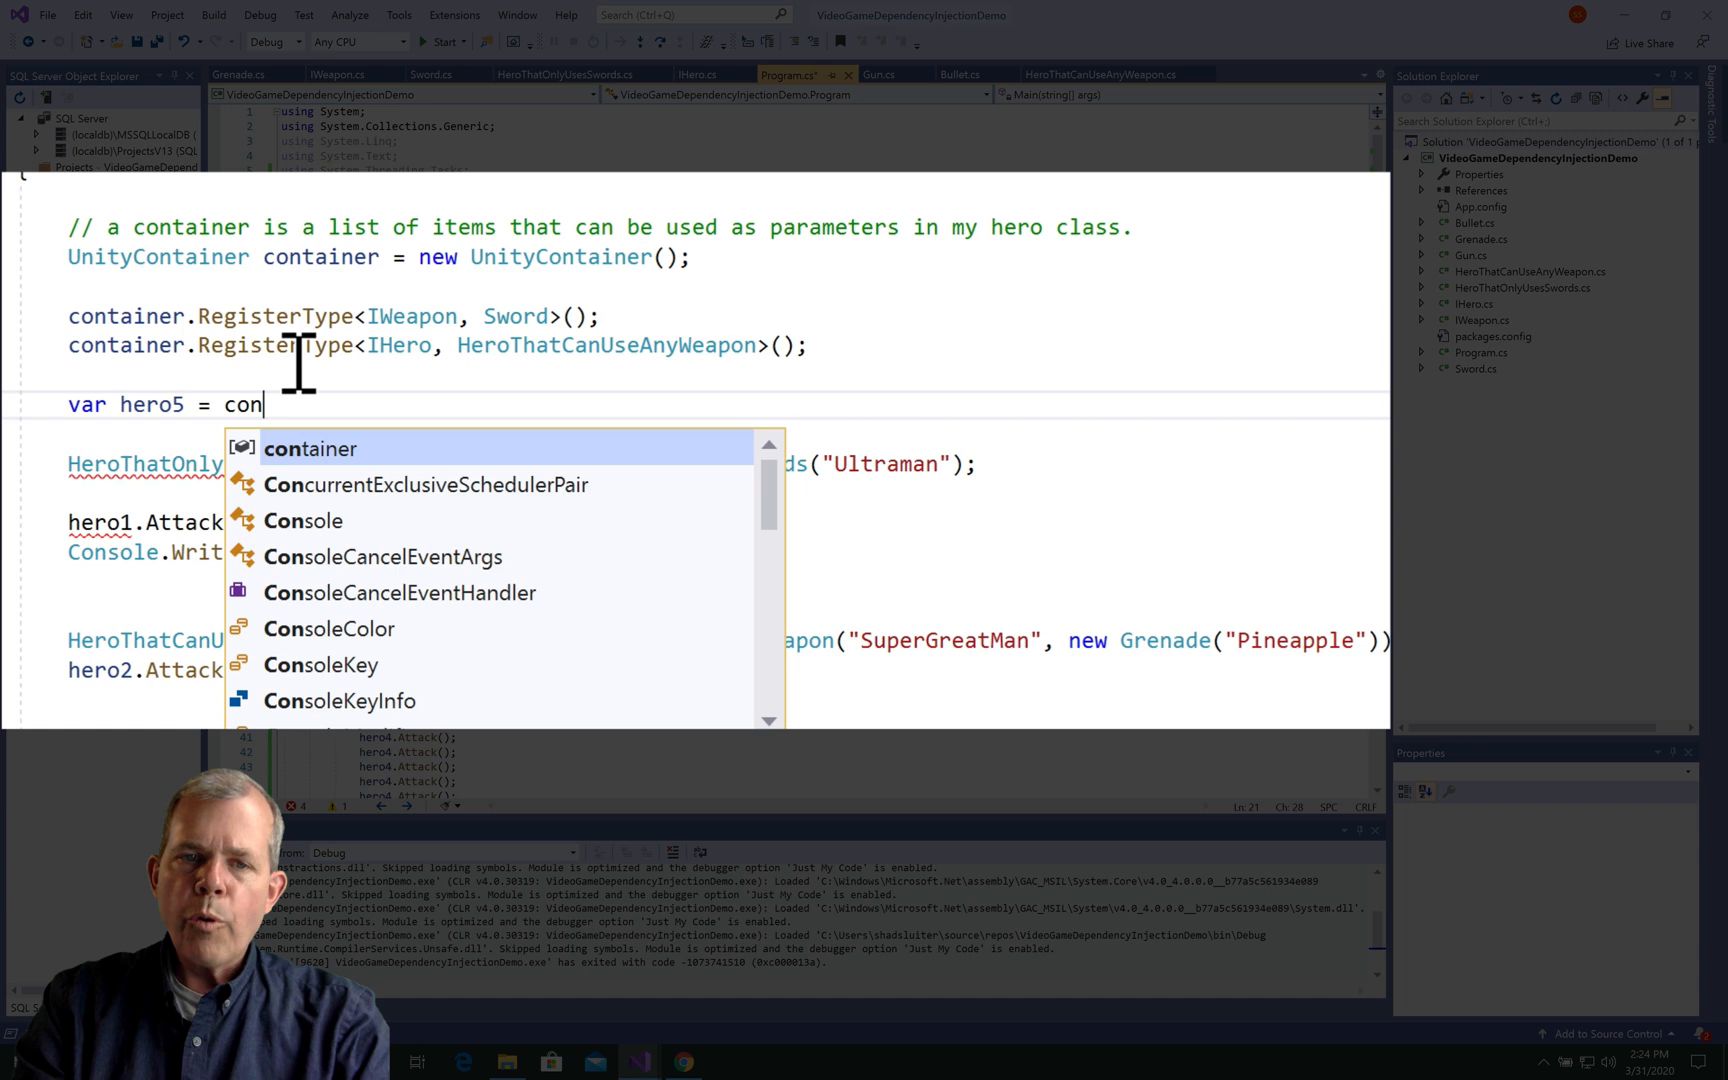
pyautogui.write('tainer.Resolve(')
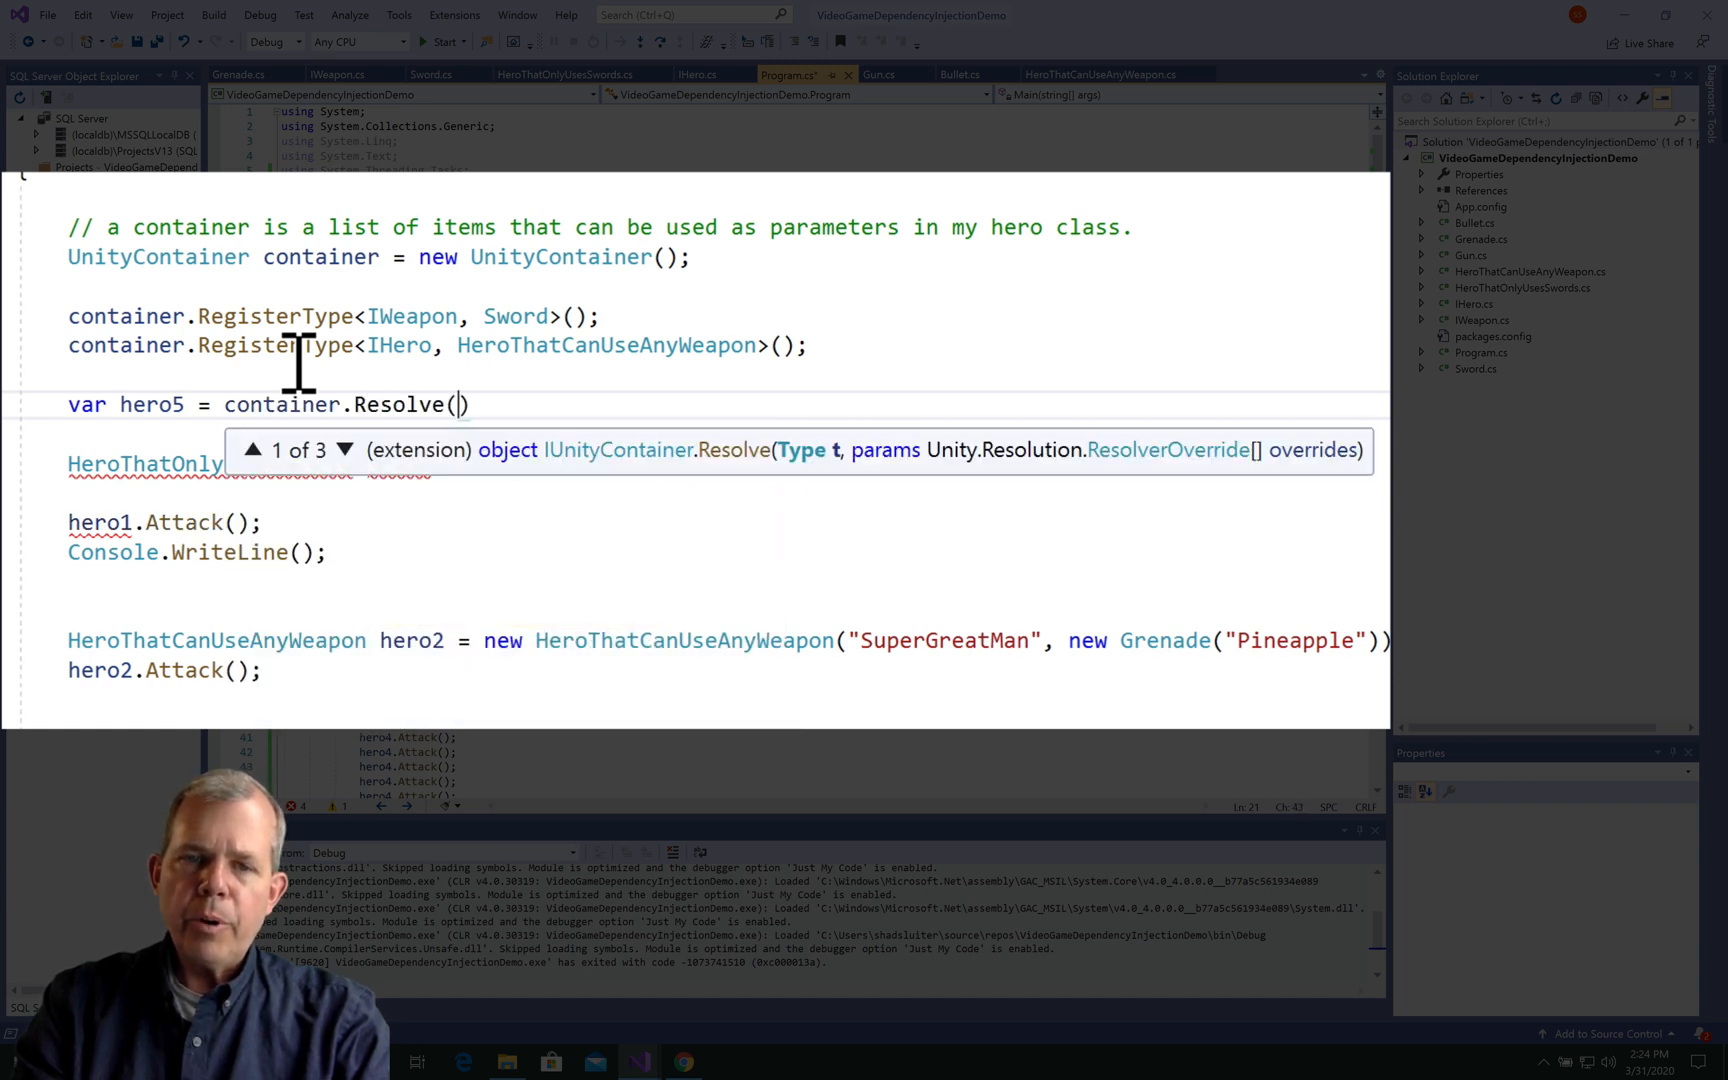
pyautogui.write('IHero)')
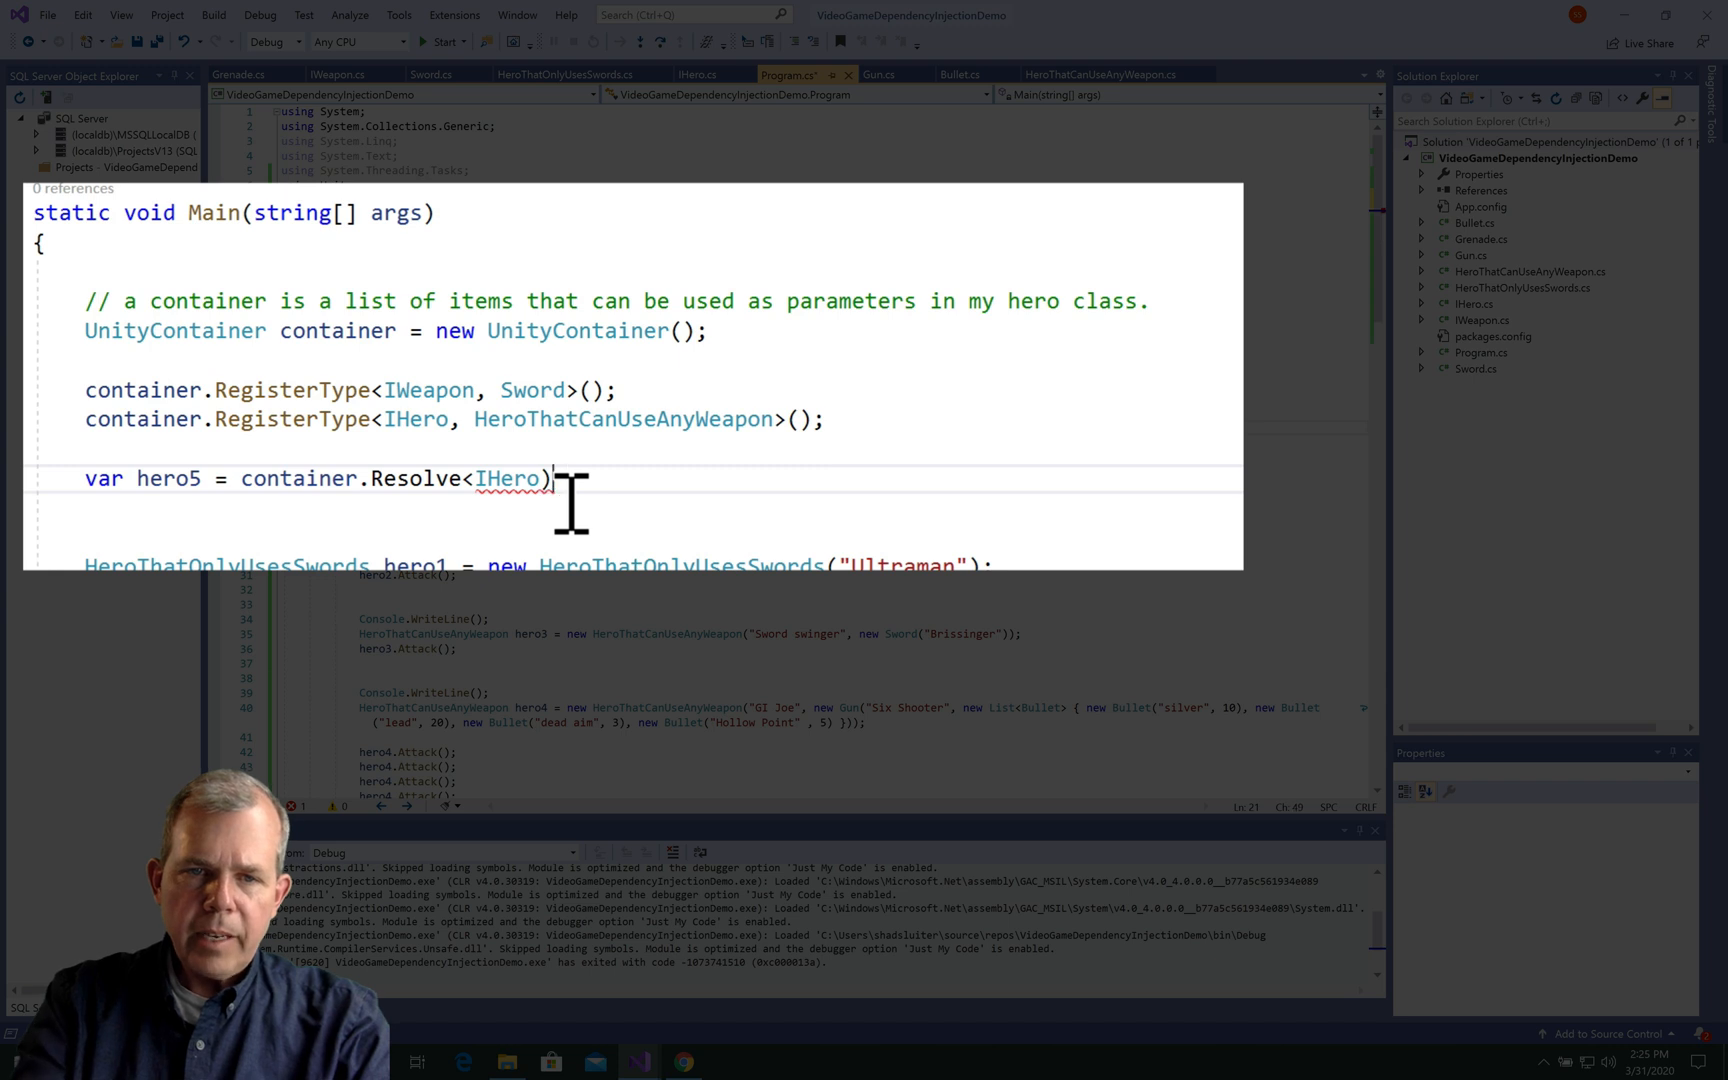
pyautogui.write('>;')
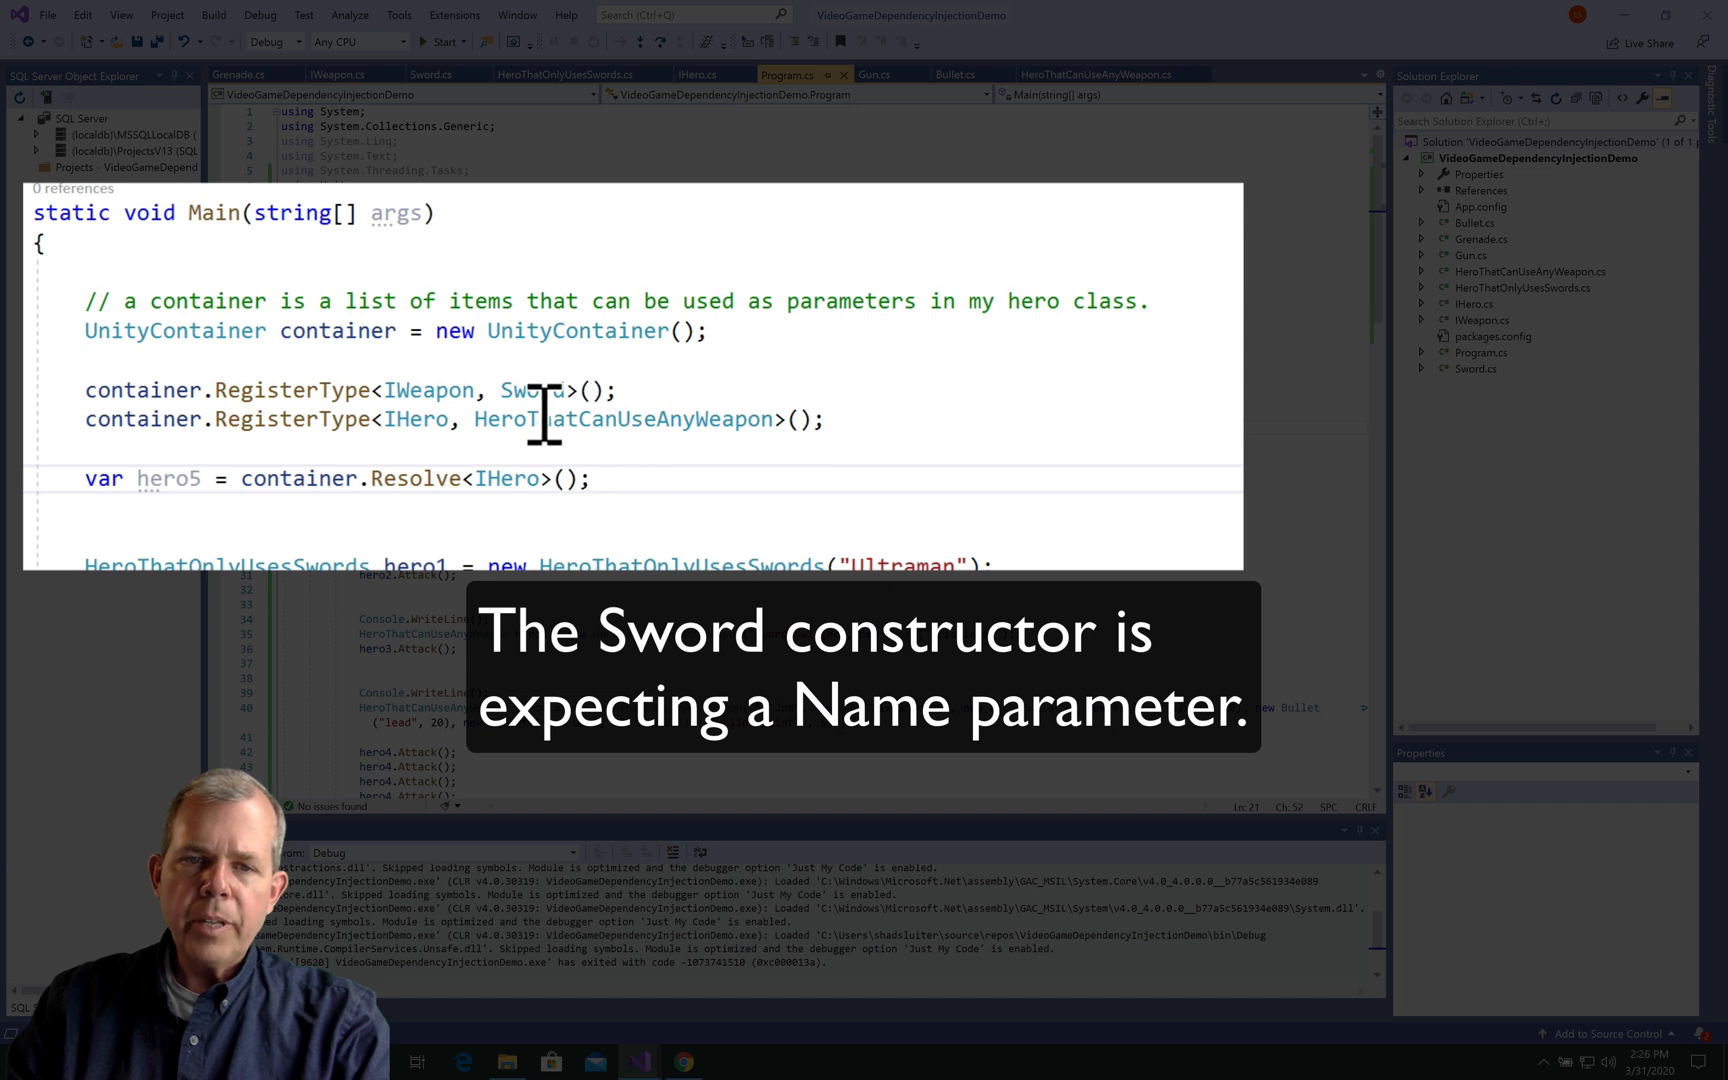
# Pass a new InjectionConstructor() to the Sword registration and add 'using Unity.Injection;'.
pyautogui.doubleClick(534, 389)
pyautogui.write('new')
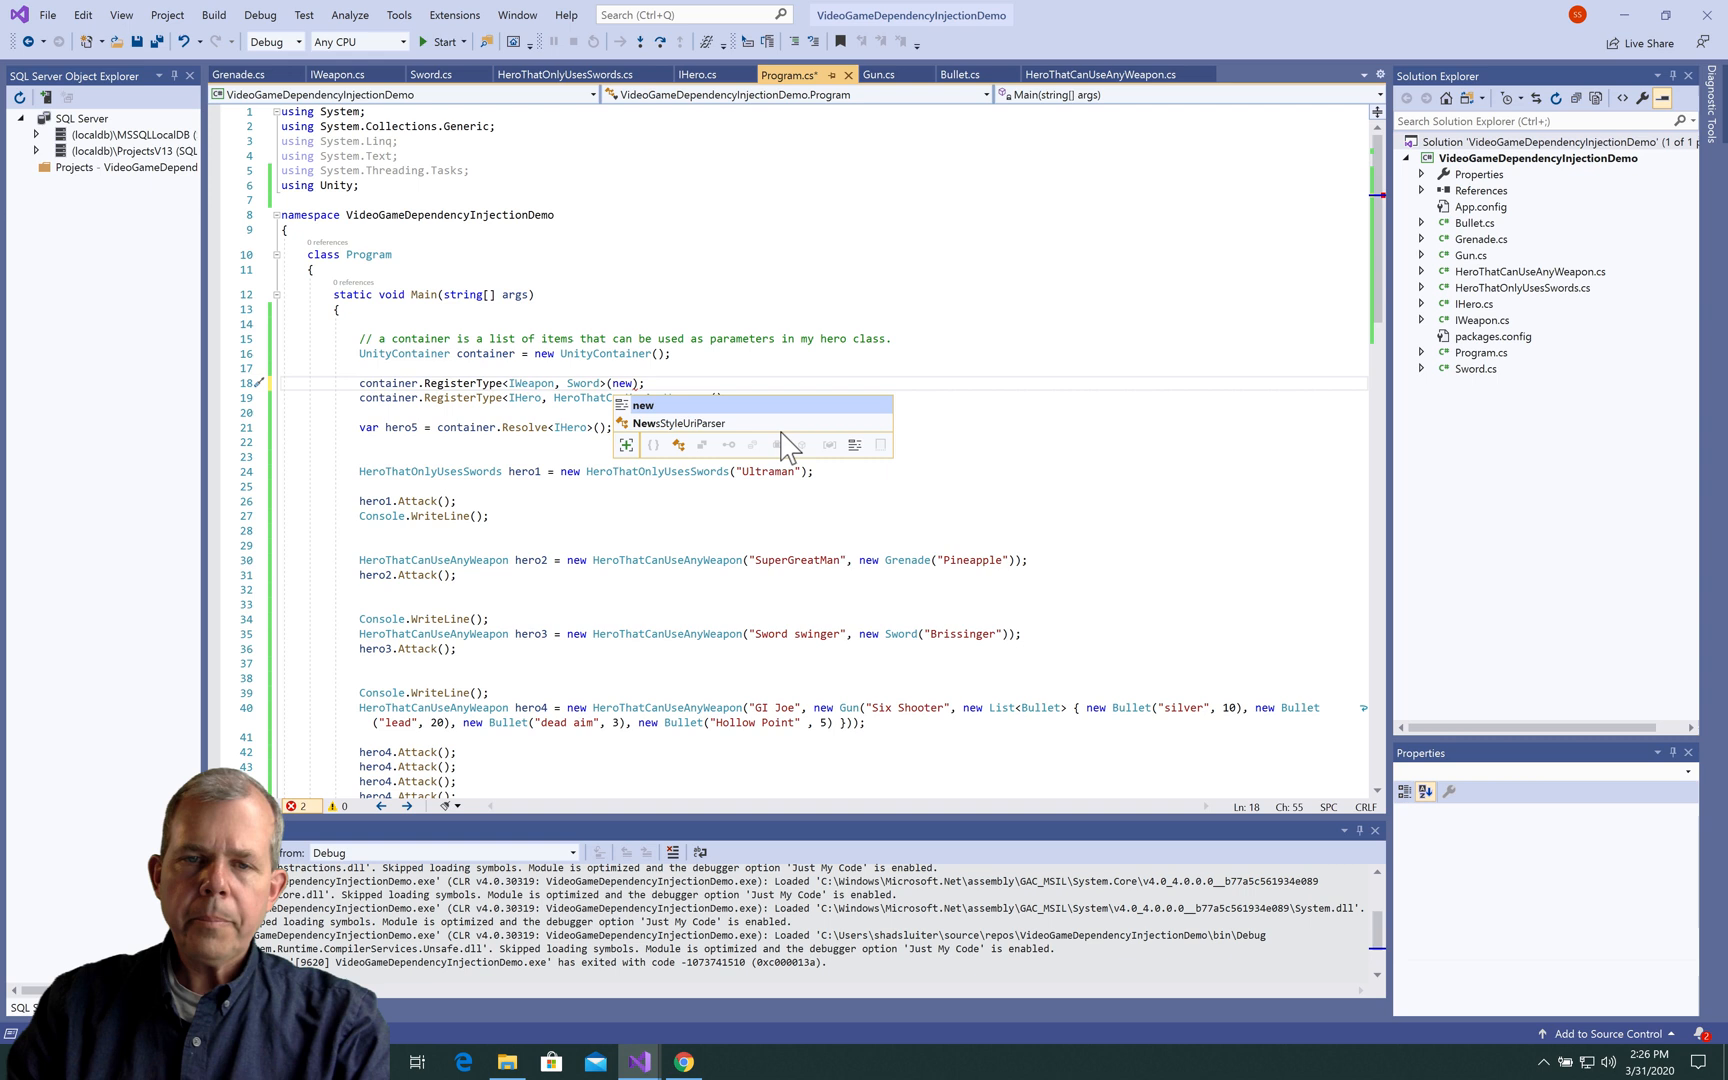
pyautogui.write('InjectionConstructor(')
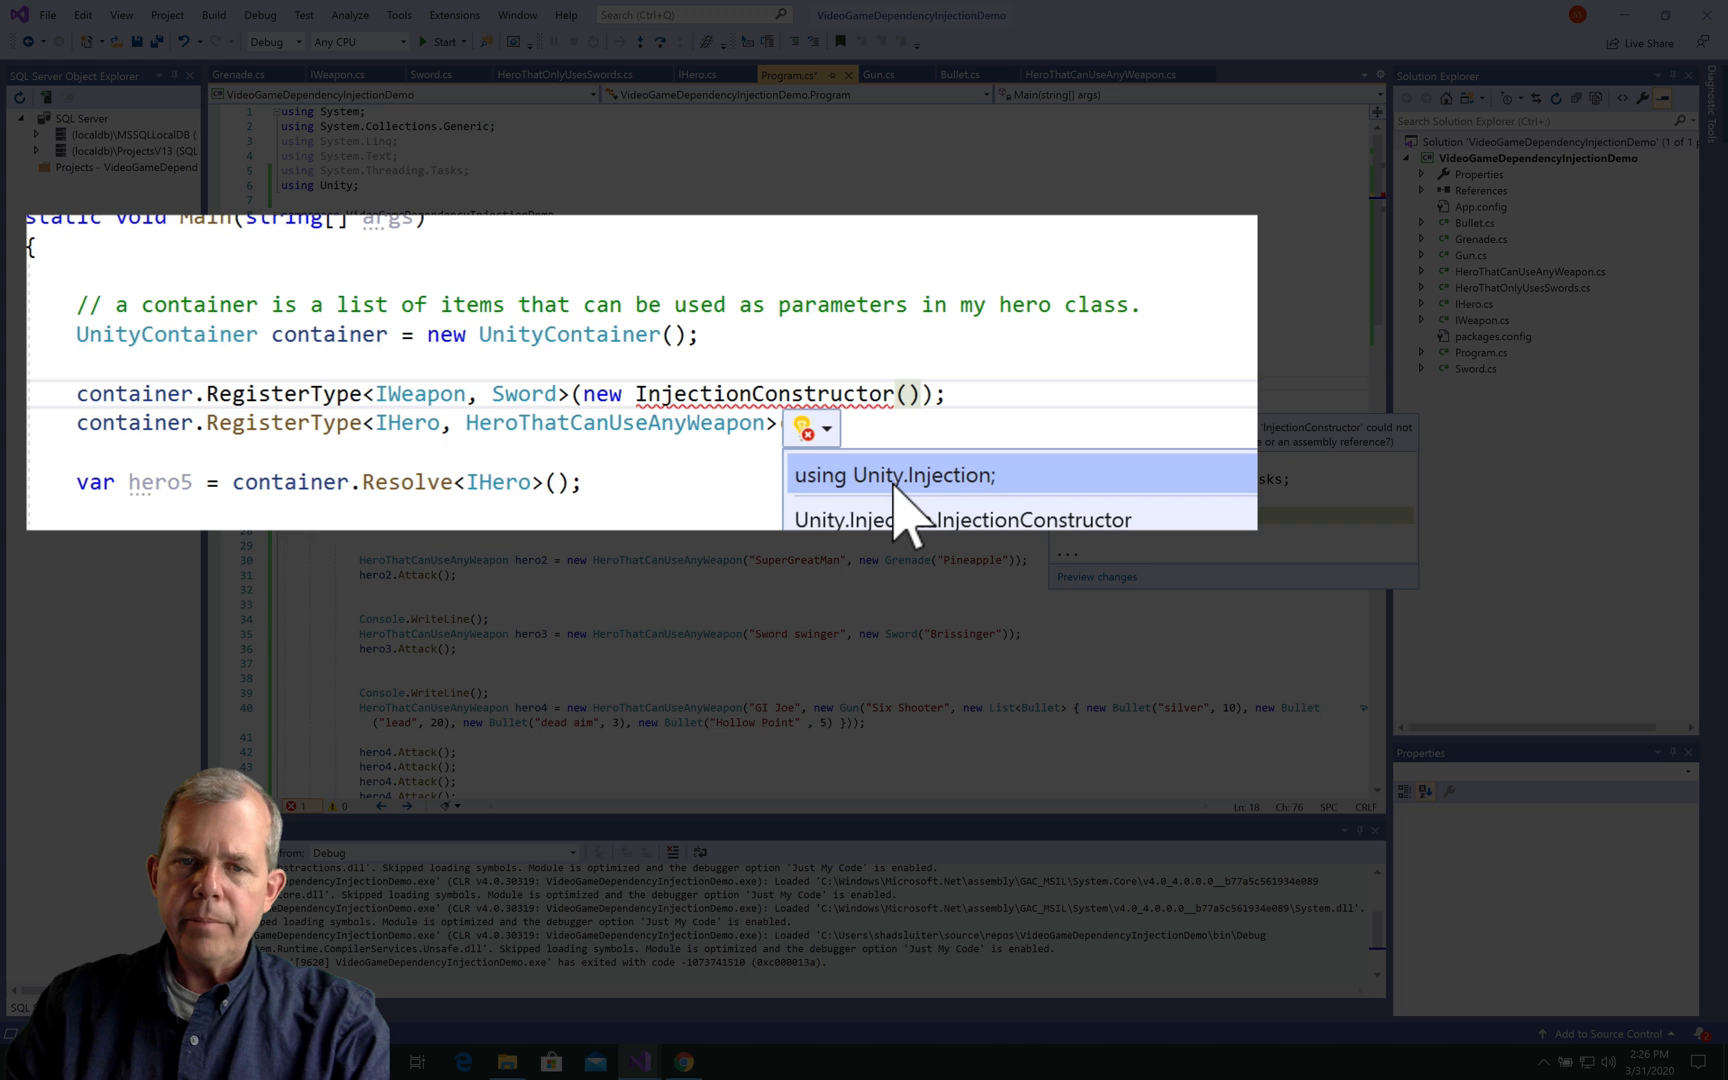
pyautogui.moveTo(904, 512)
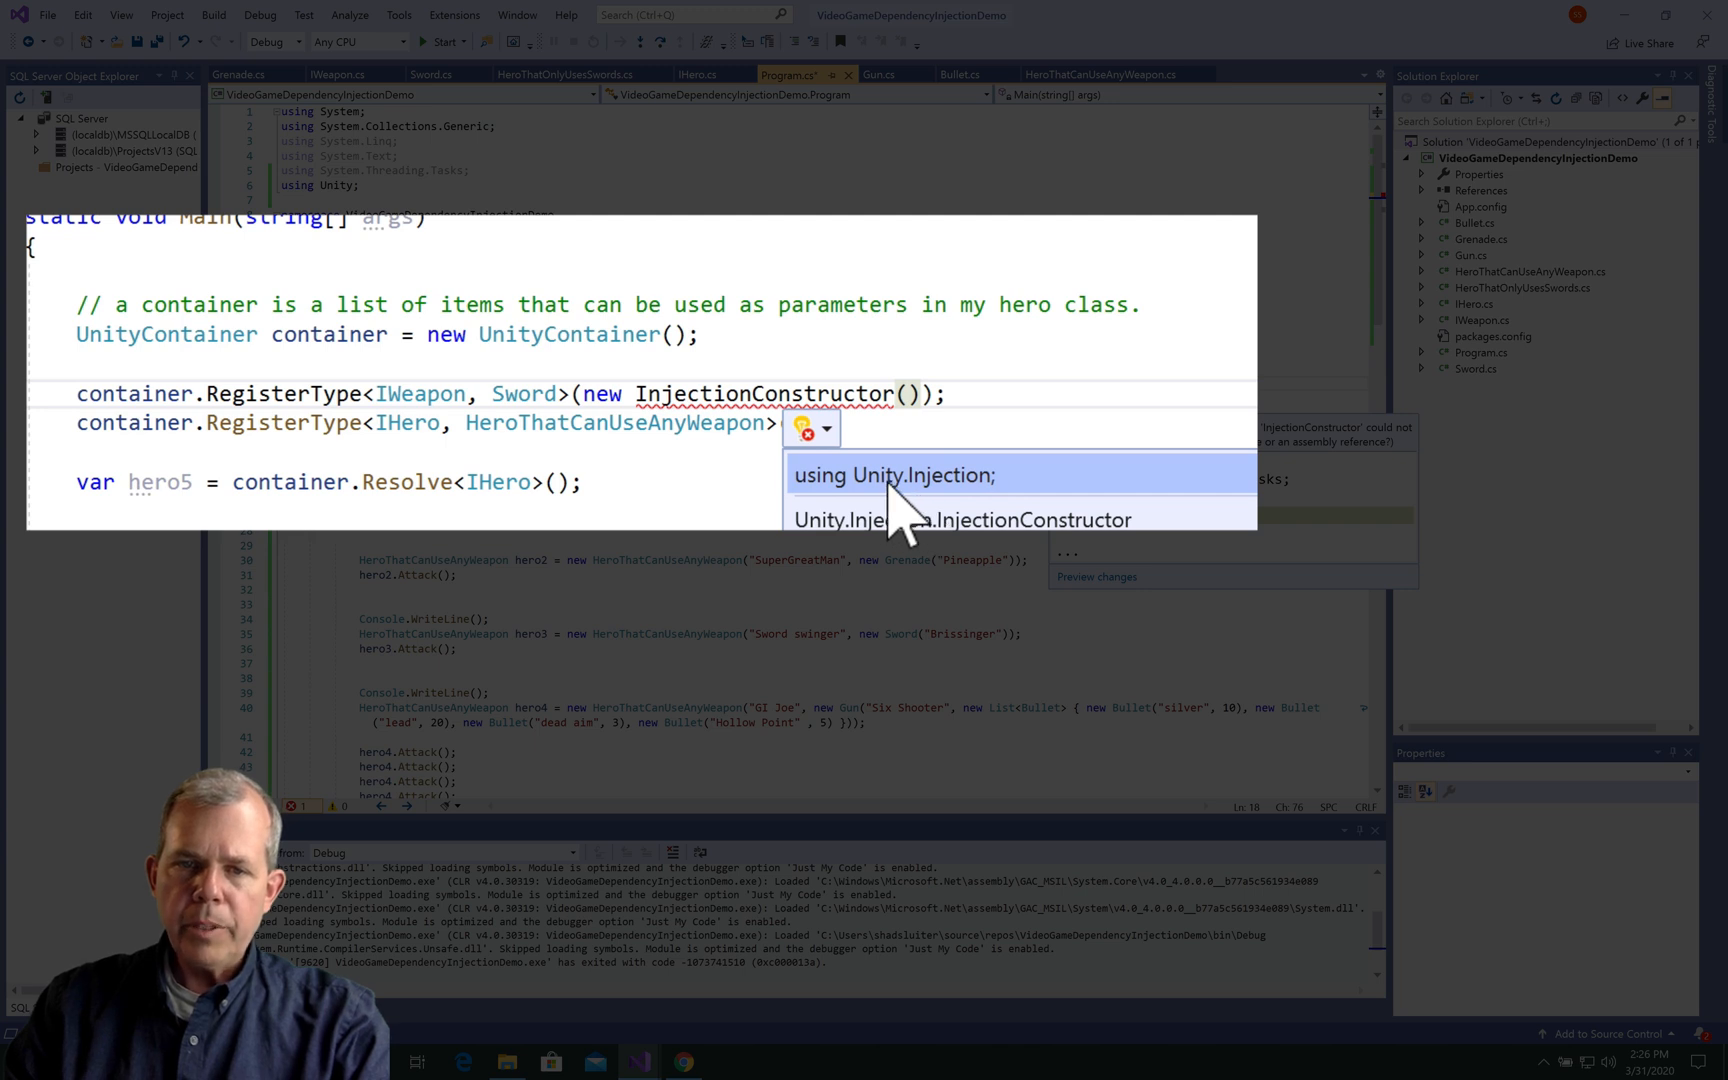
pyautogui.click(893, 474)
pyautogui.write('"')
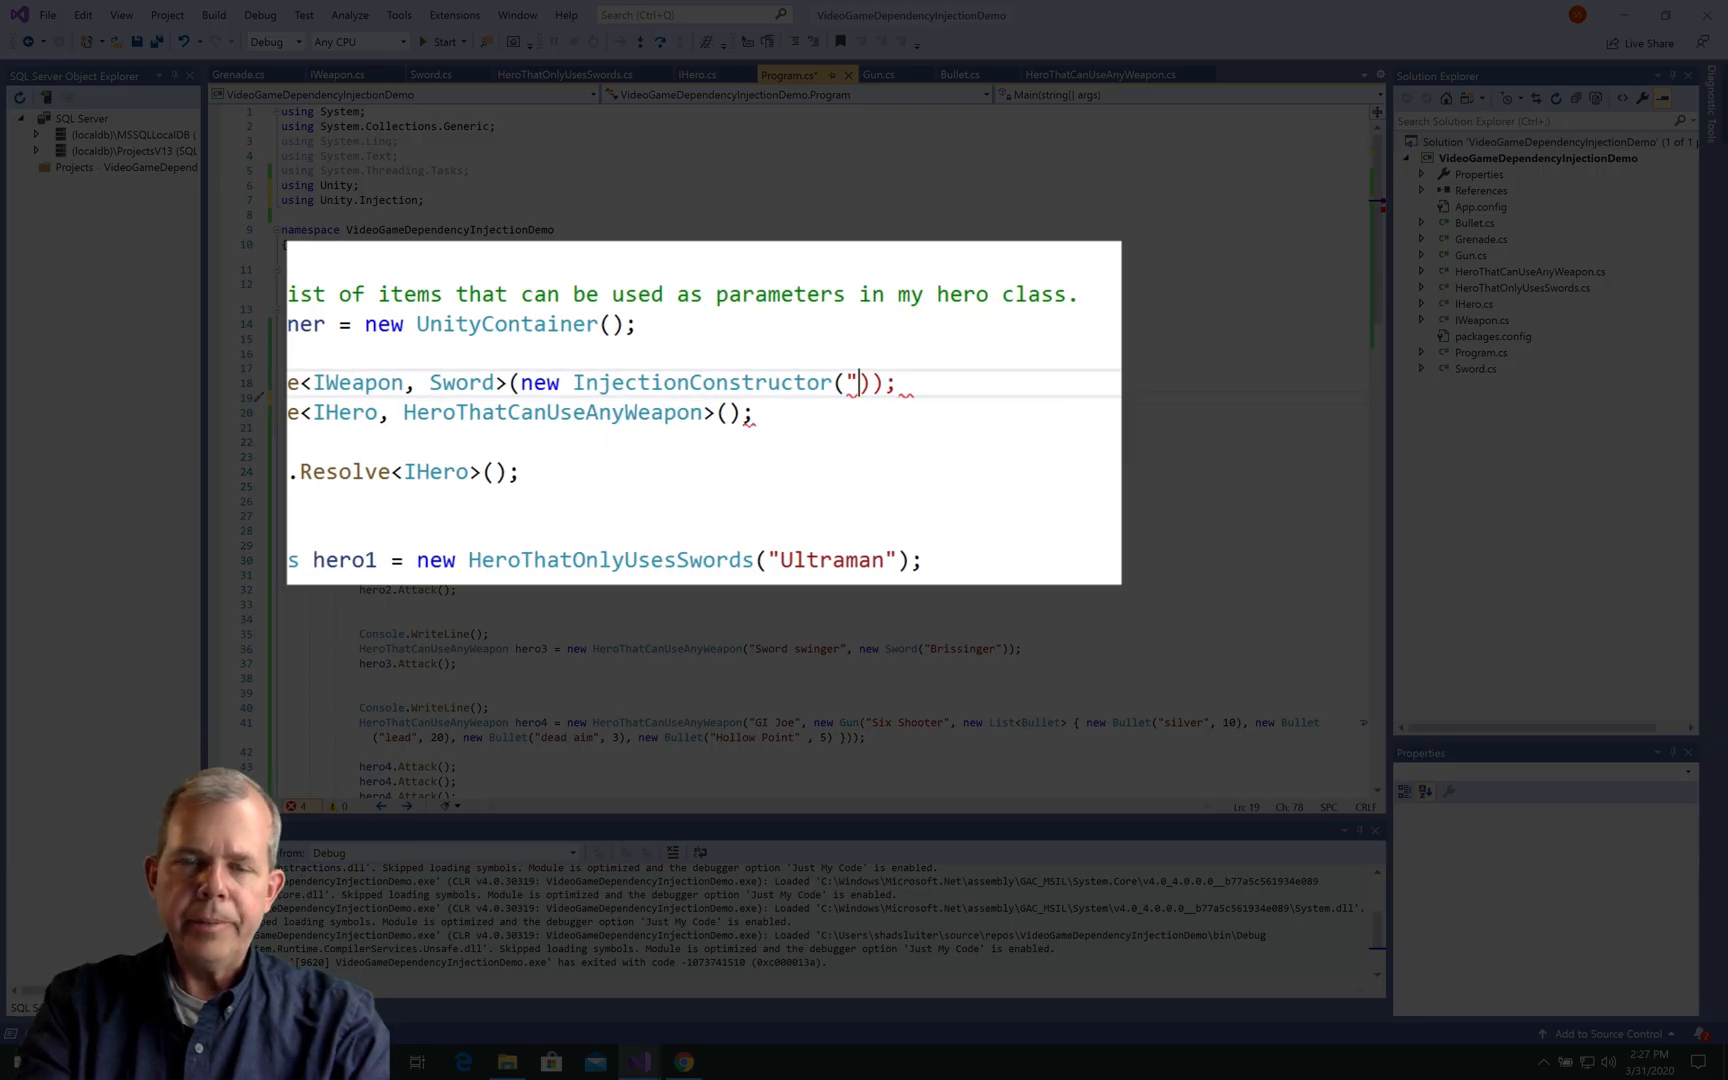
# Give Sword's InjectionConstructor "Slasher" and the hero's "Sword Swinger" plus typeof(IWeapon).
pyautogui.write('Slasher"')
pyautogui.click(703, 413)
pyautogui.write('new ')
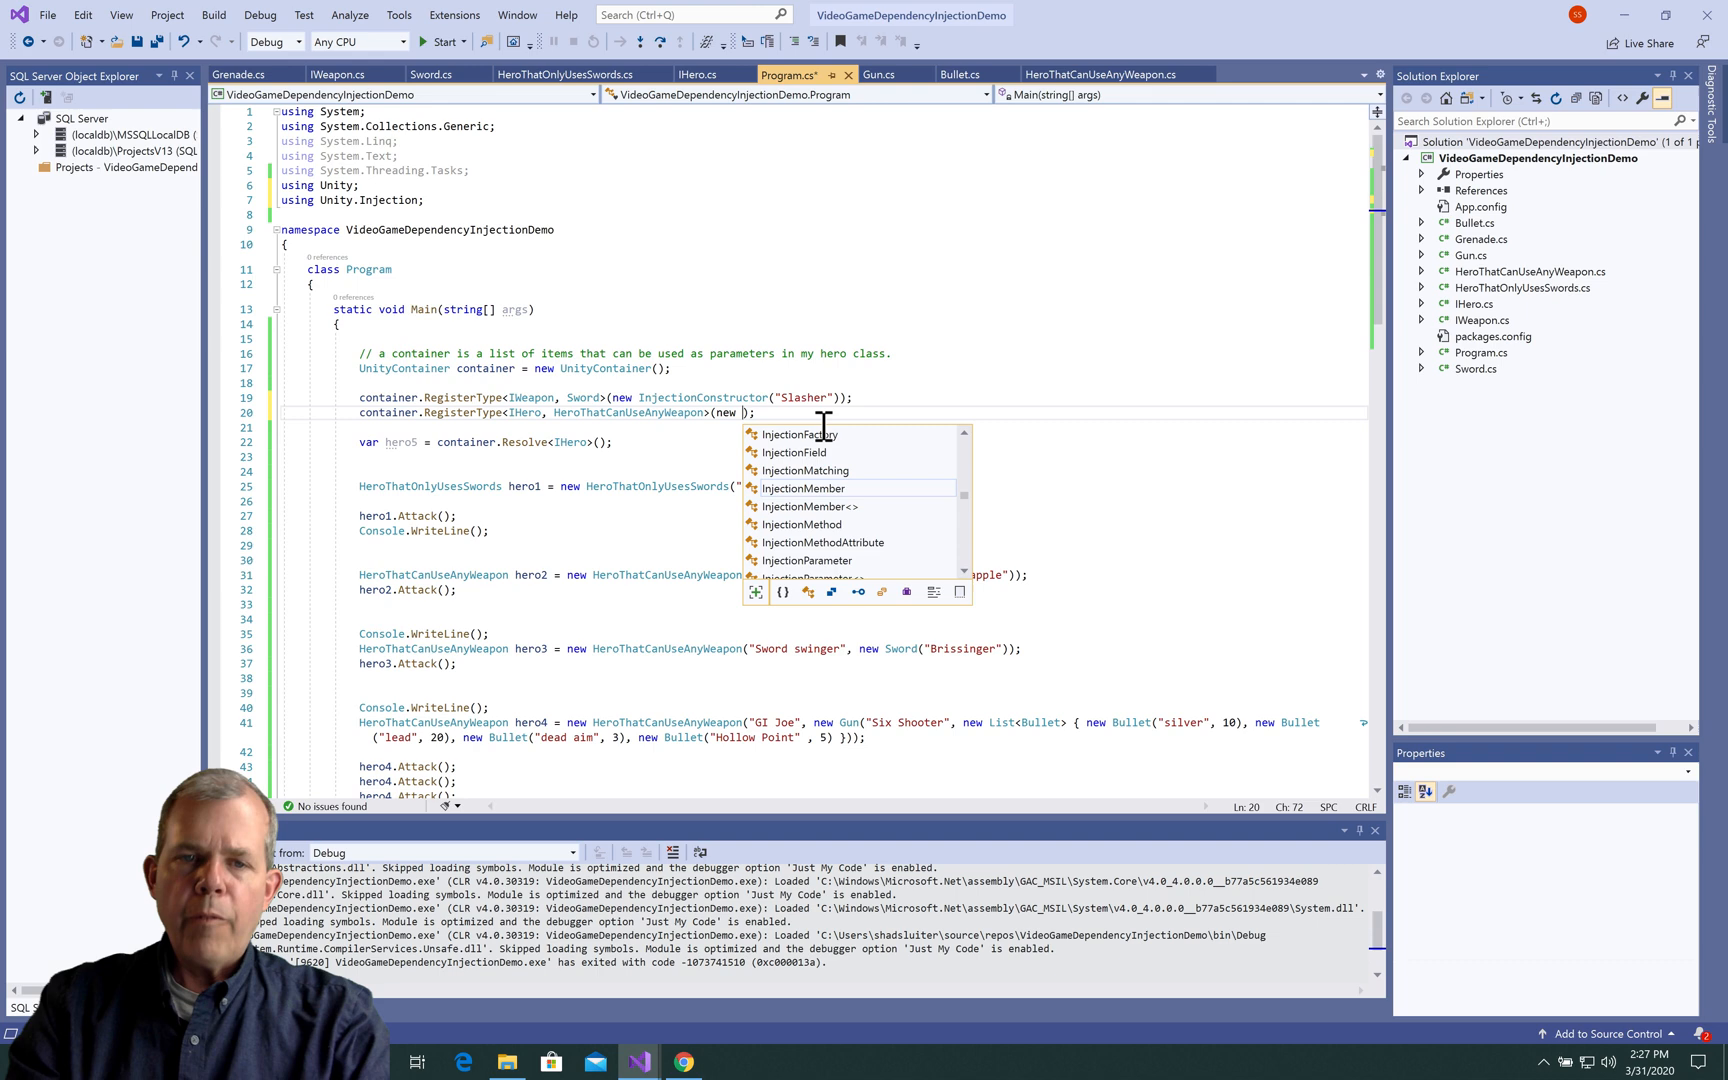
pyautogui.write('InjectionConstructor(')
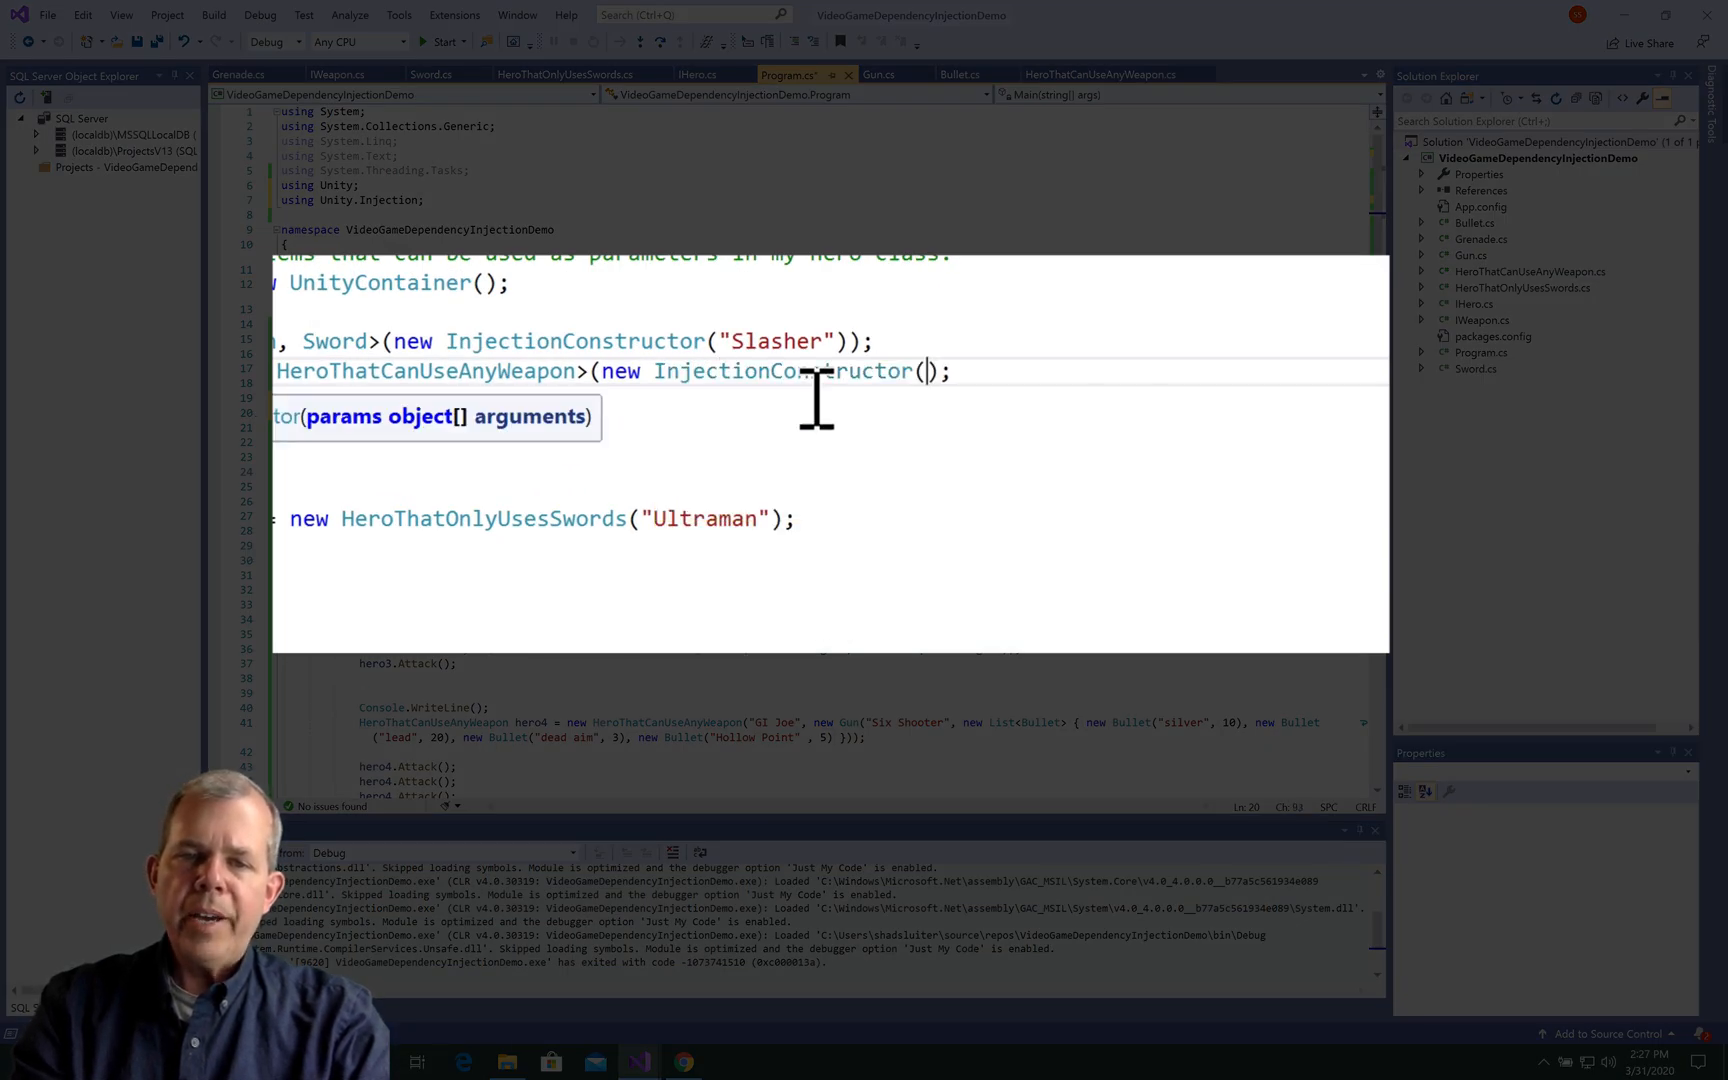
pyautogui.write('"Swor')
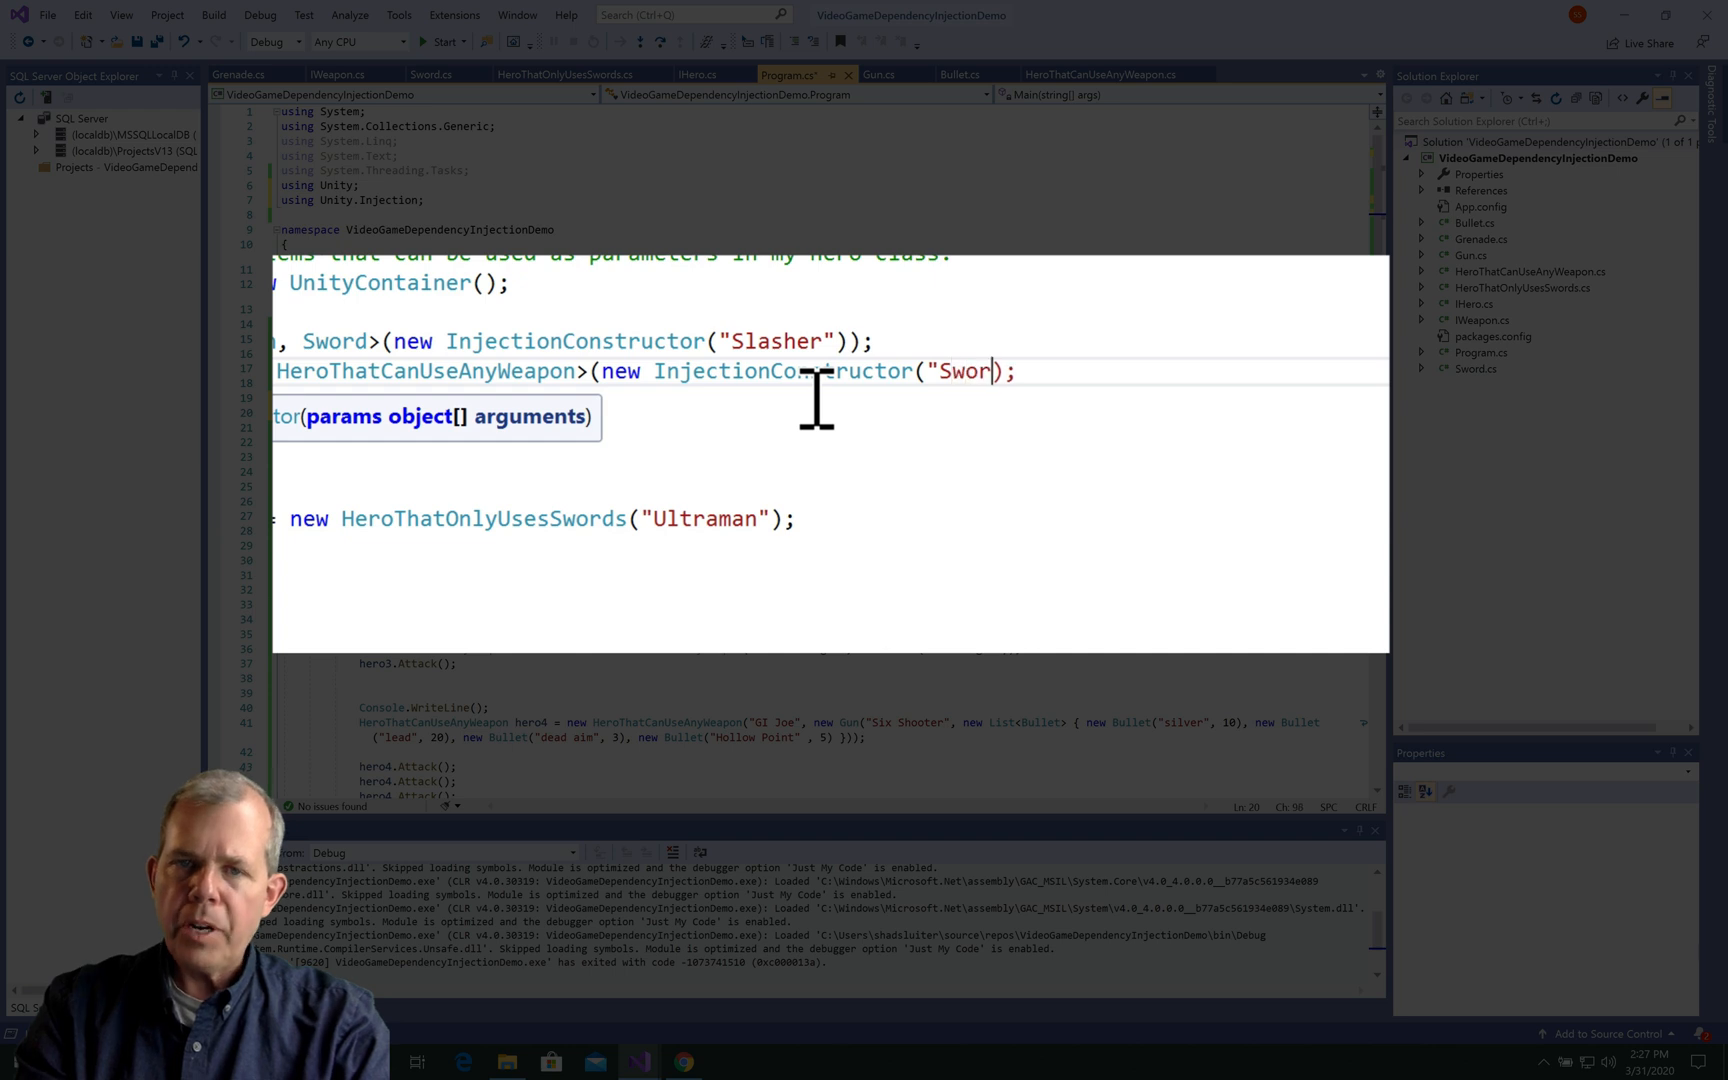
pyautogui.write('Swinger",')
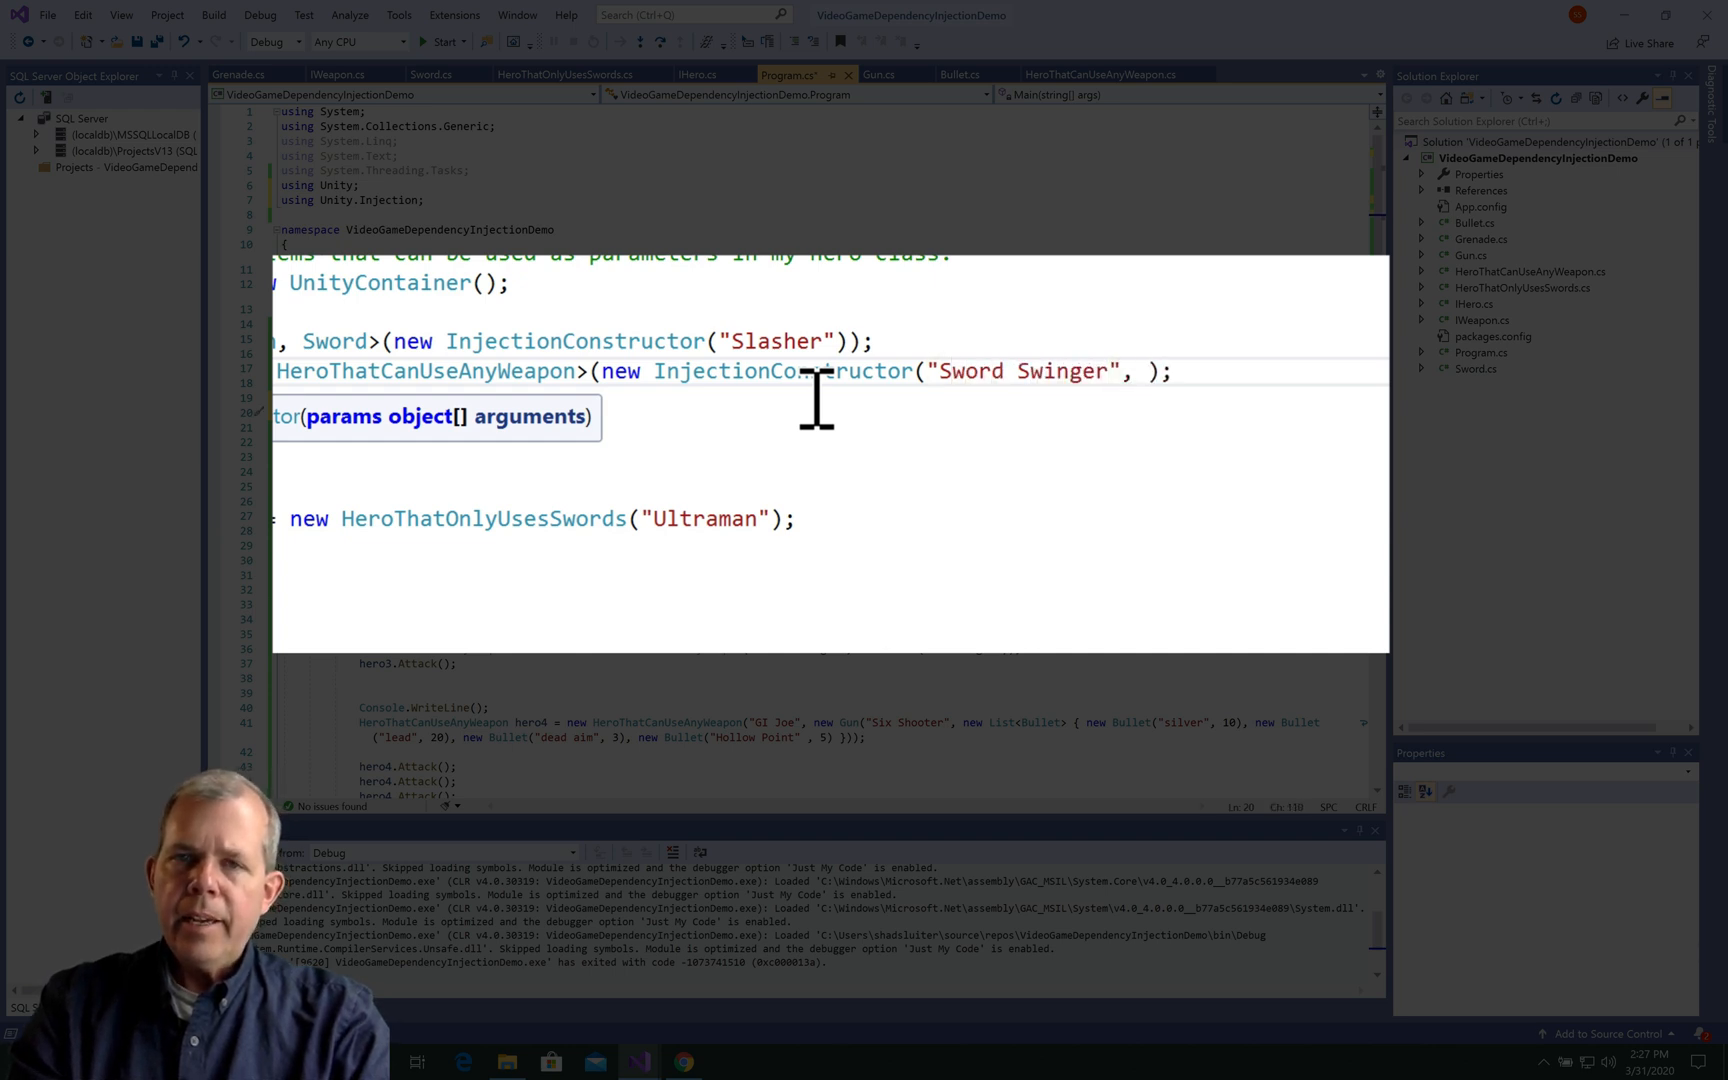
pyautogui.write('typeo')
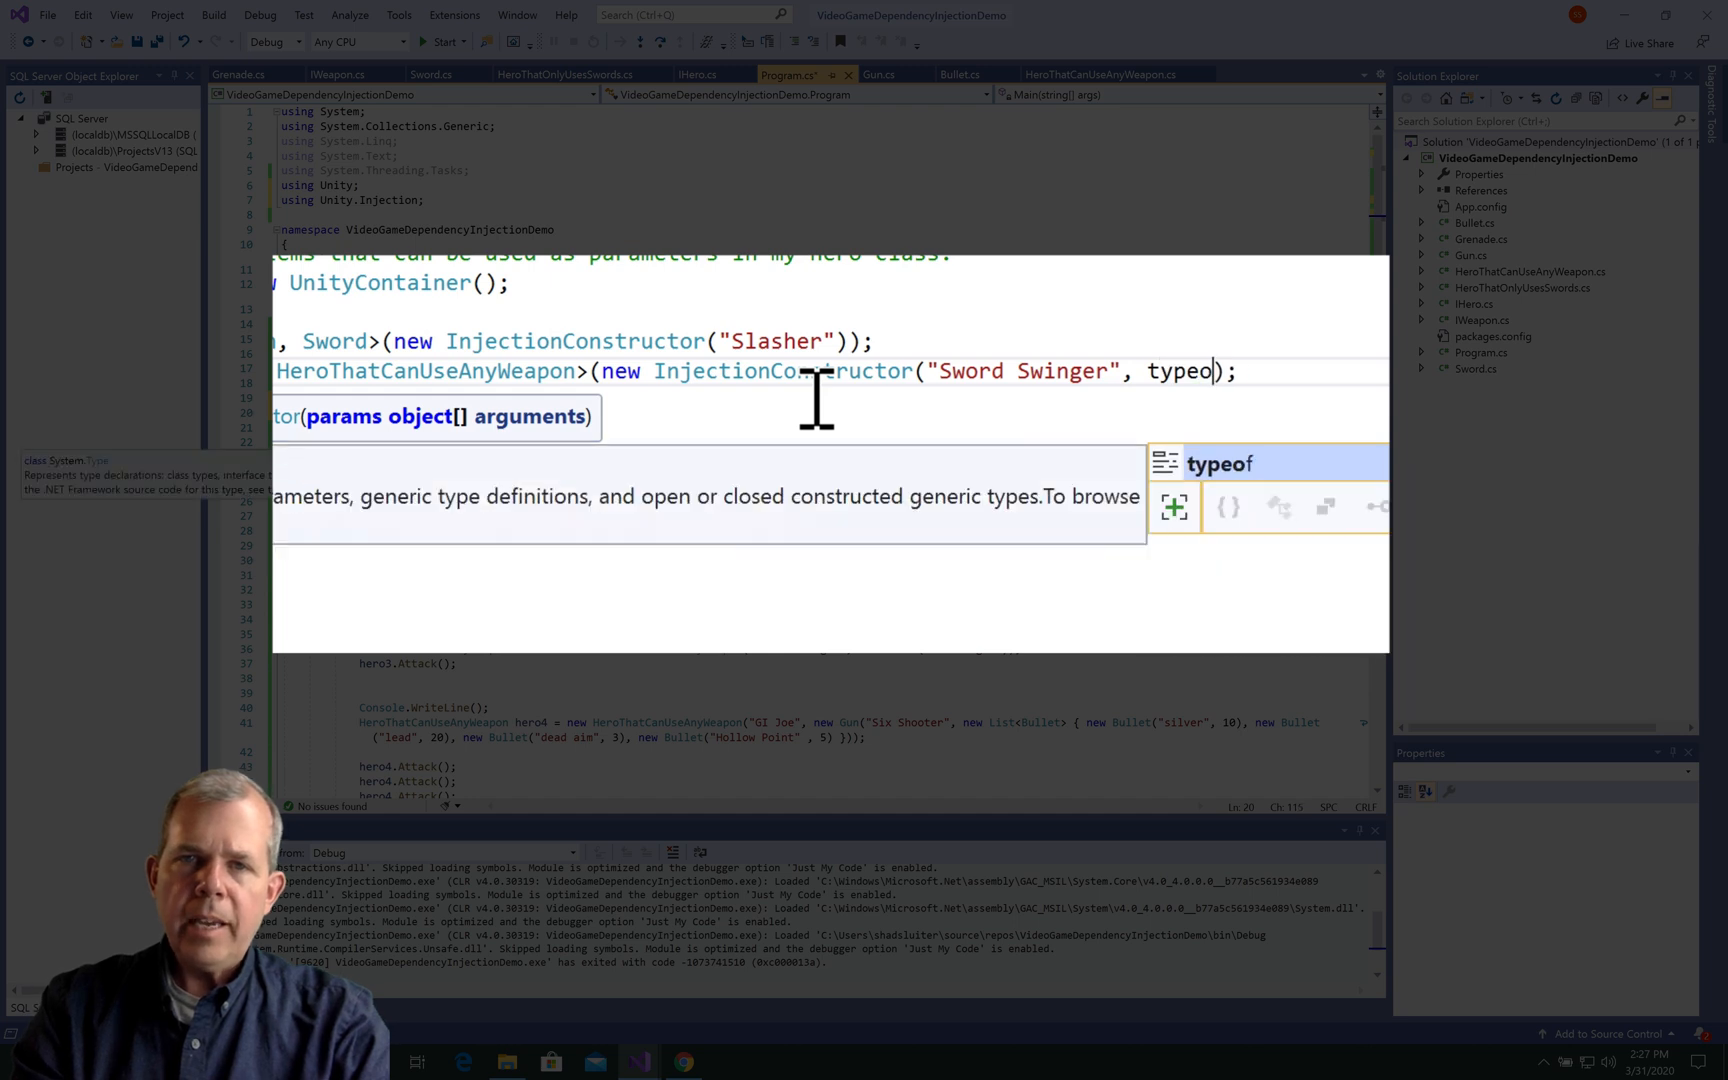
pyautogui.write('(I')
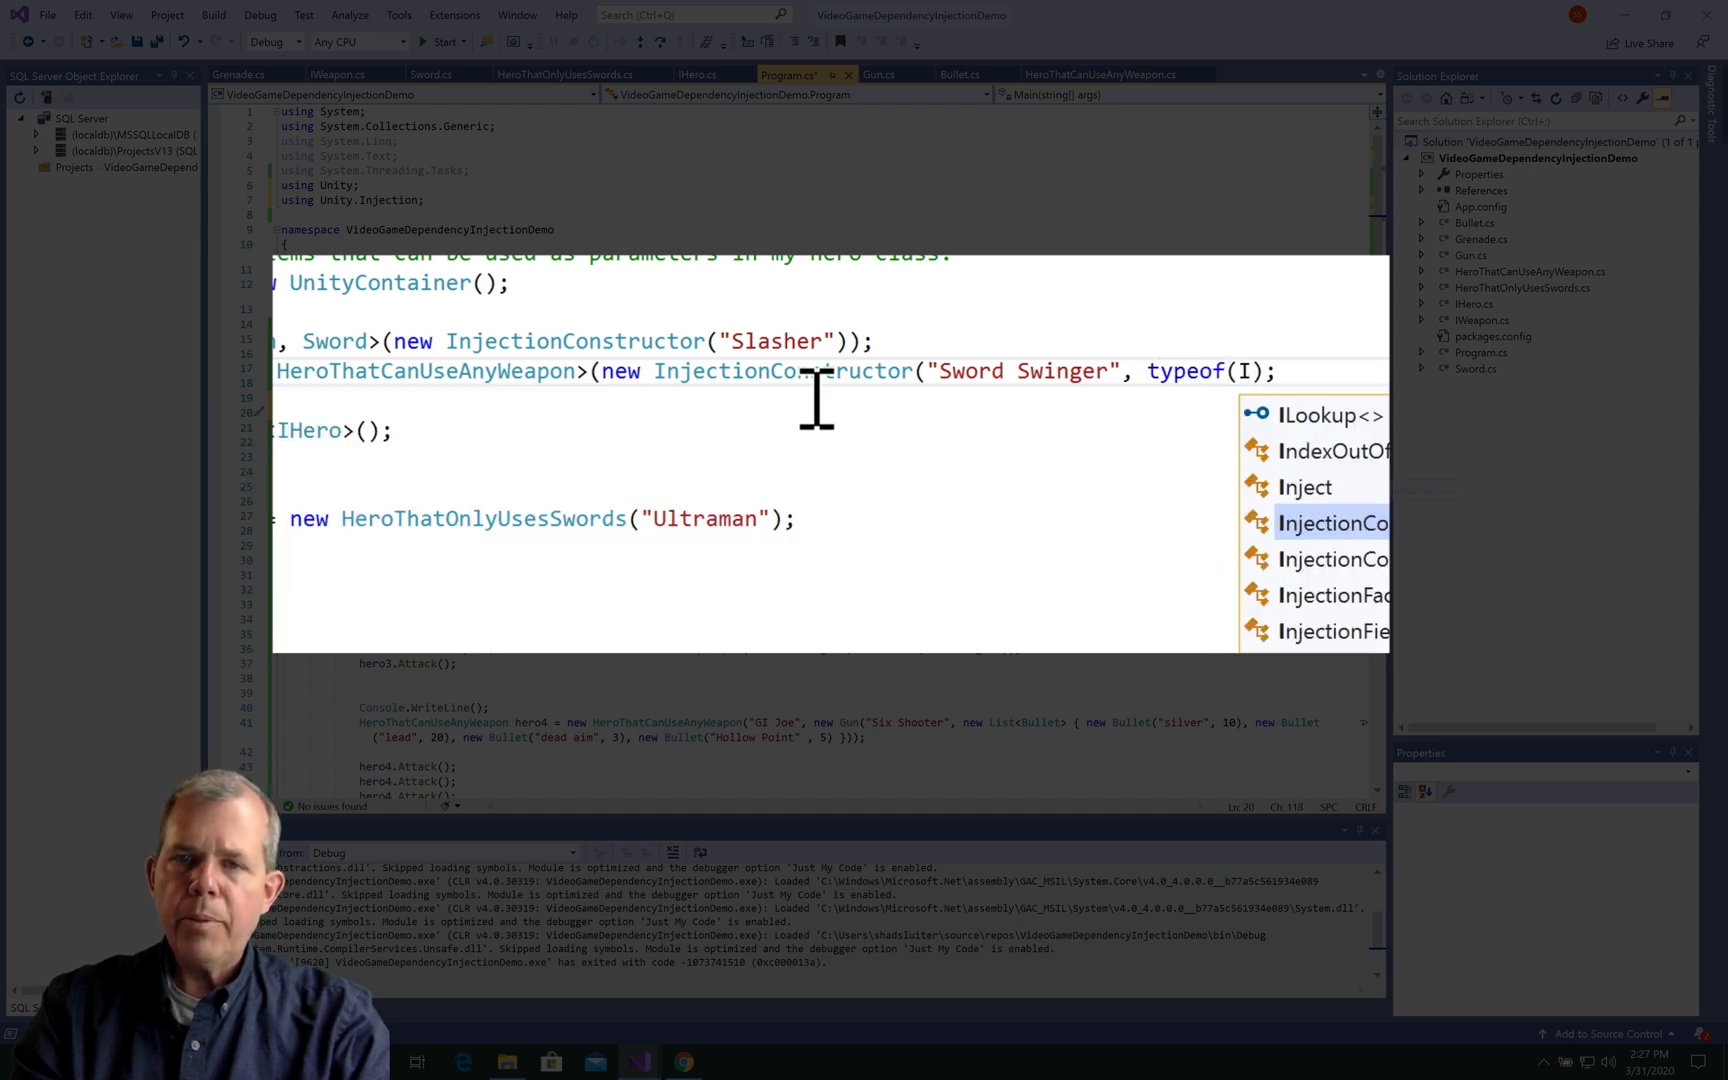
pyautogui.write('IWeapon))')
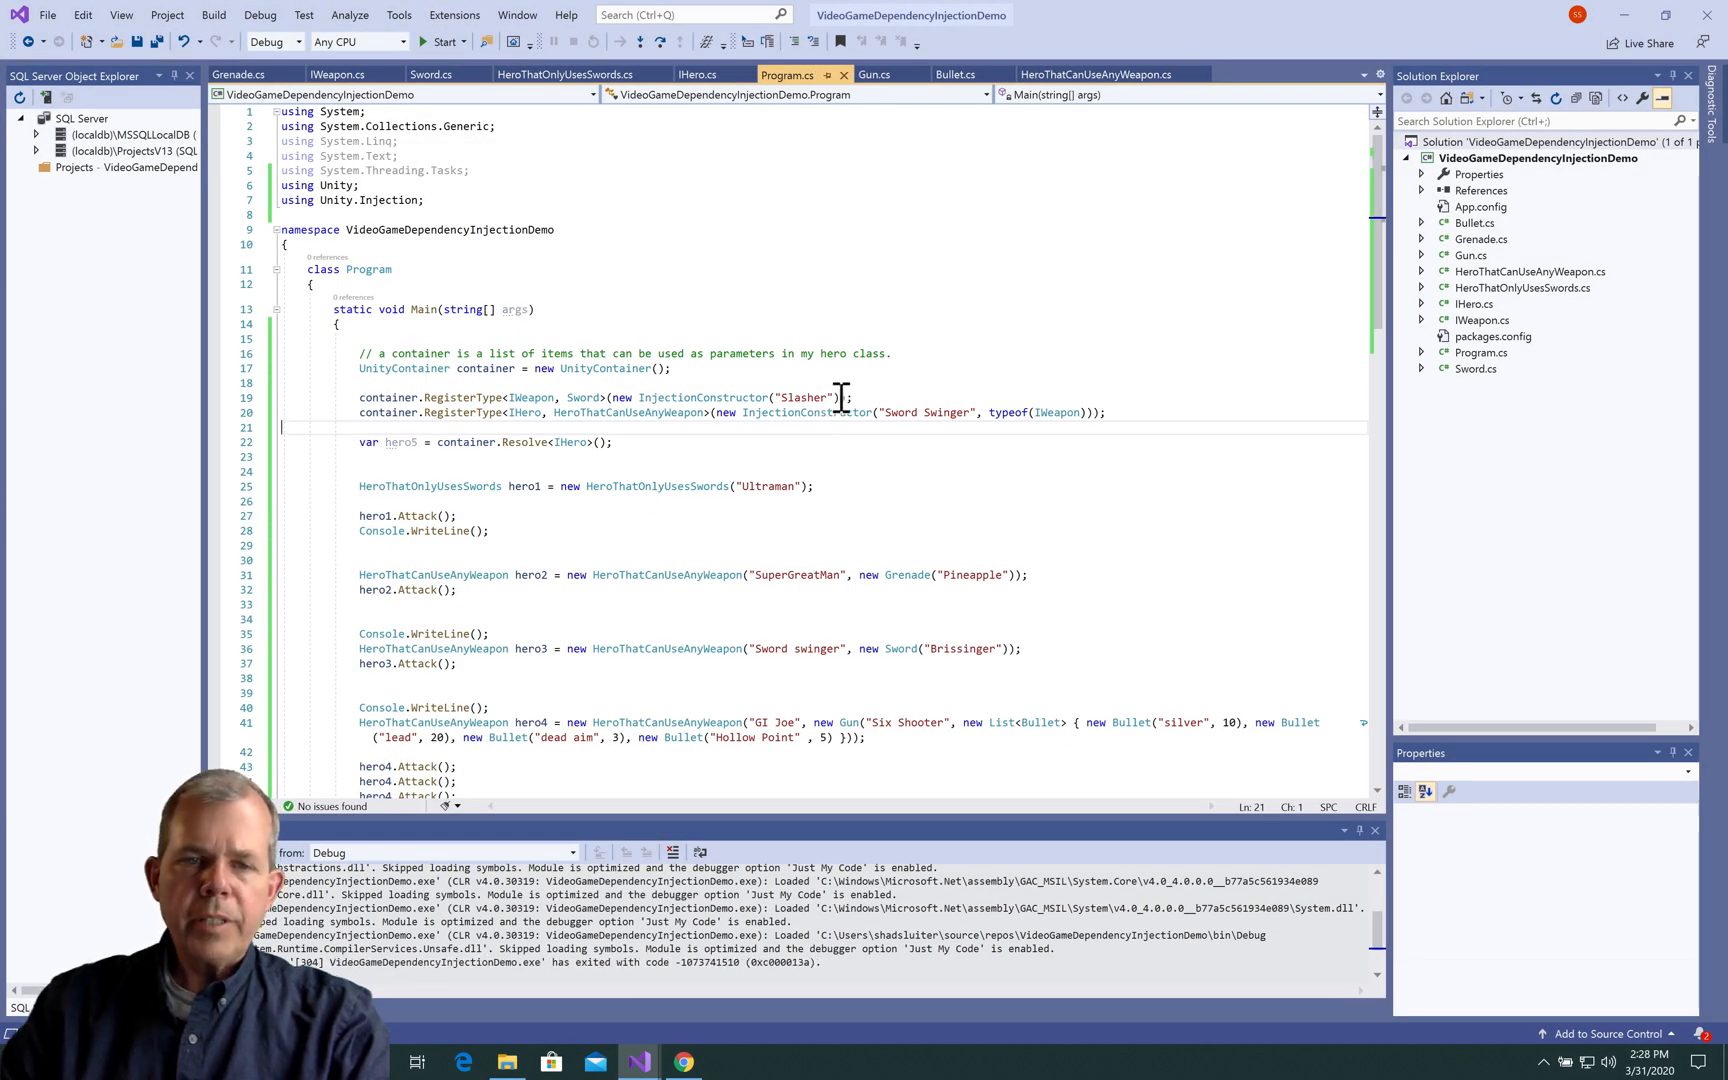
# Add hero5.Attack(); followed by Console.WriteLine(); after resolving hero5.
pyautogui.press('enter')
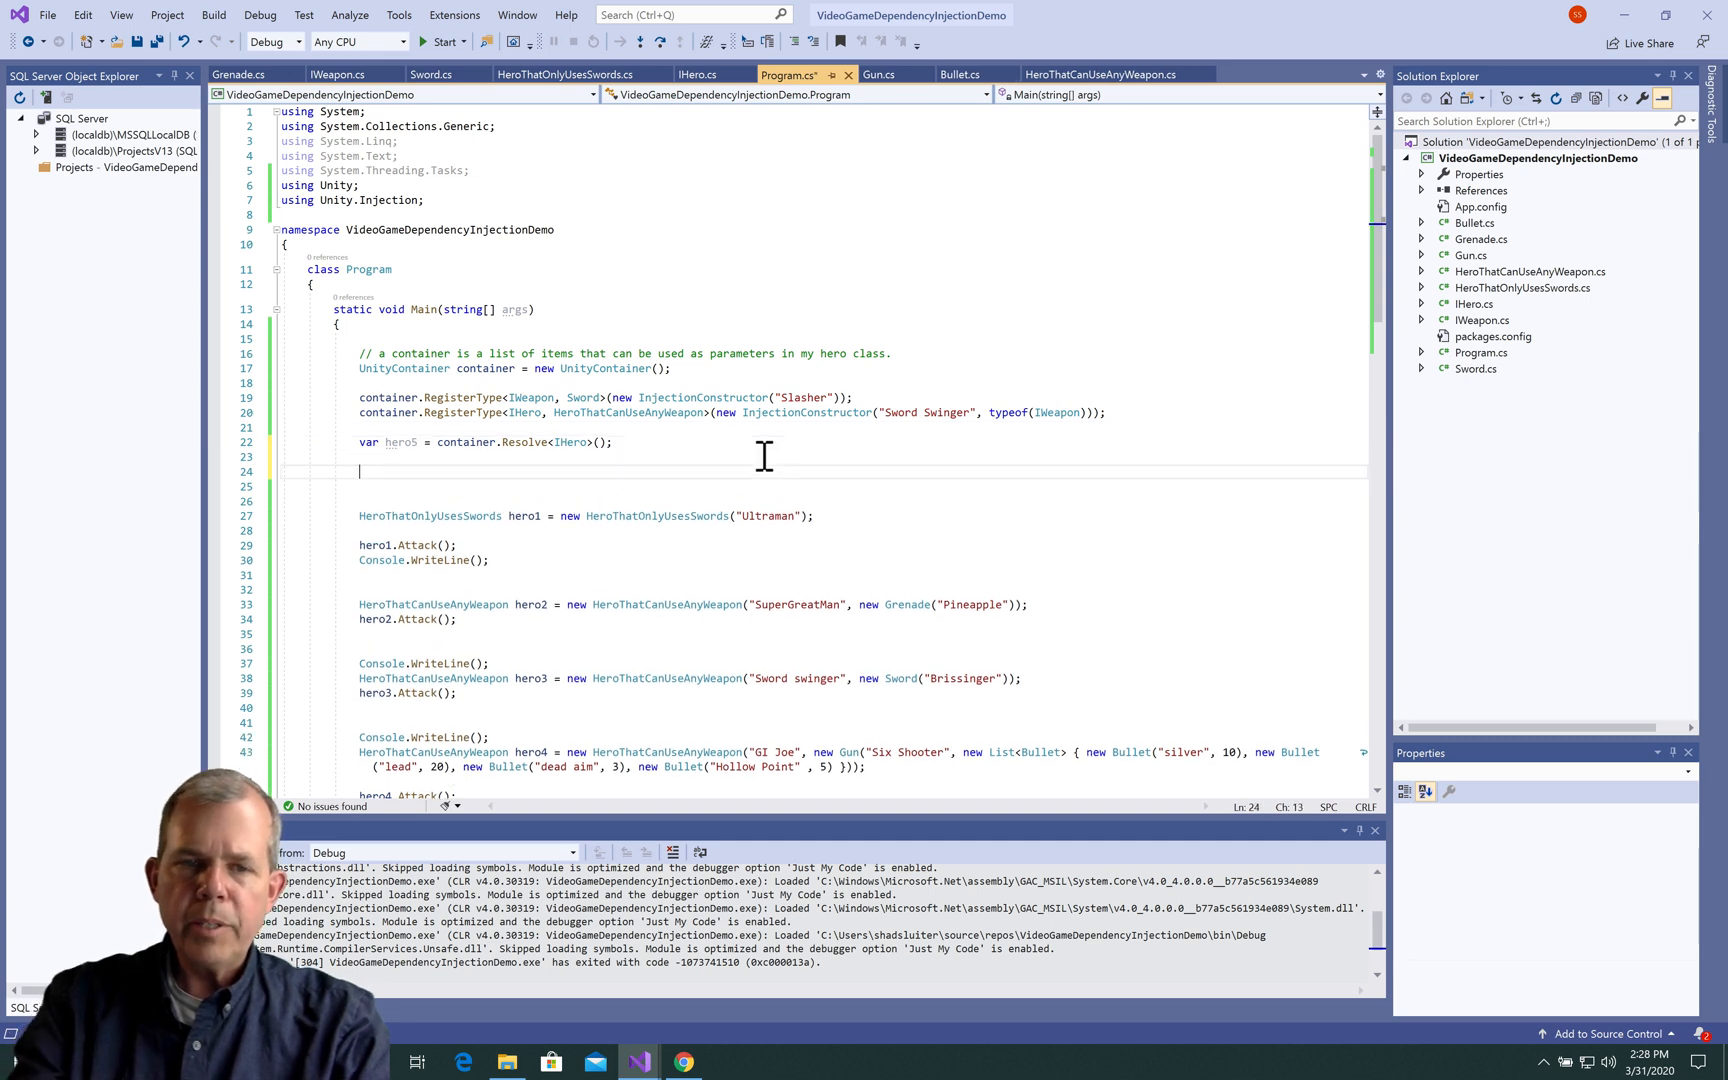
pyautogui.write('he')
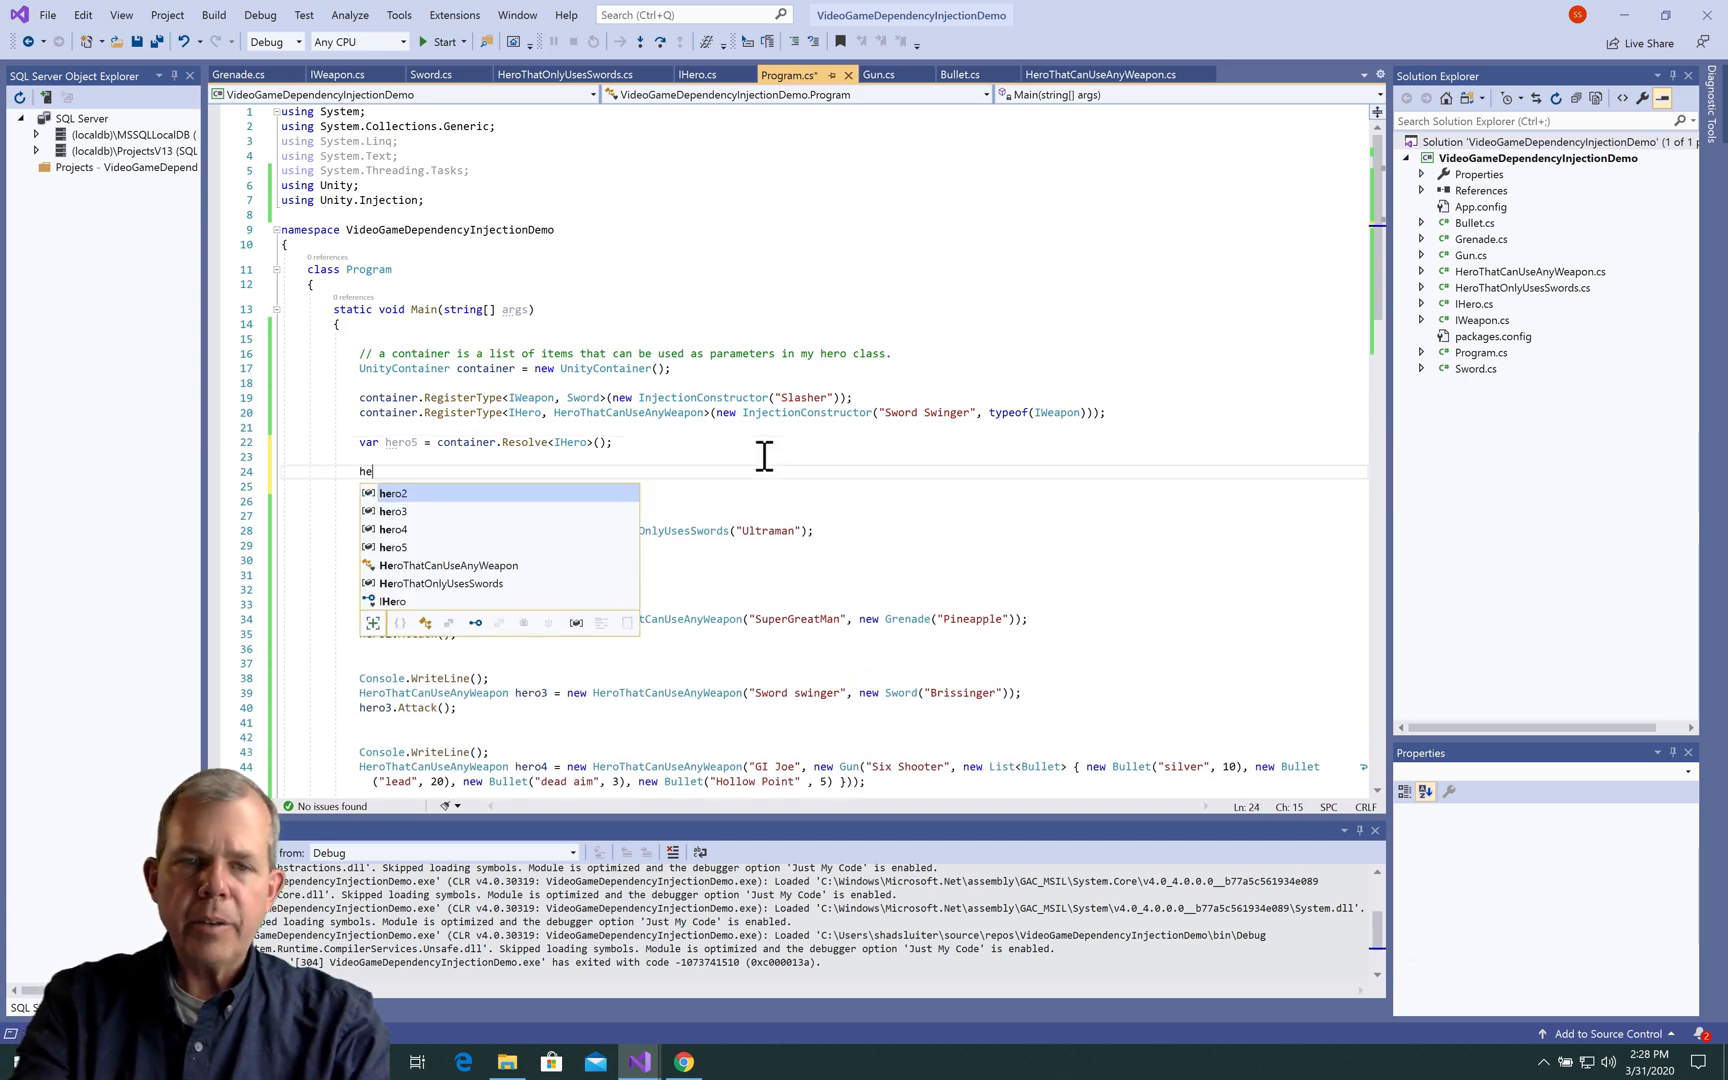
pyautogui.write('ro5.Attack(')
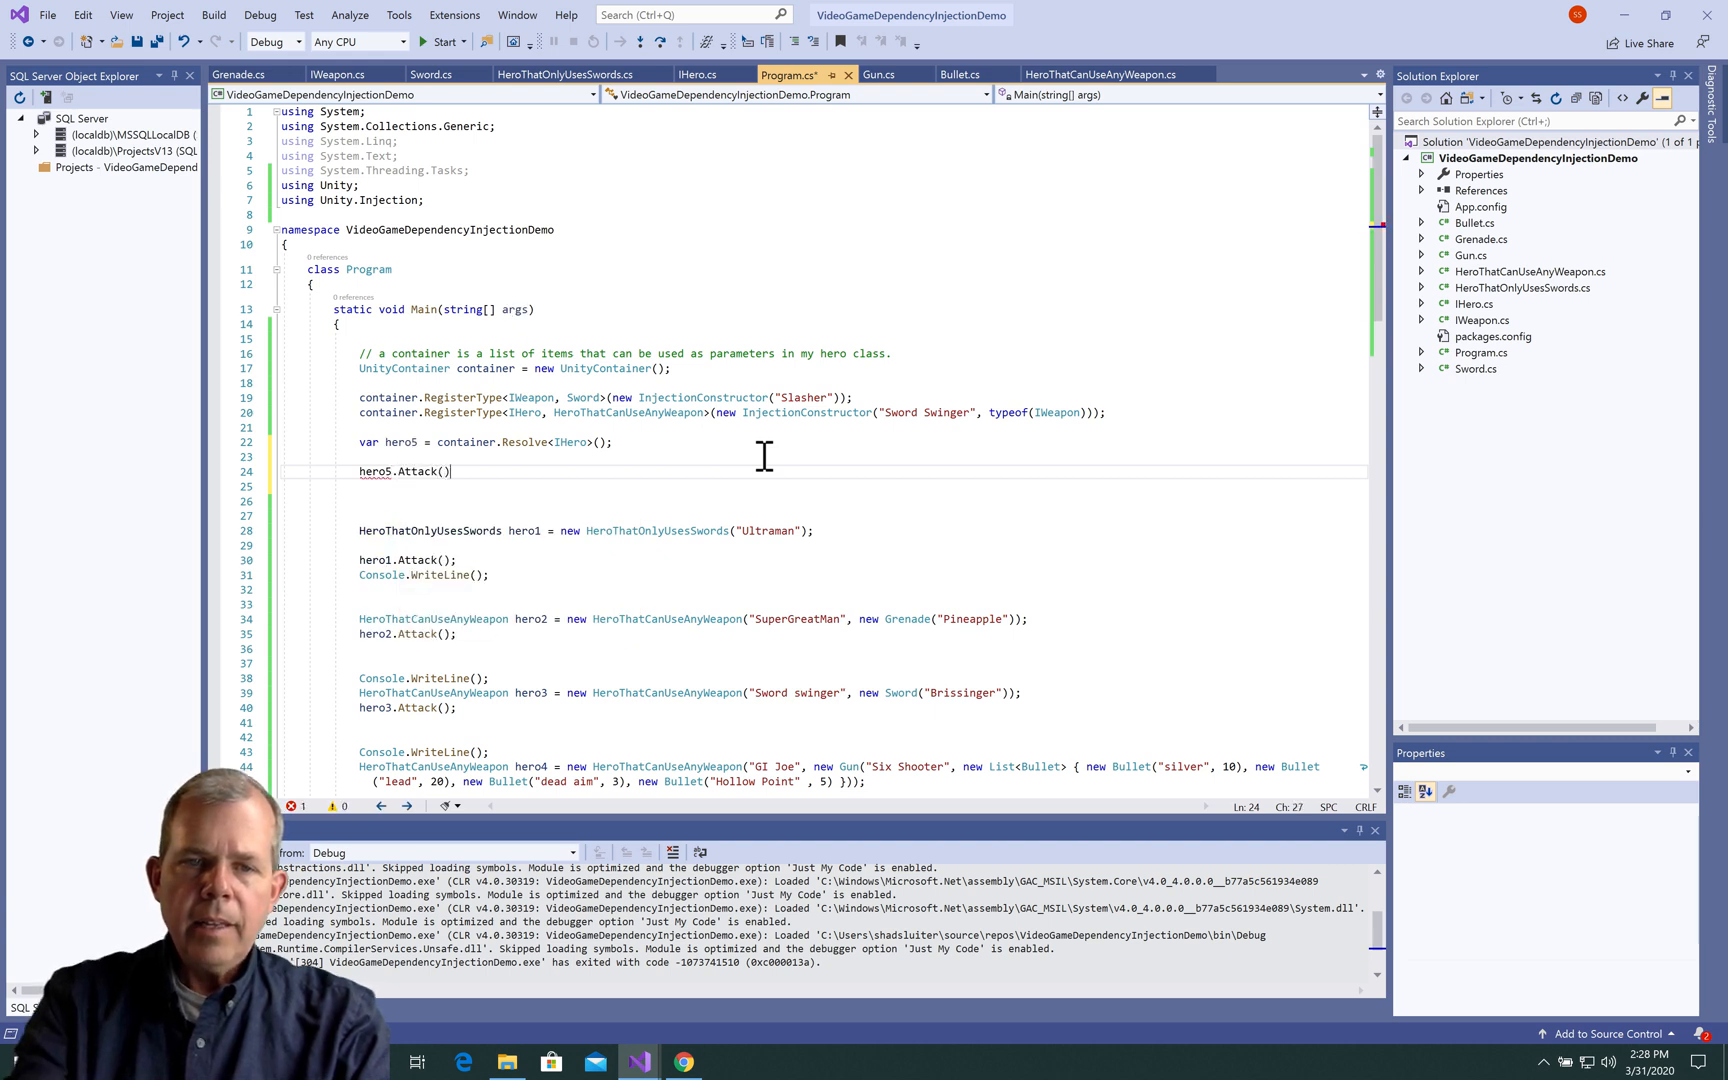
pyautogui.write('cw')
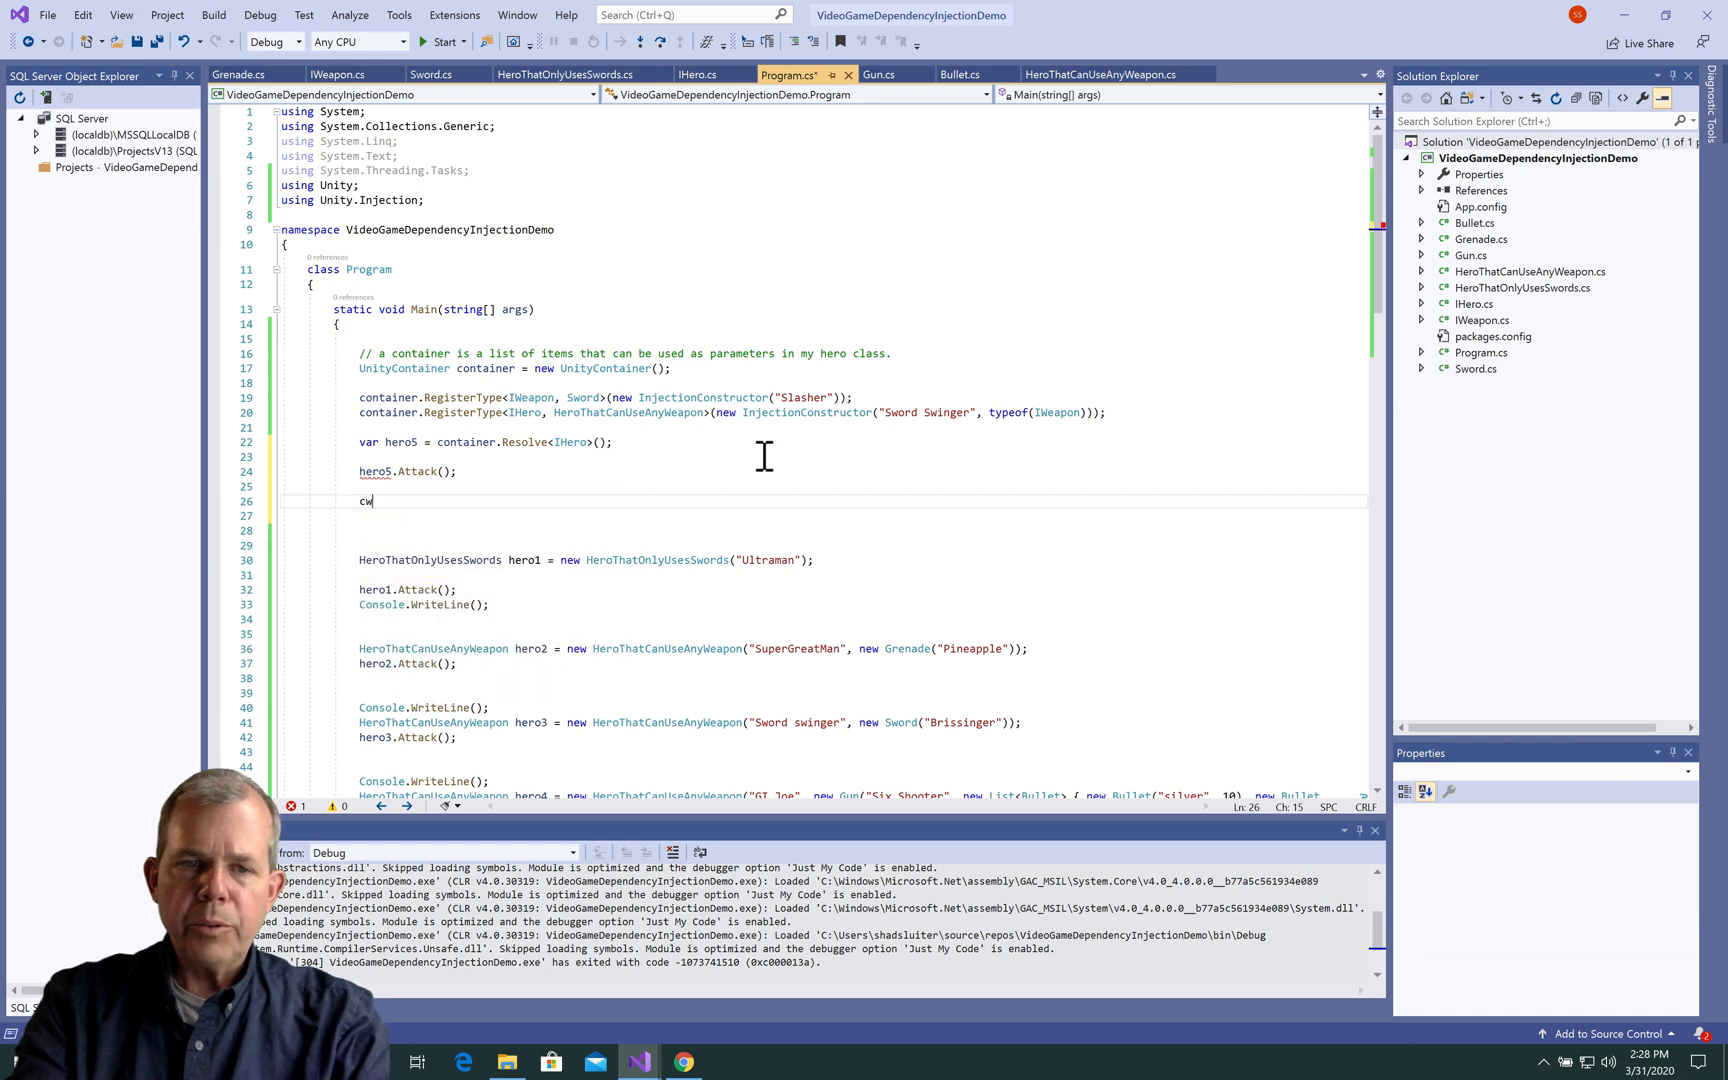
pyautogui.write('Console.WriteLine();')
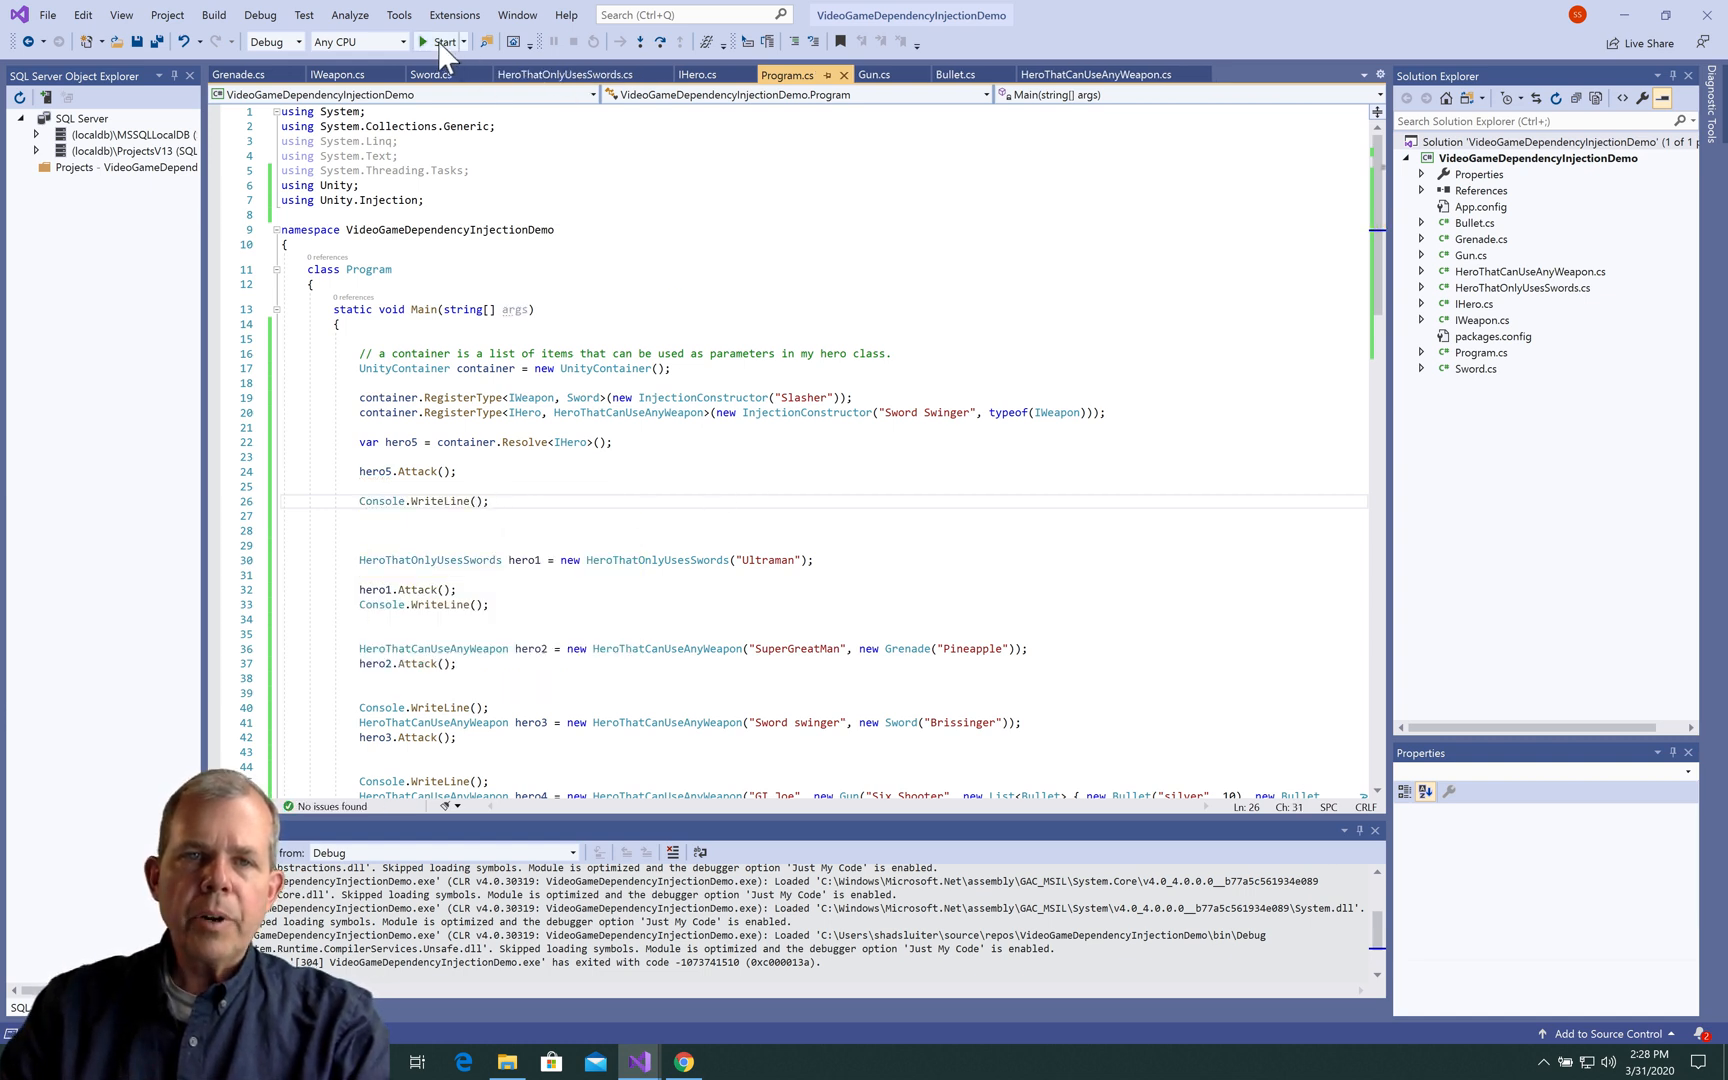
# Run the program and check the console shows Sword Swinger attacking with Slasher.
pyautogui.click(441, 42)
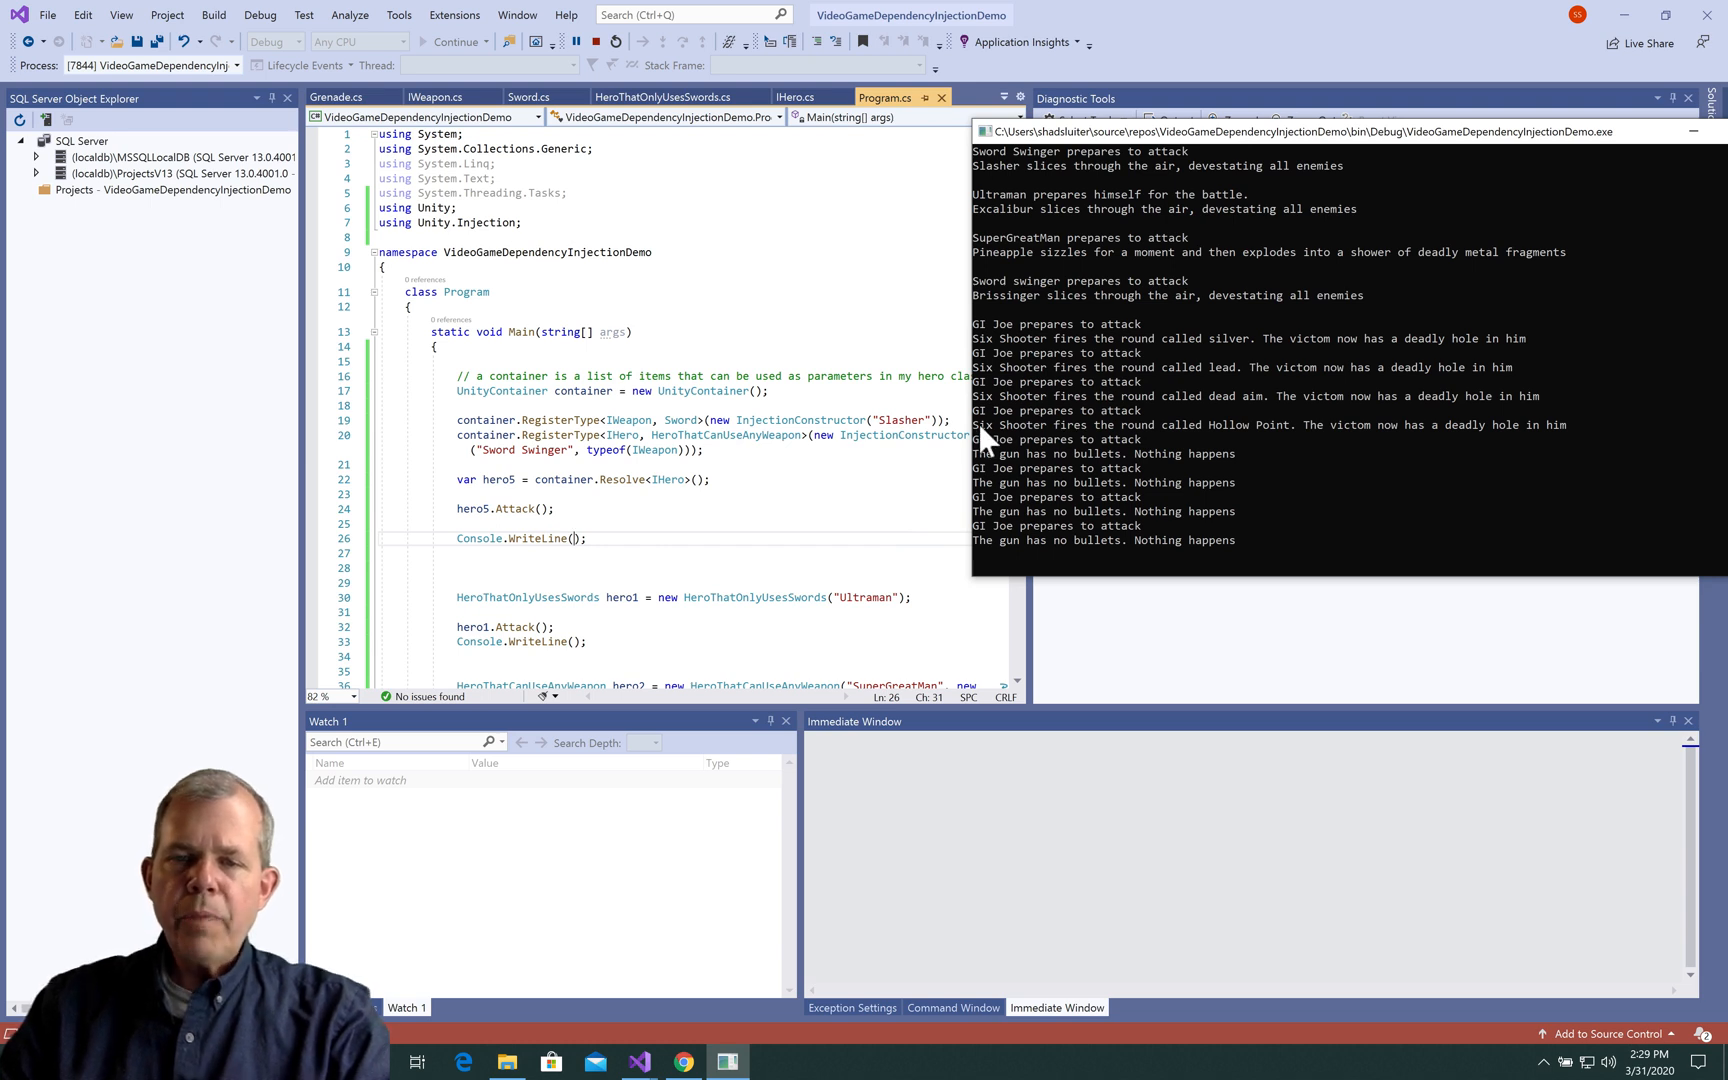
pyautogui.moveTo(1072, 253)
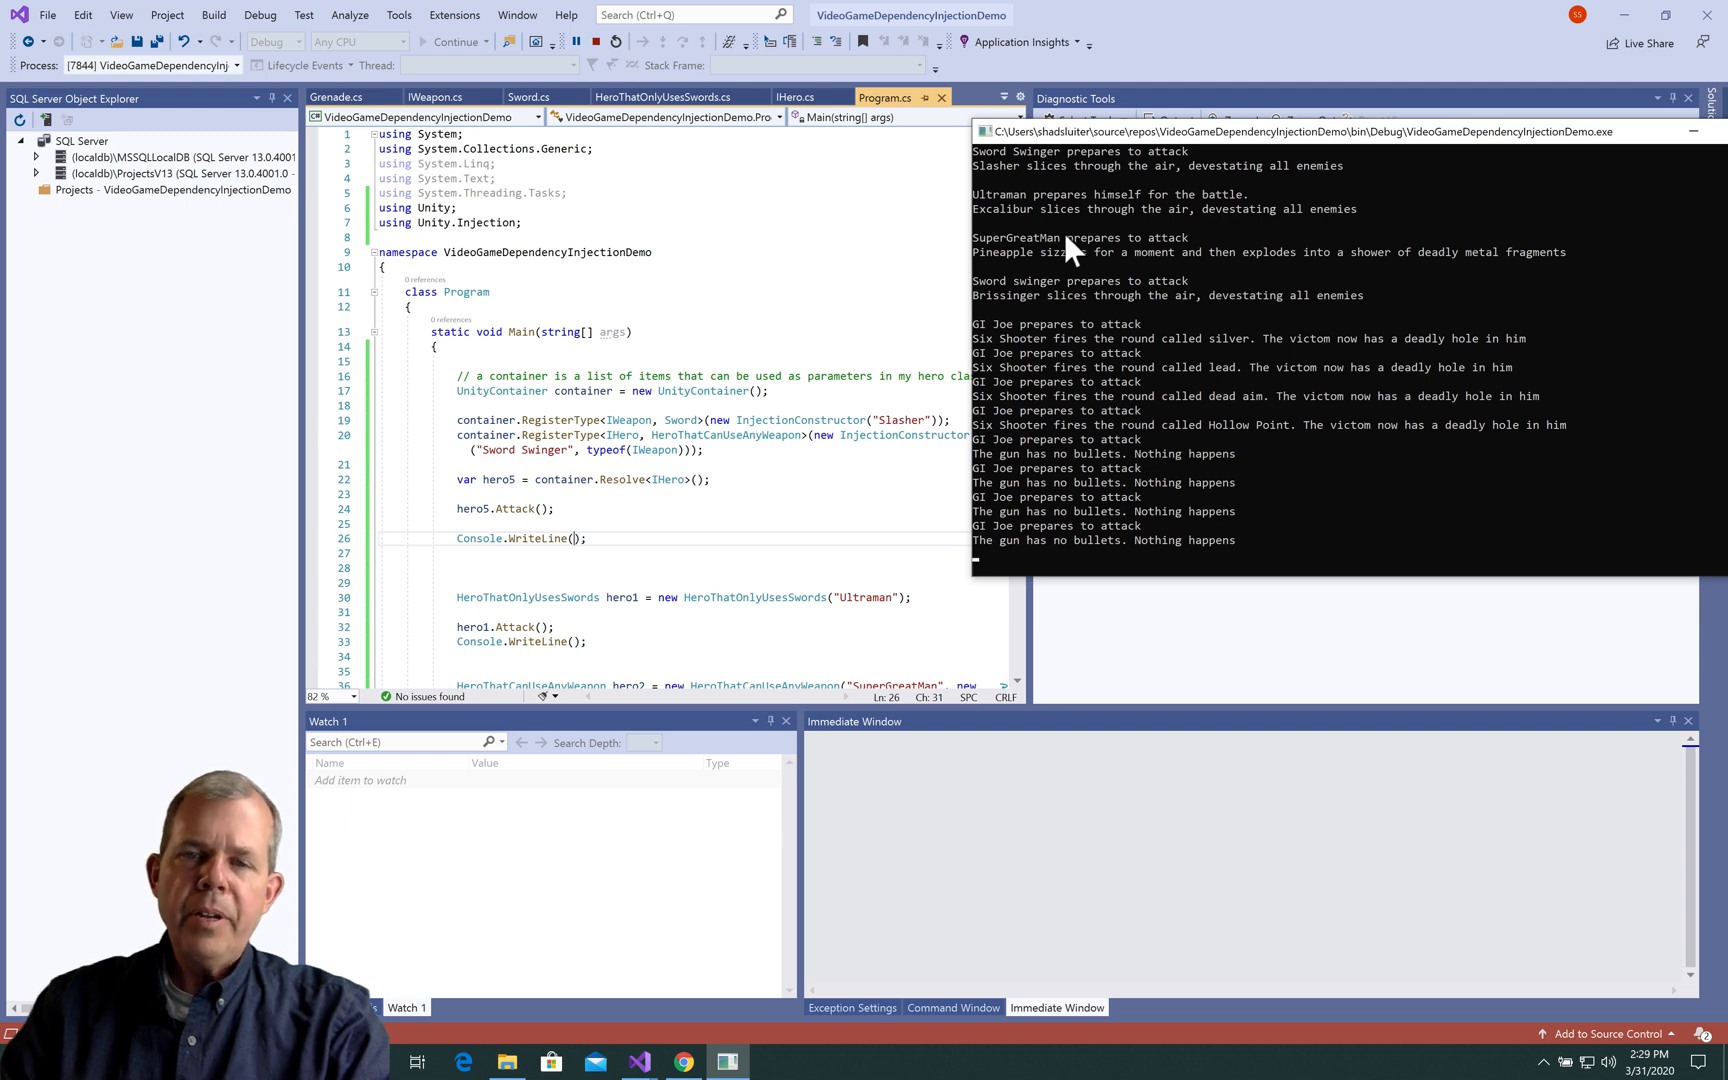
pyautogui.moveTo(501, 478)
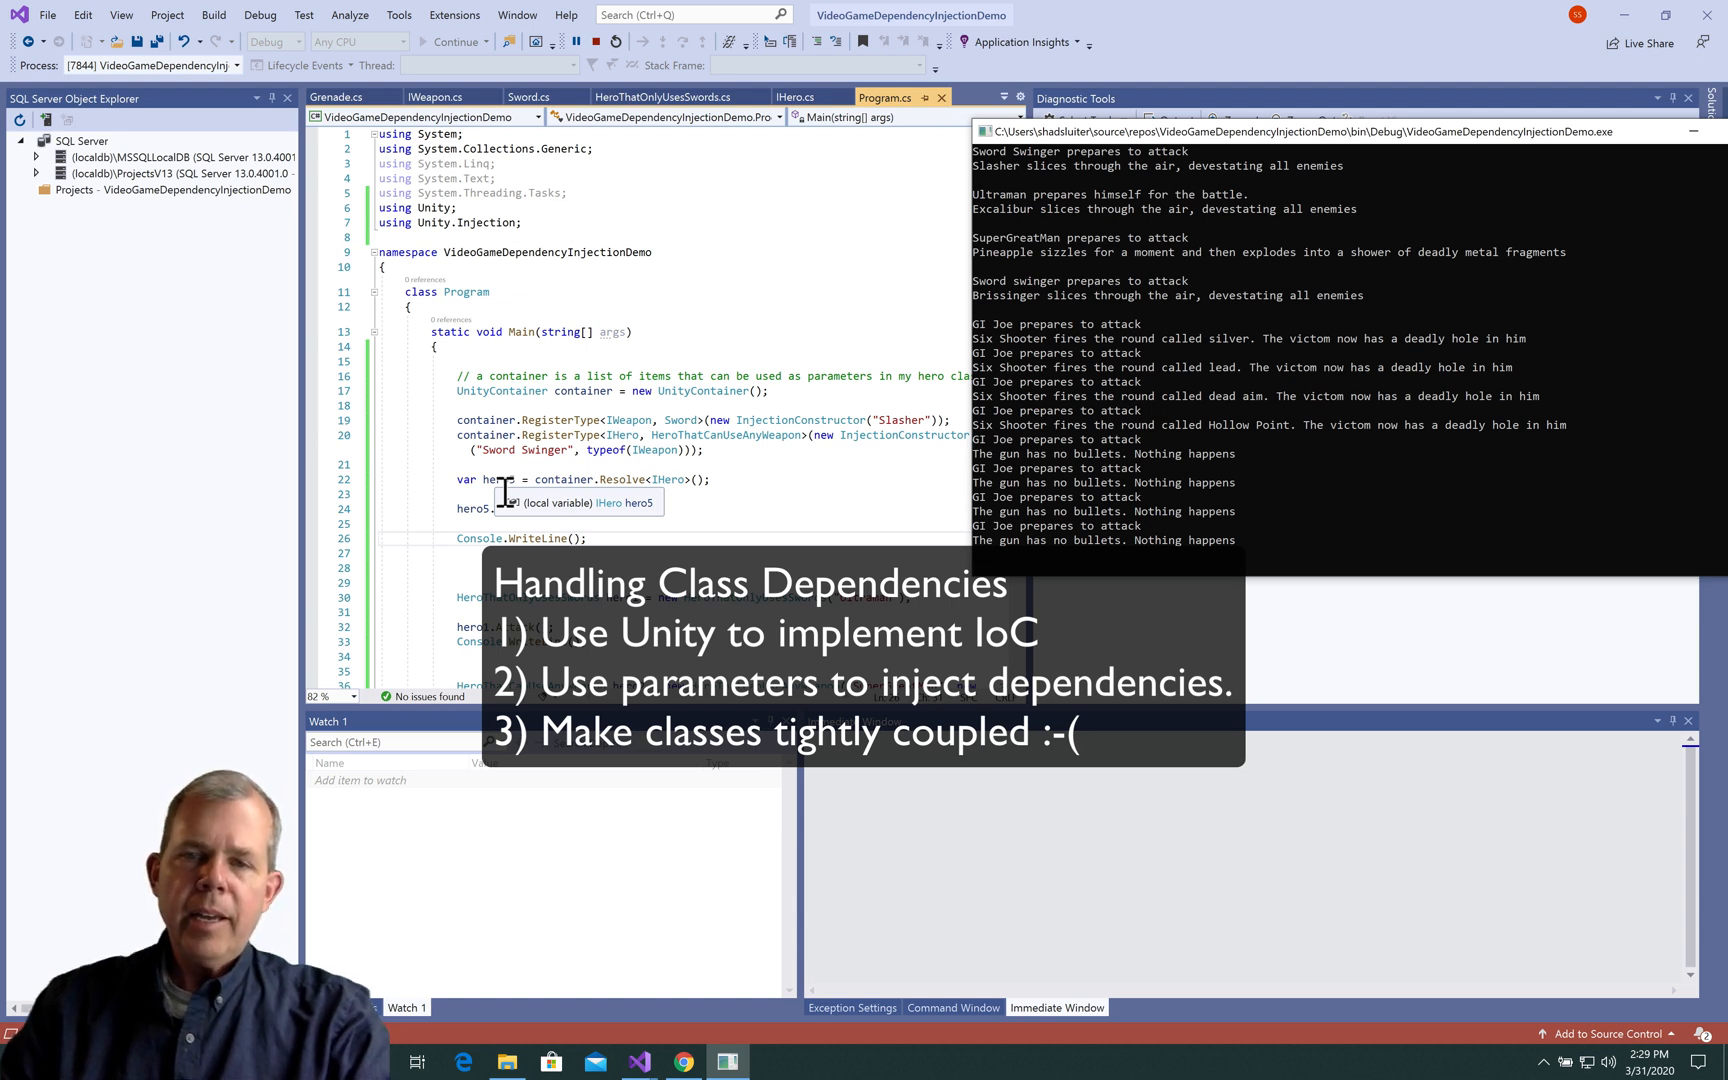
pyautogui.moveTo(1422, 488)
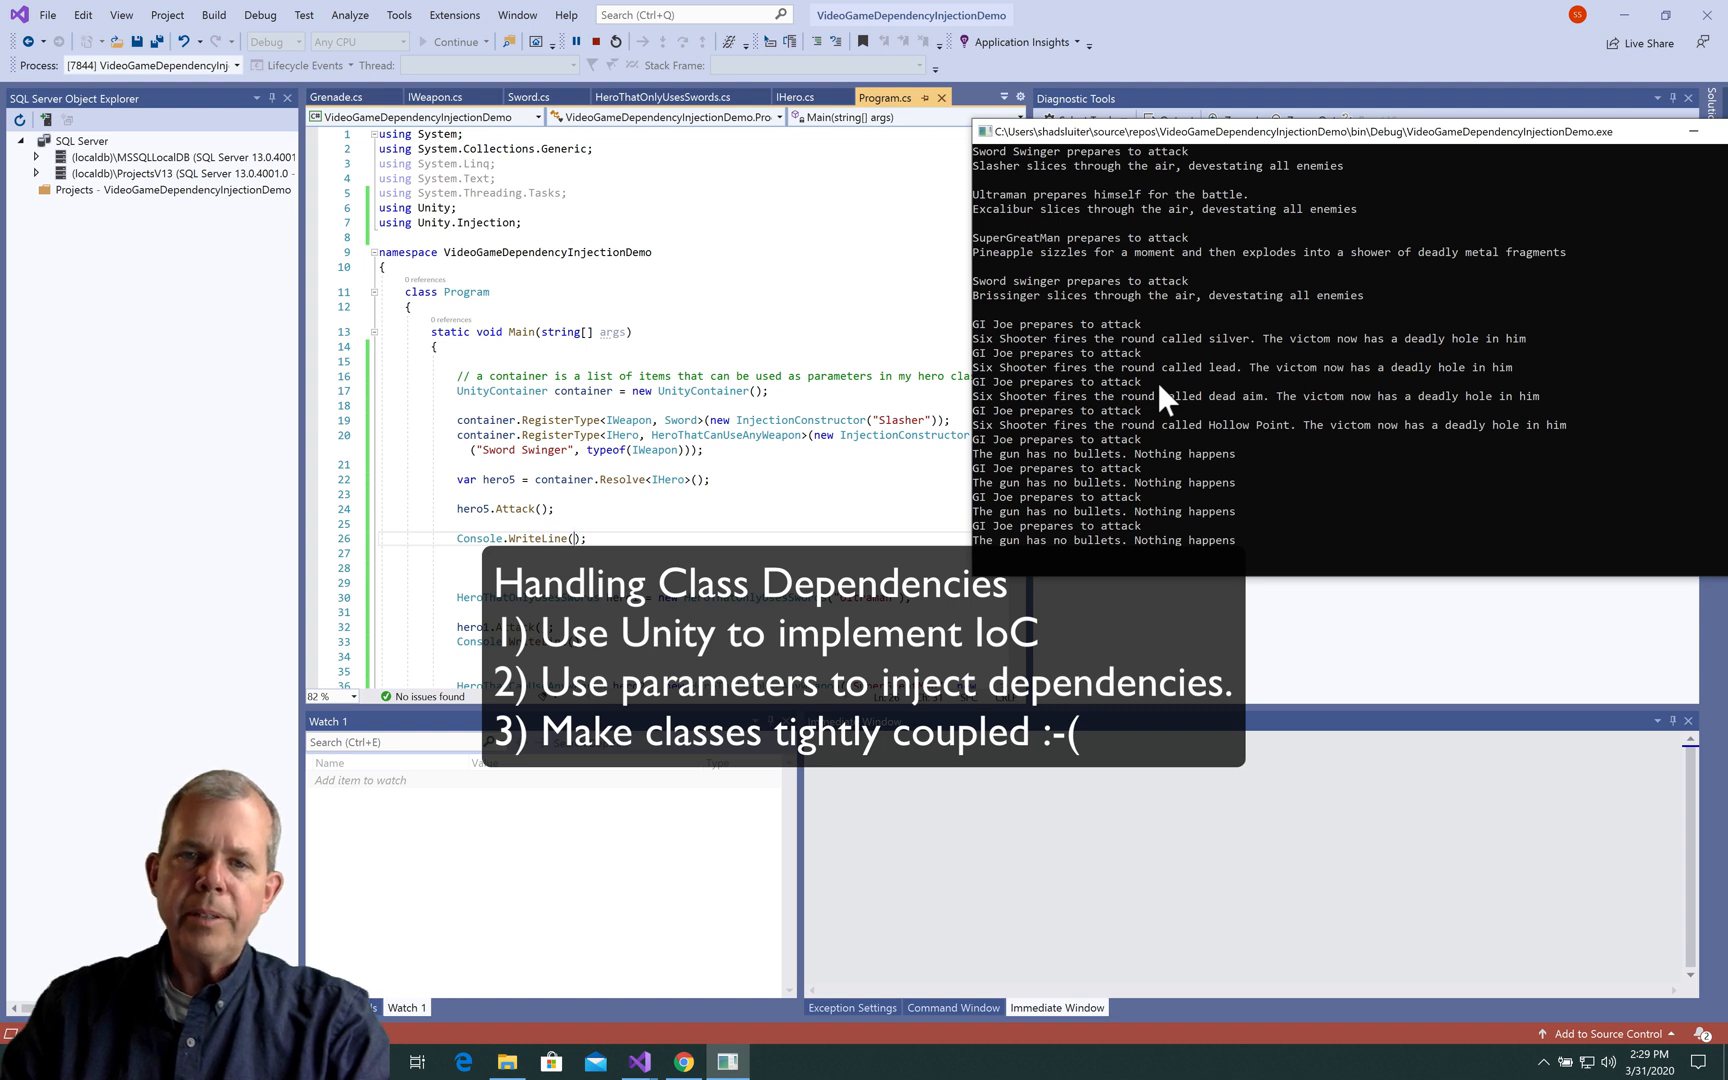
pyautogui.moveTo(1135, 431)
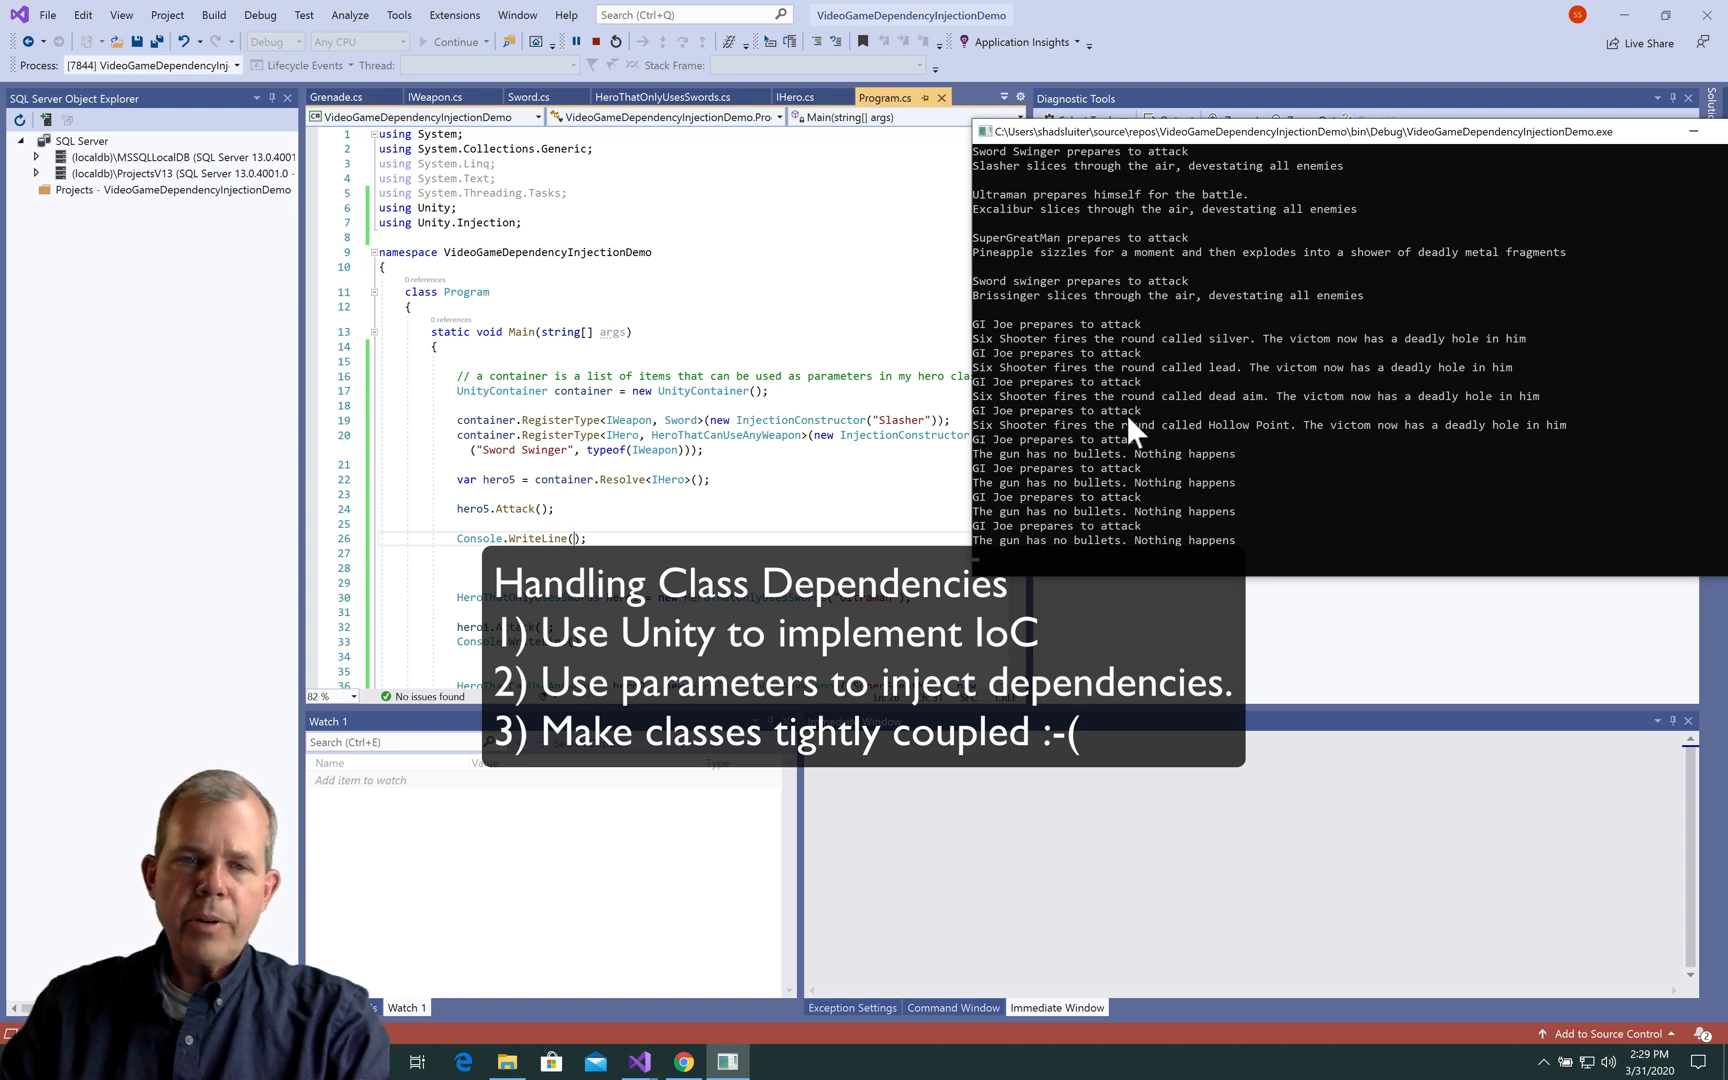
pyautogui.moveTo(680, 518)
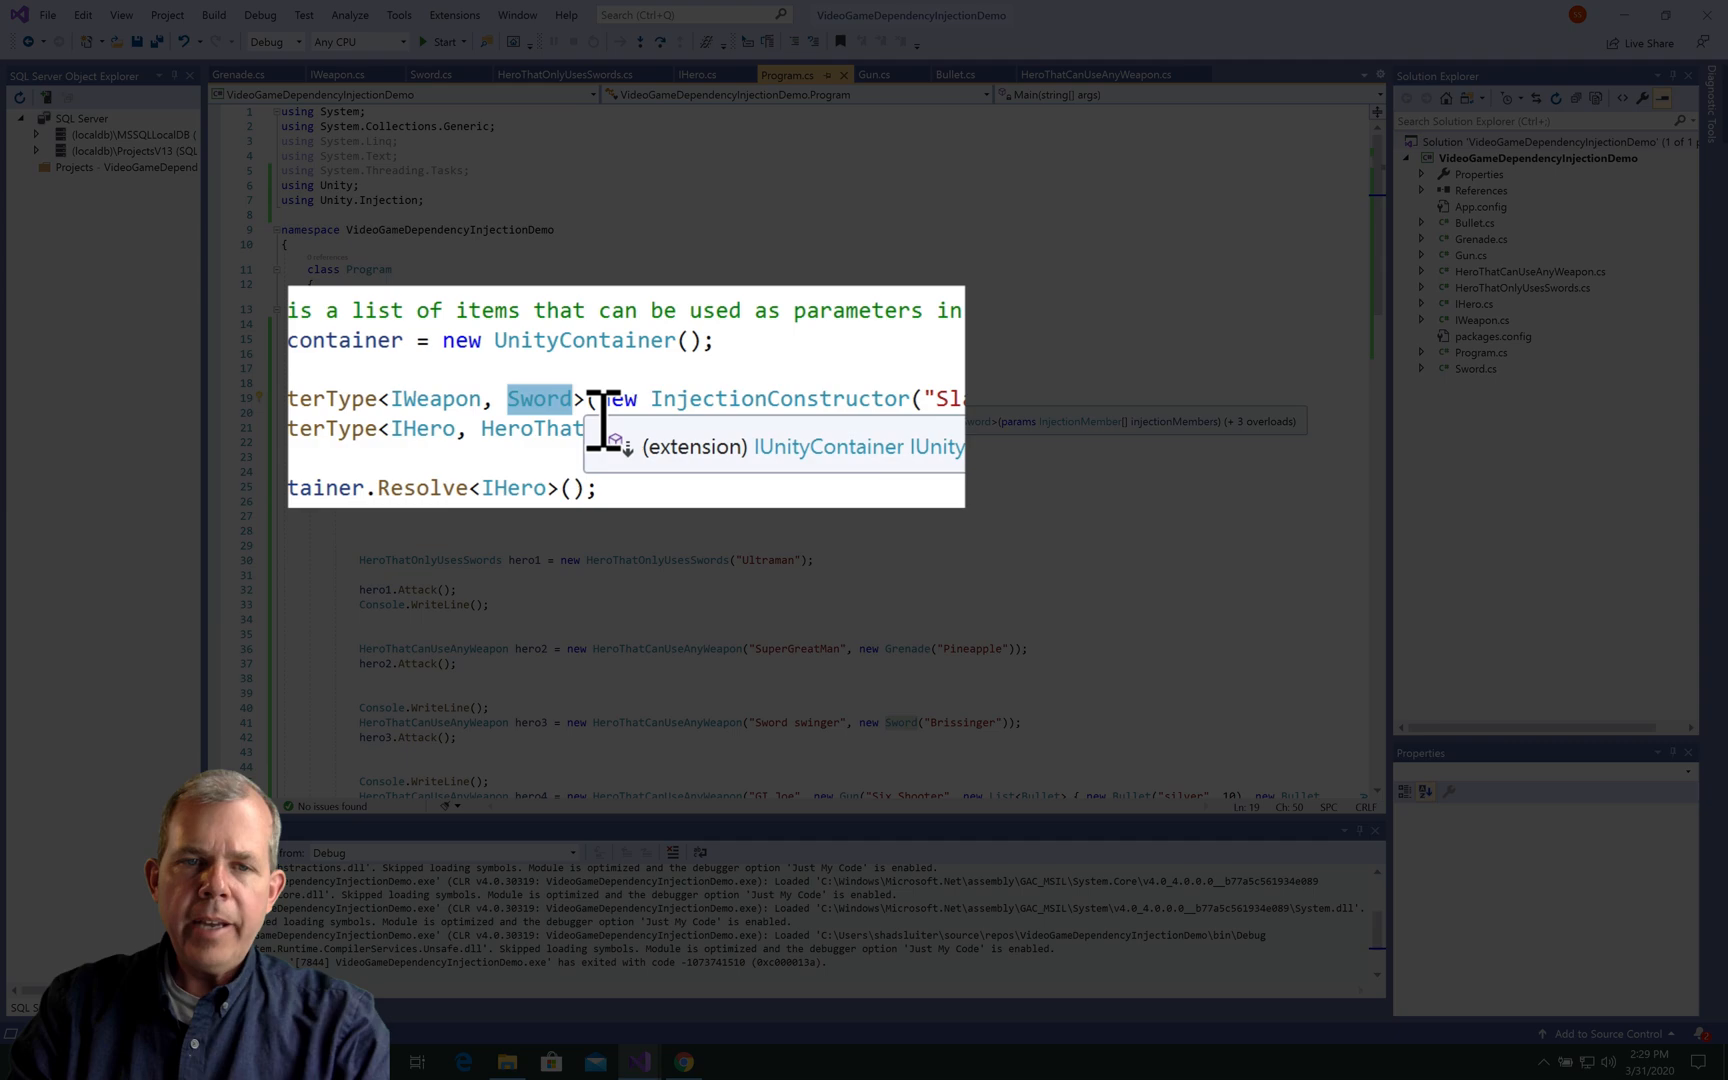
# Change the weapon to Grenade "Ball of Fire", rename the hero Bomber, and rerun.
pyautogui.write('Grenade')
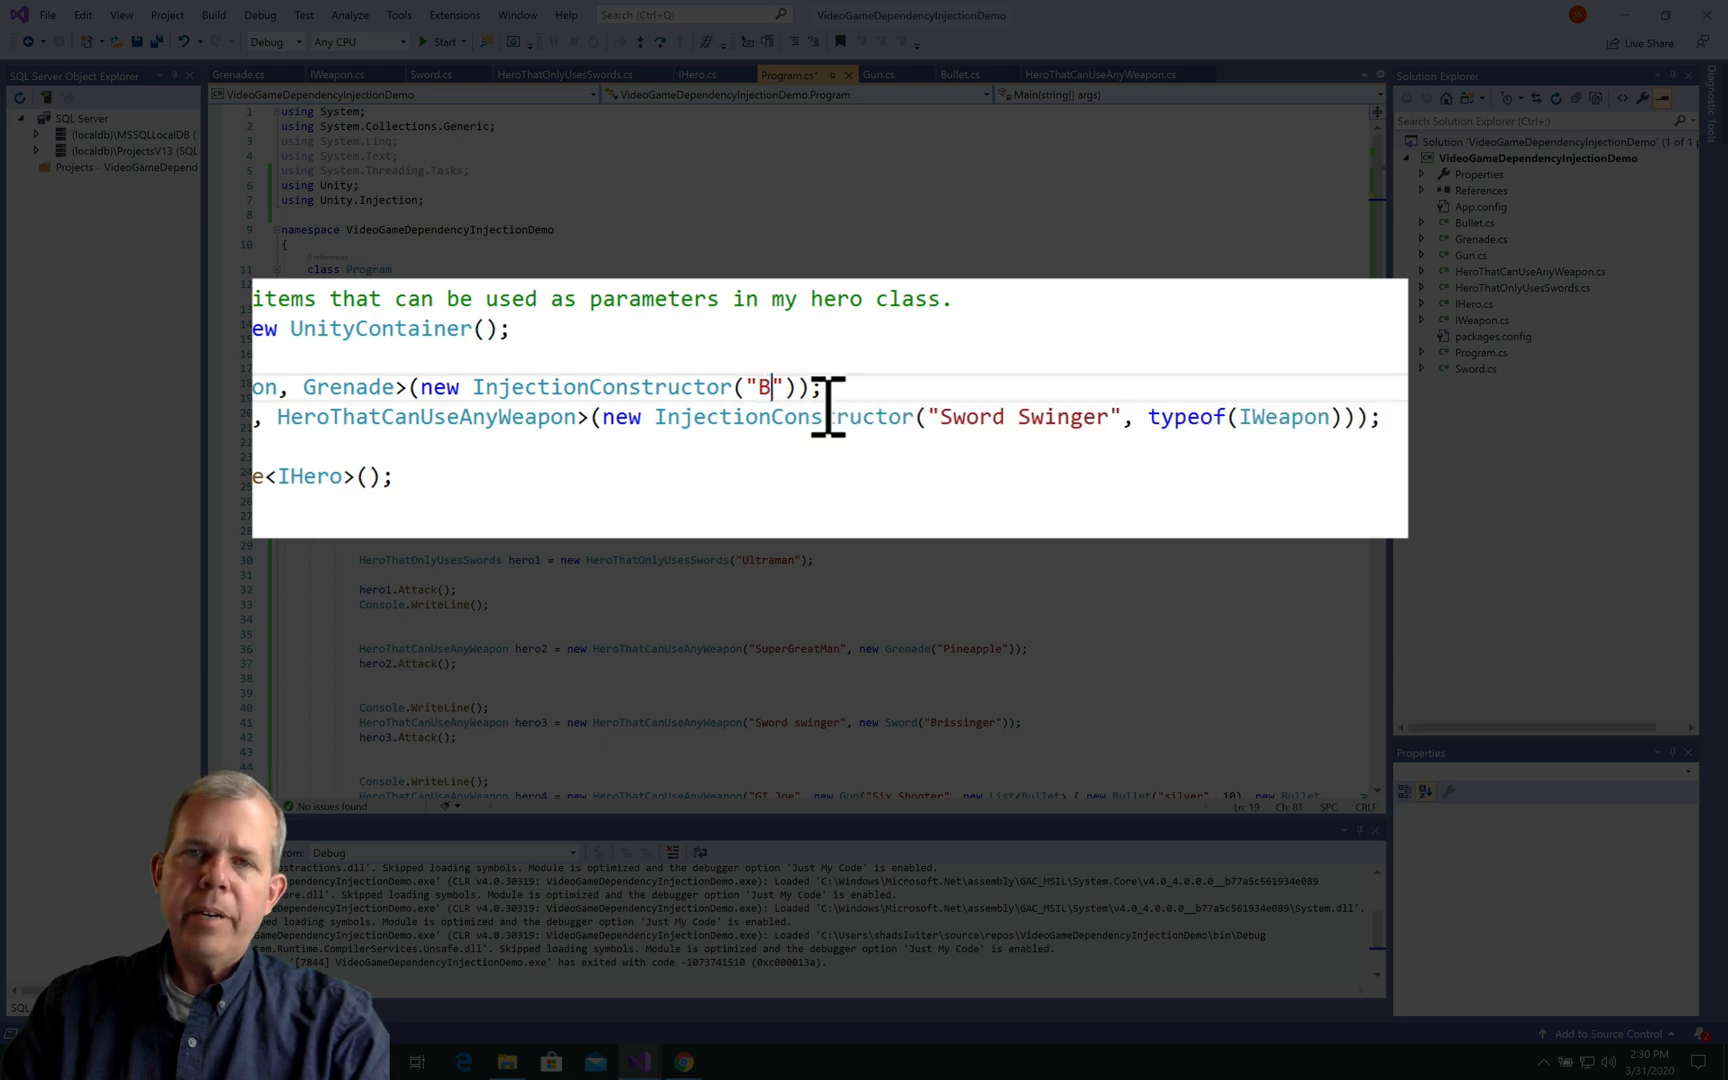
pyautogui.write('all of Fire')
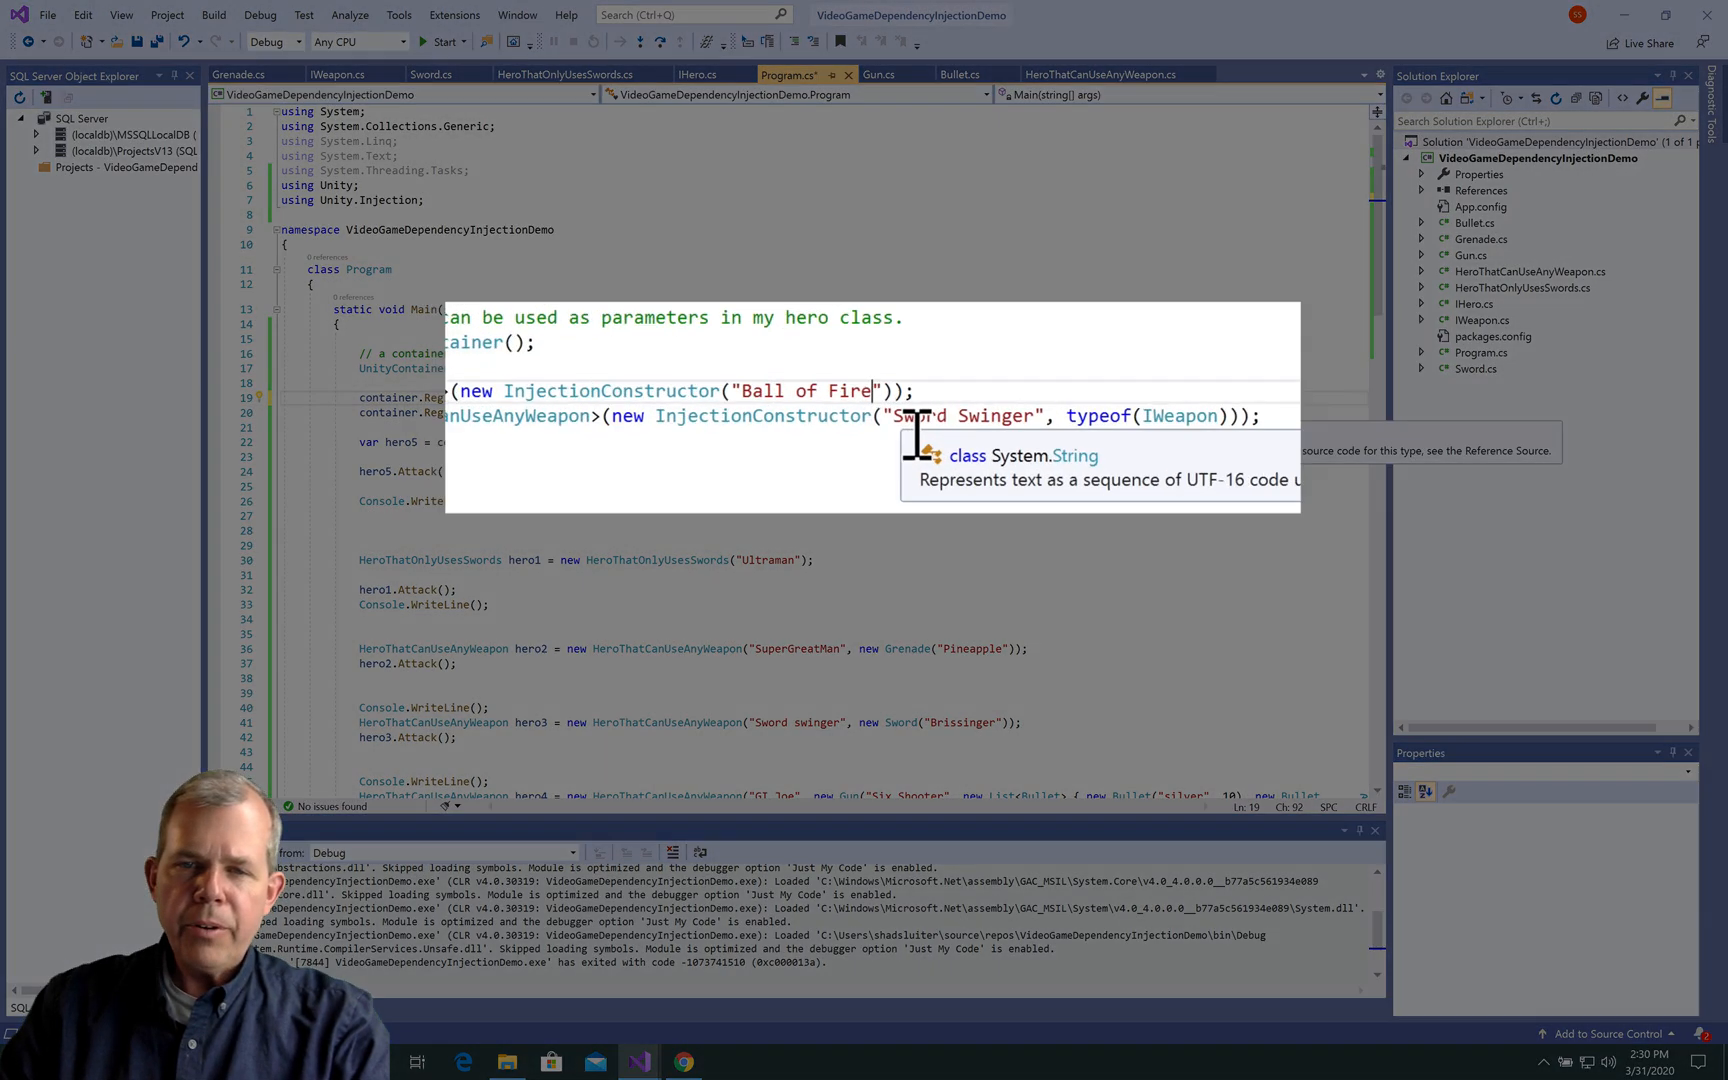
pyautogui.doubleClick(979, 417)
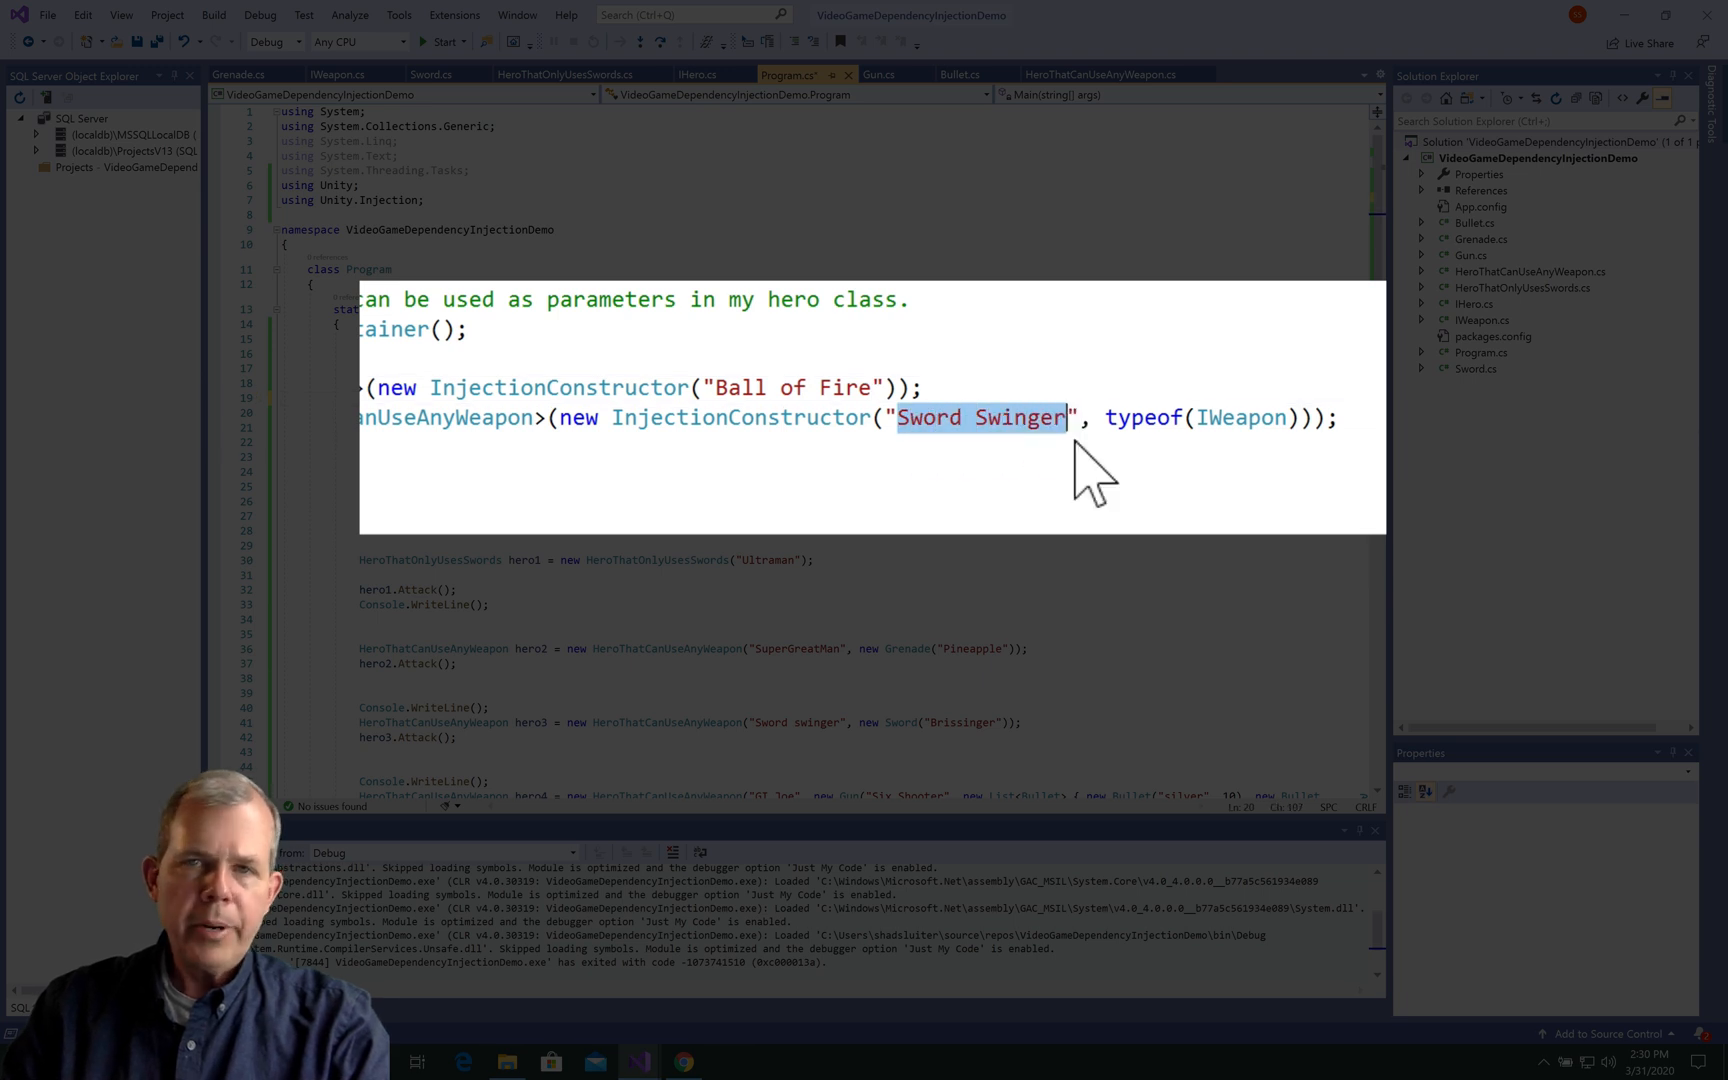
pyautogui.moveTo(1086, 474)
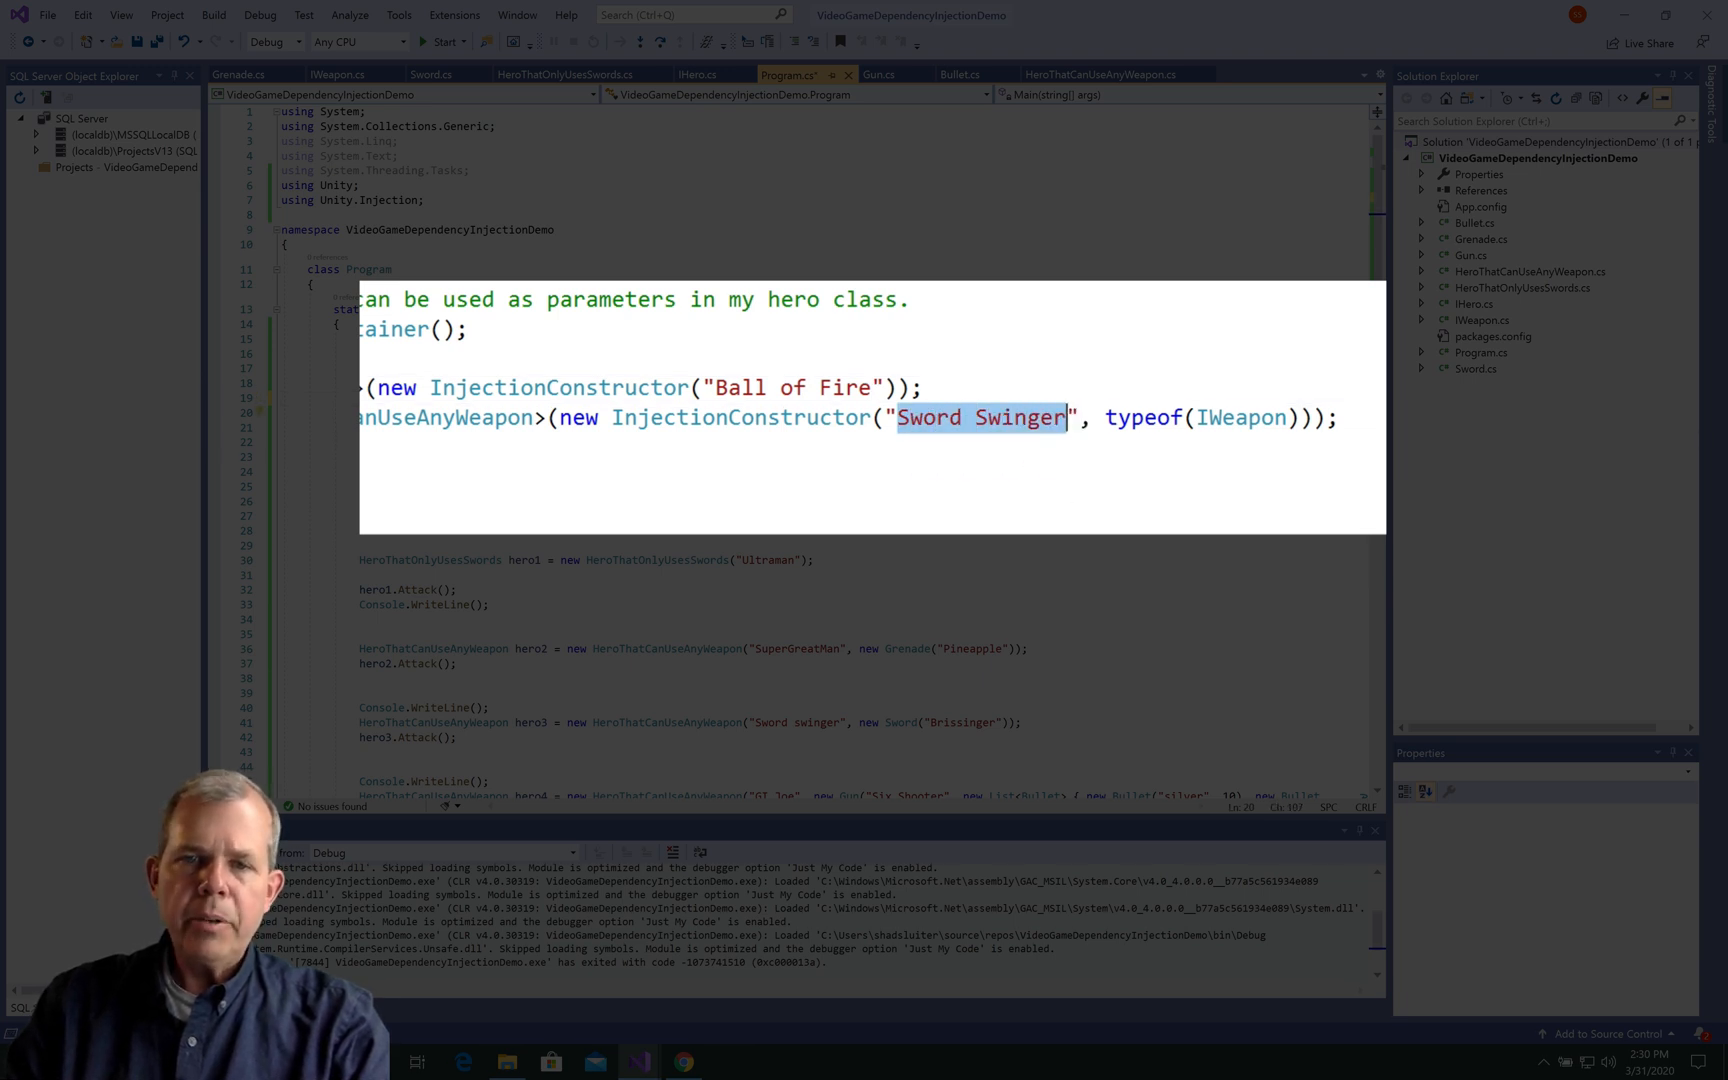
pyautogui.write('Bo')
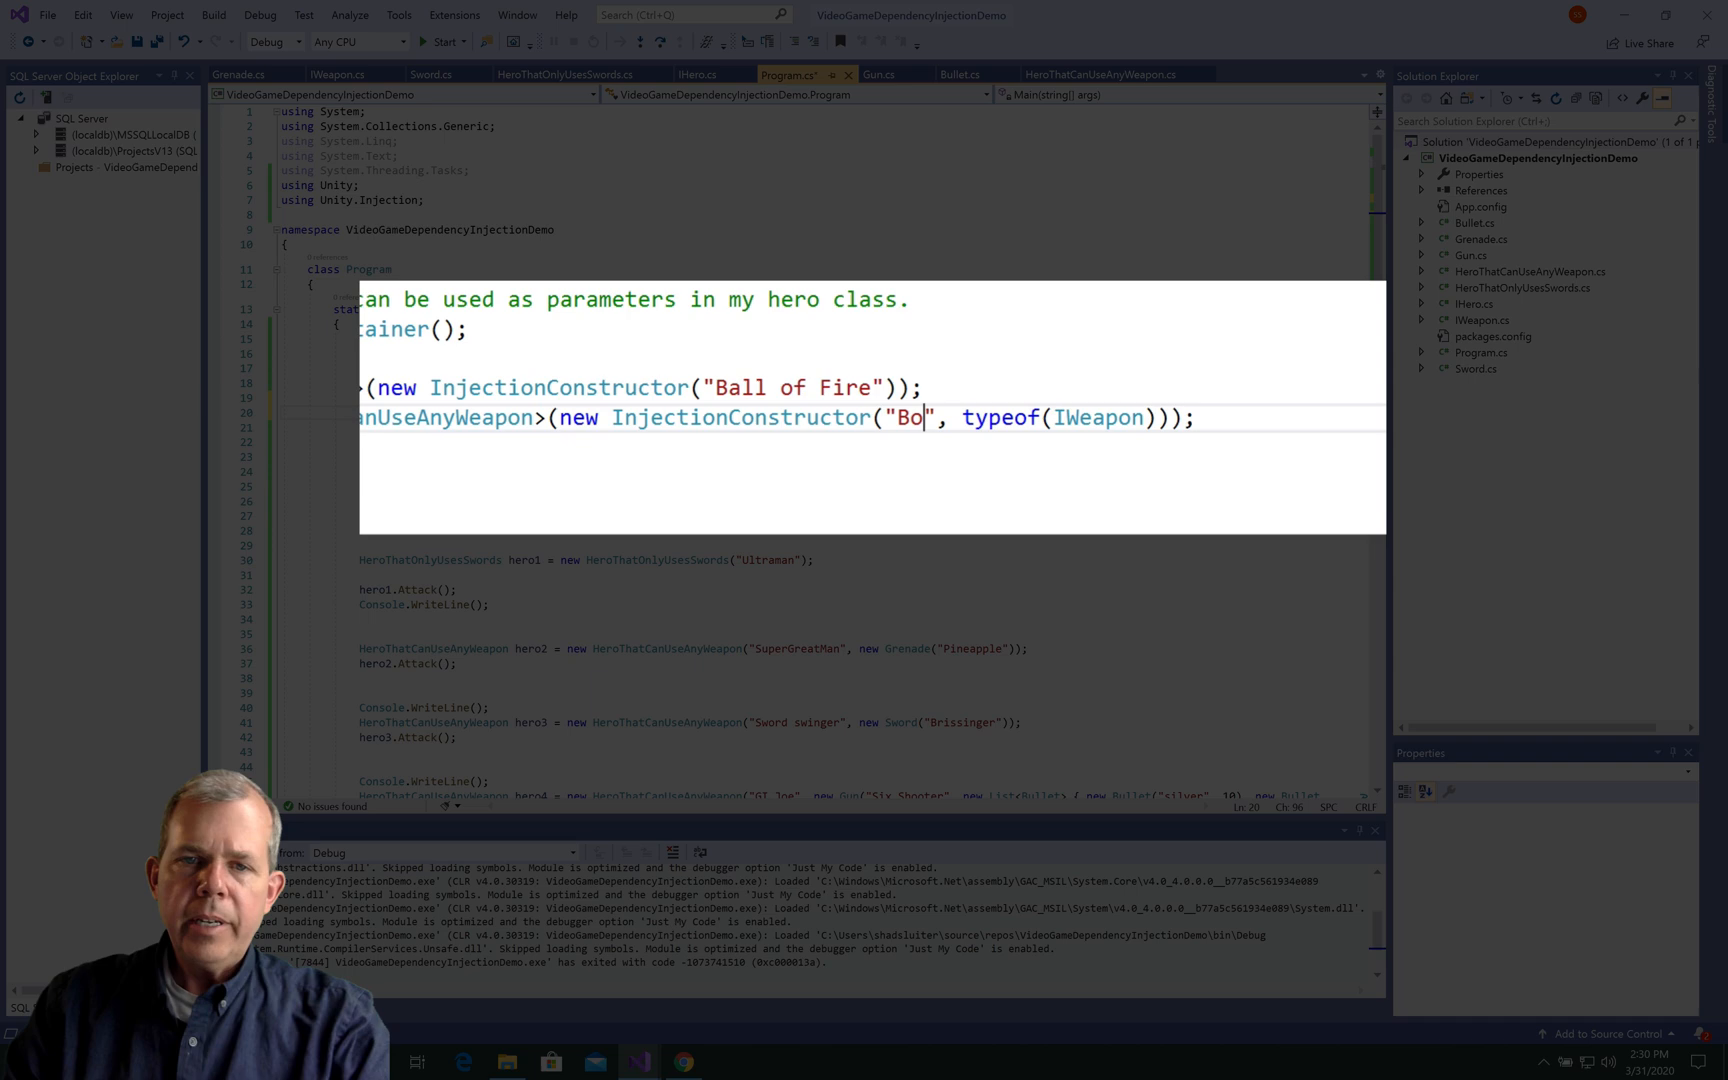
pyautogui.write('mber')
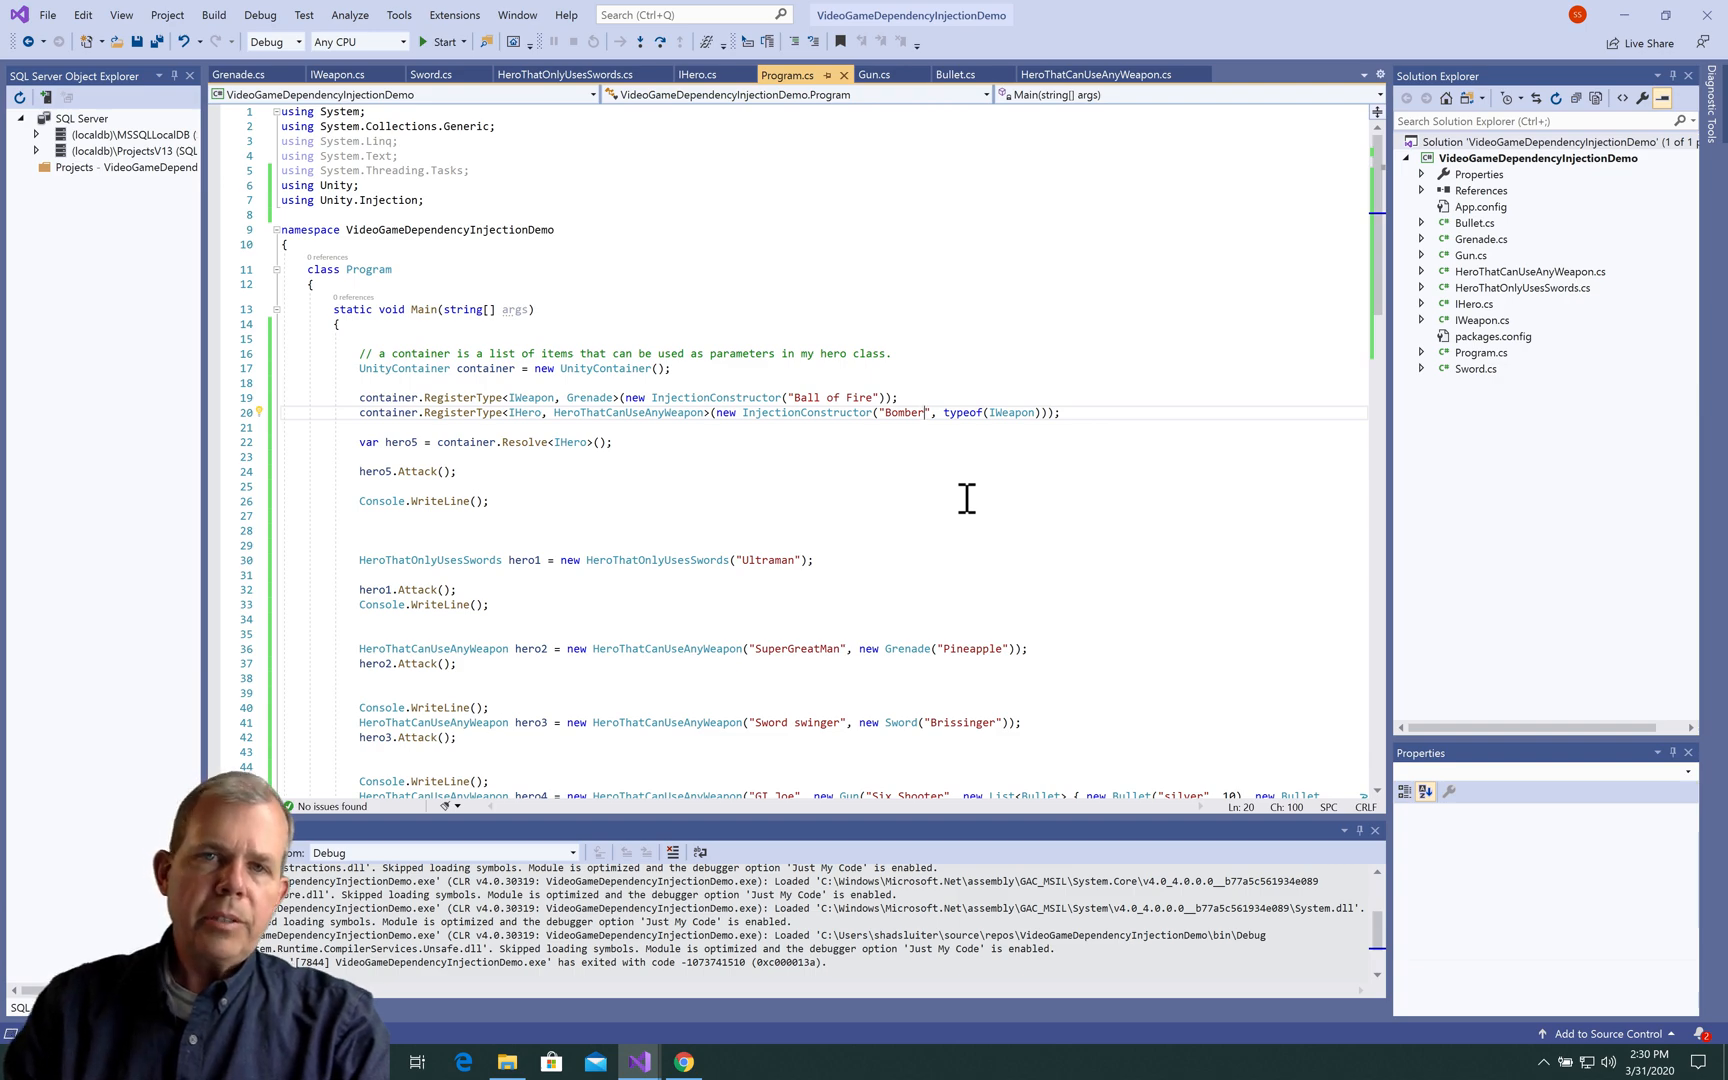
pyautogui.click(441, 41)
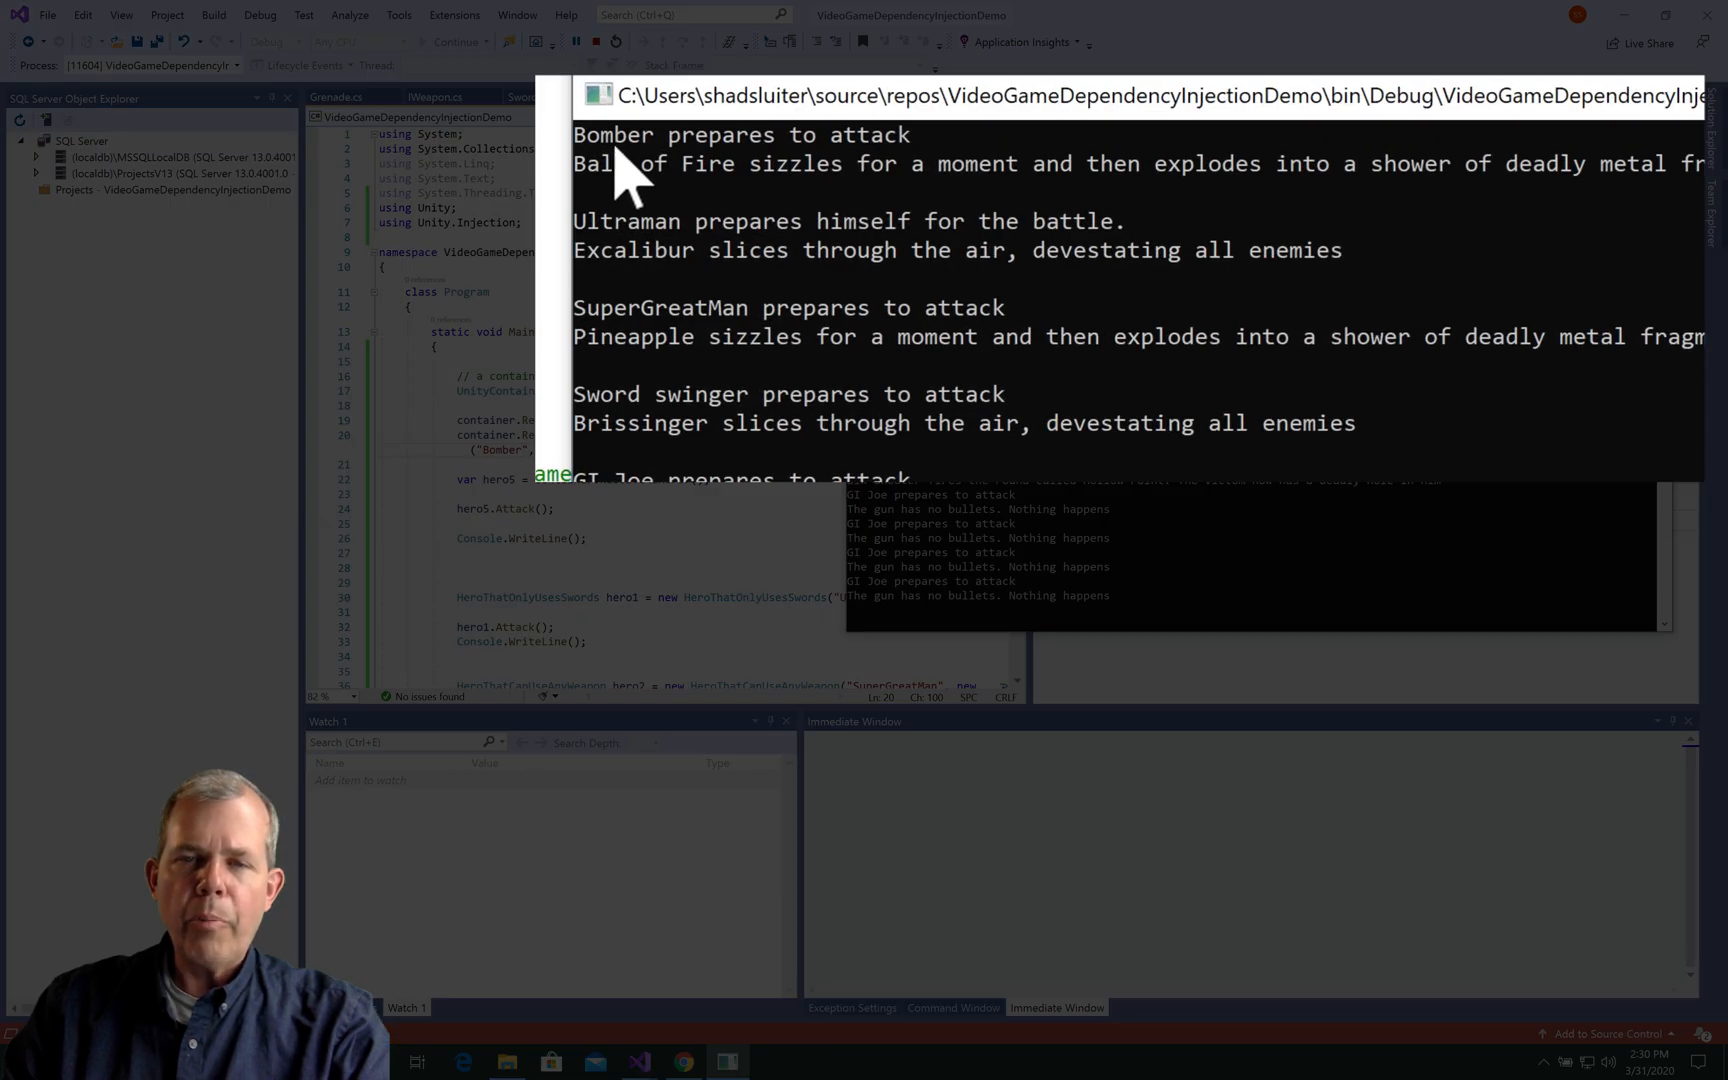
pyautogui.moveTo(634, 198)
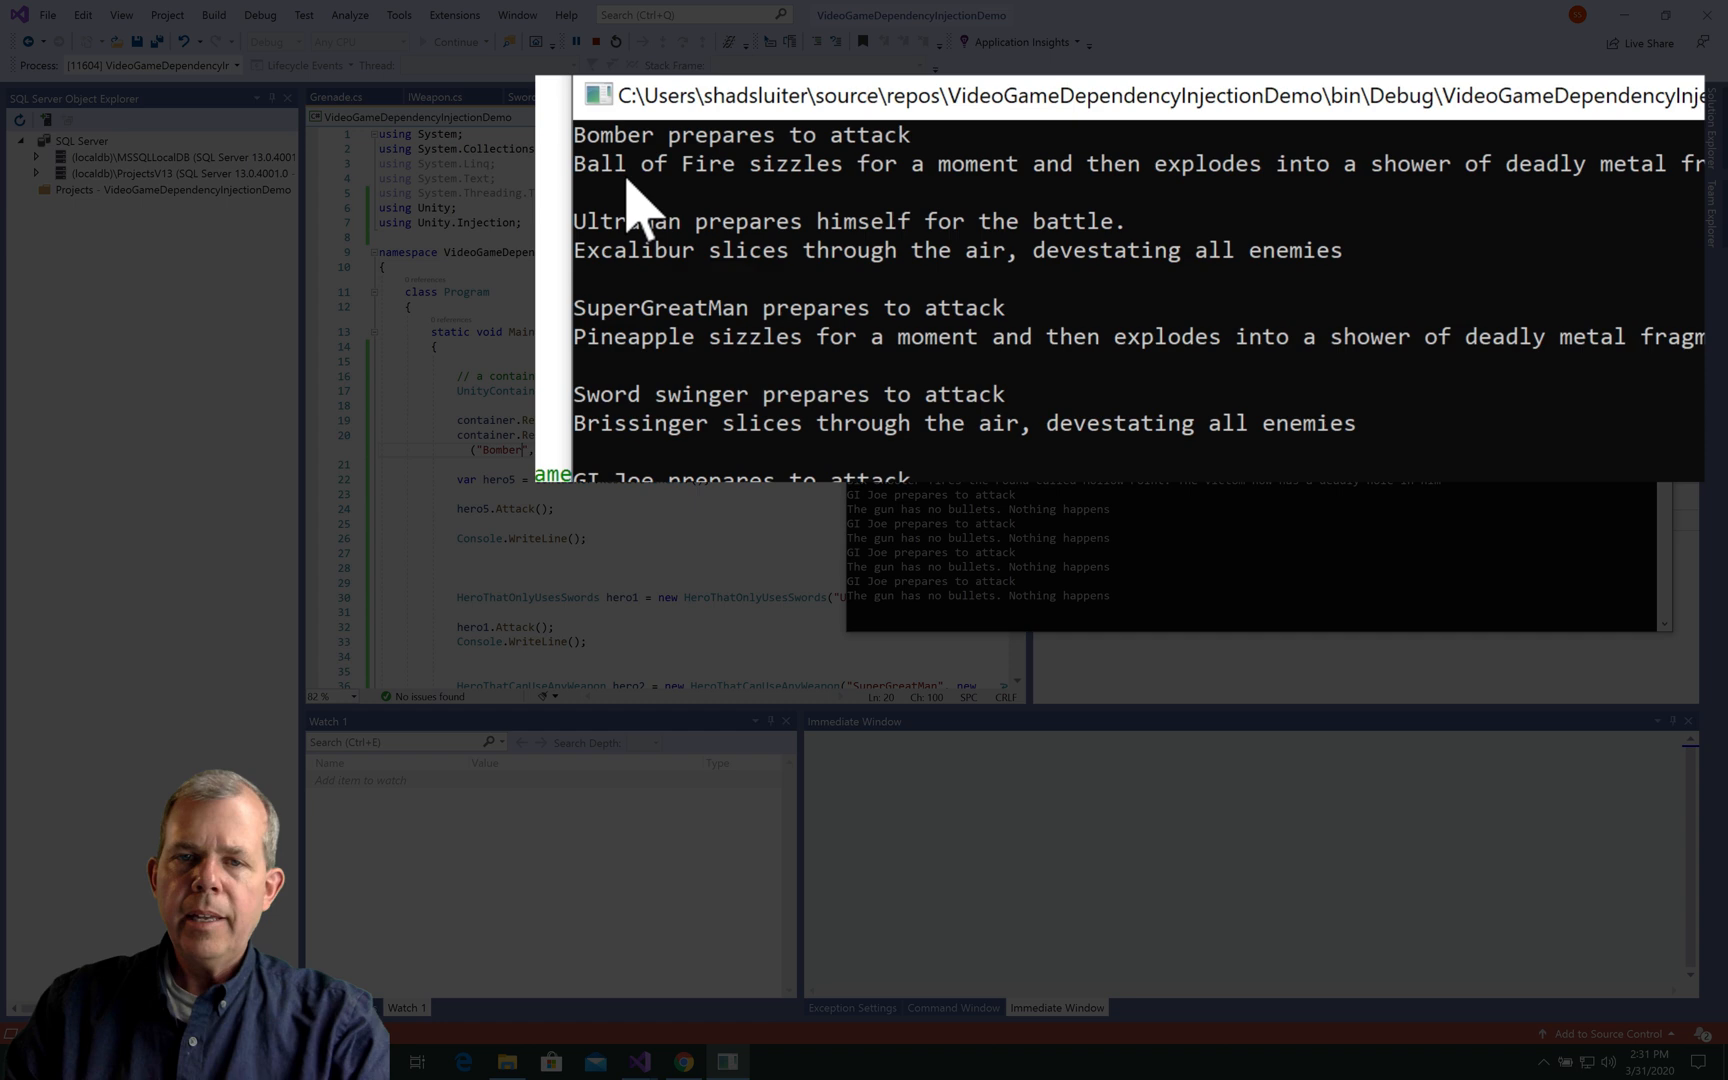